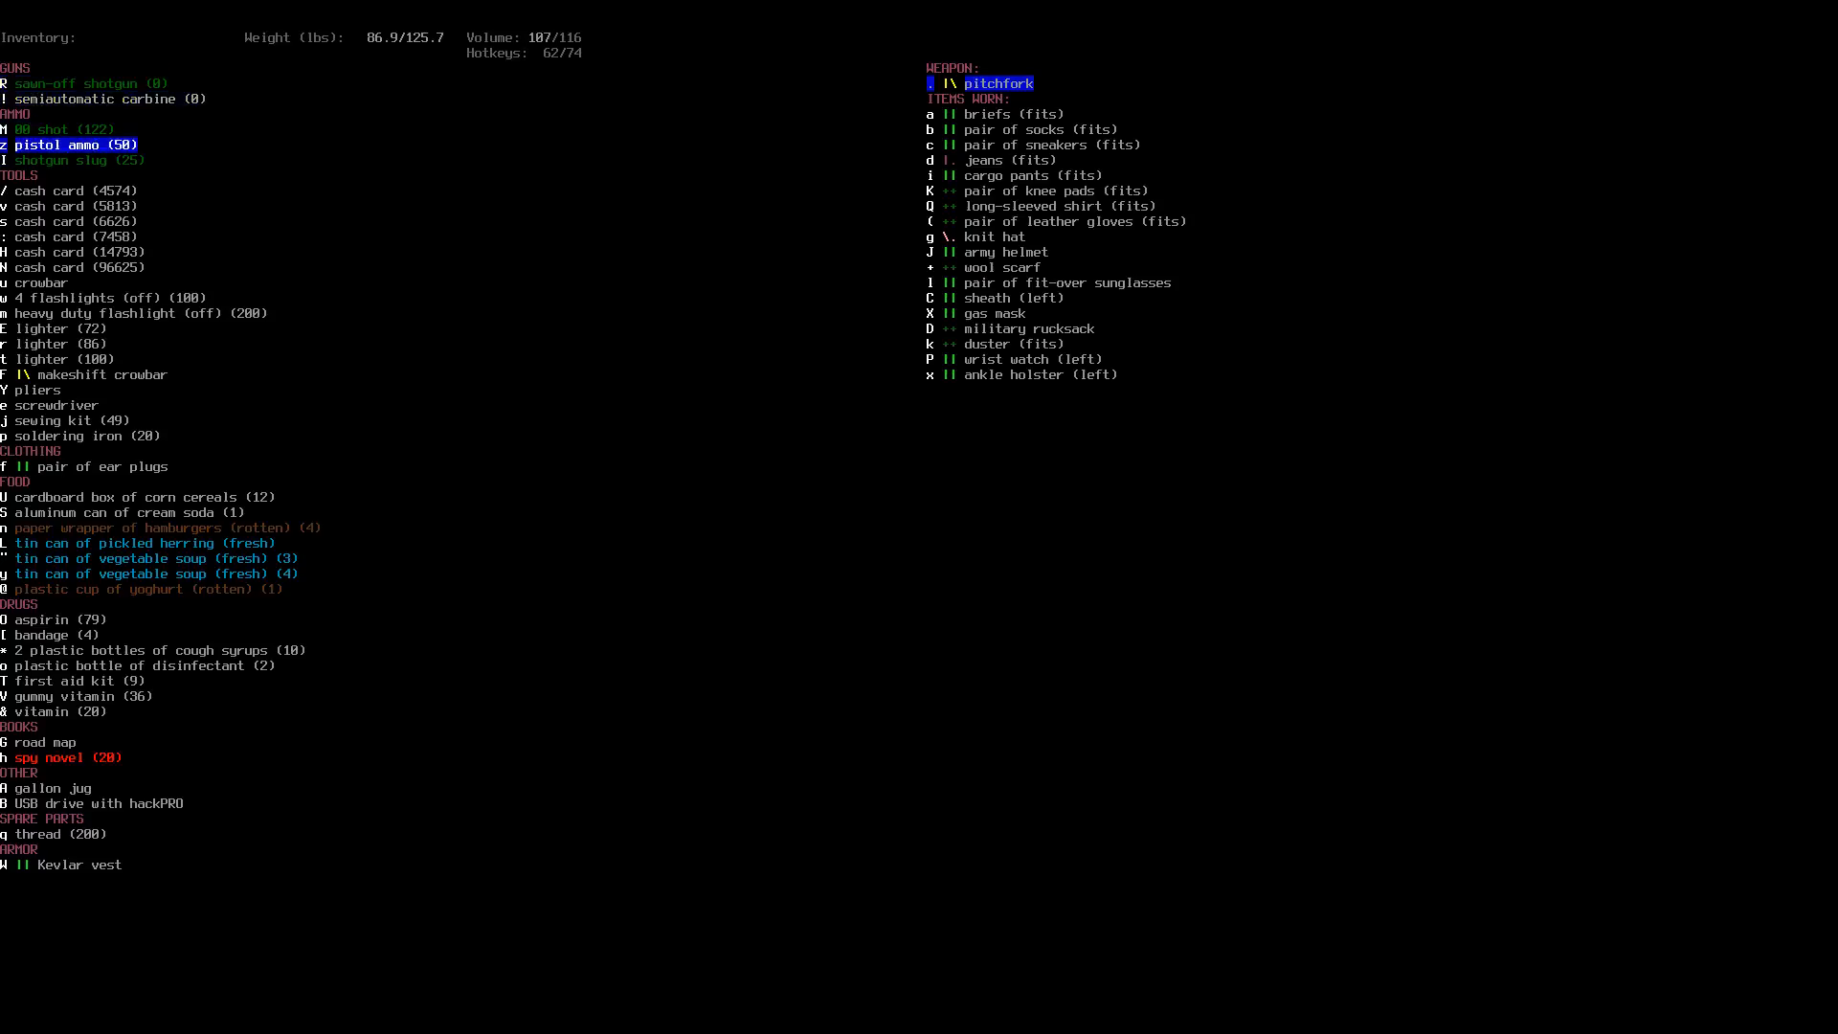
Step: Leave the gear list and return to the street outside the pawn shop
key("up")
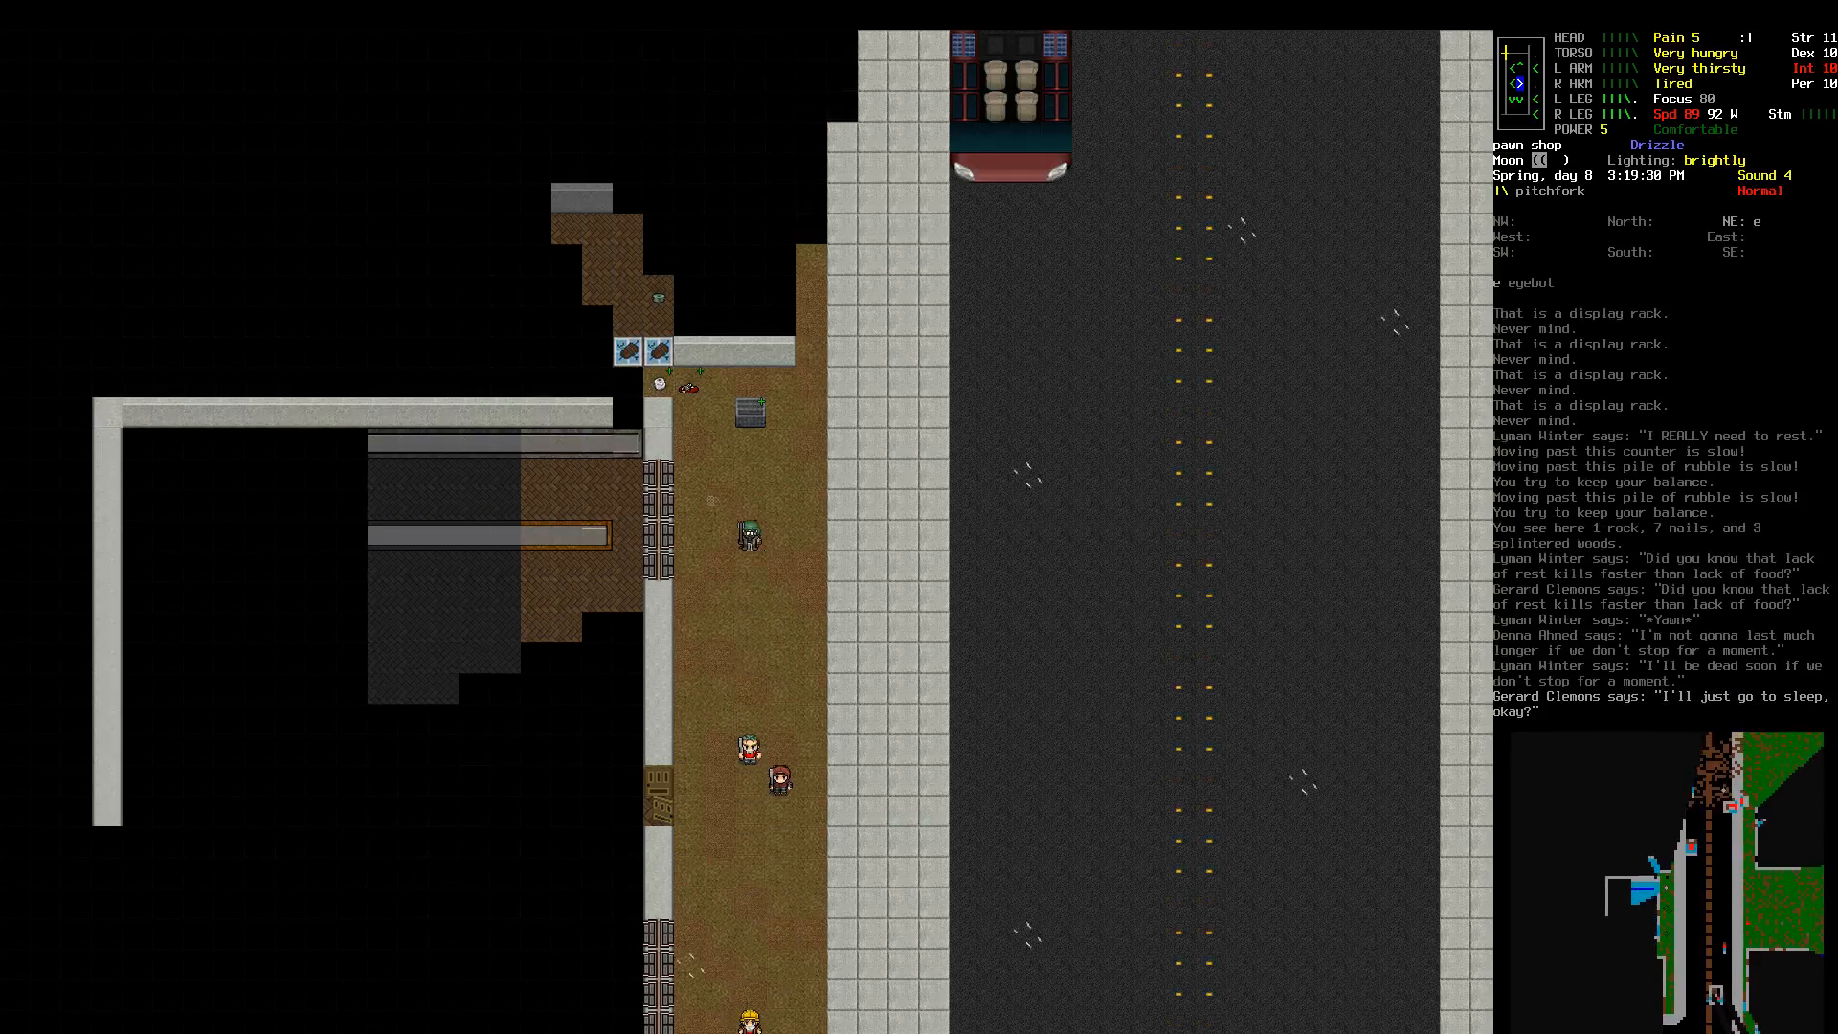
Step: Multidrop the semiautomatic carbine, pistol ammo and shotgun slugs to lighten the load
key("D")
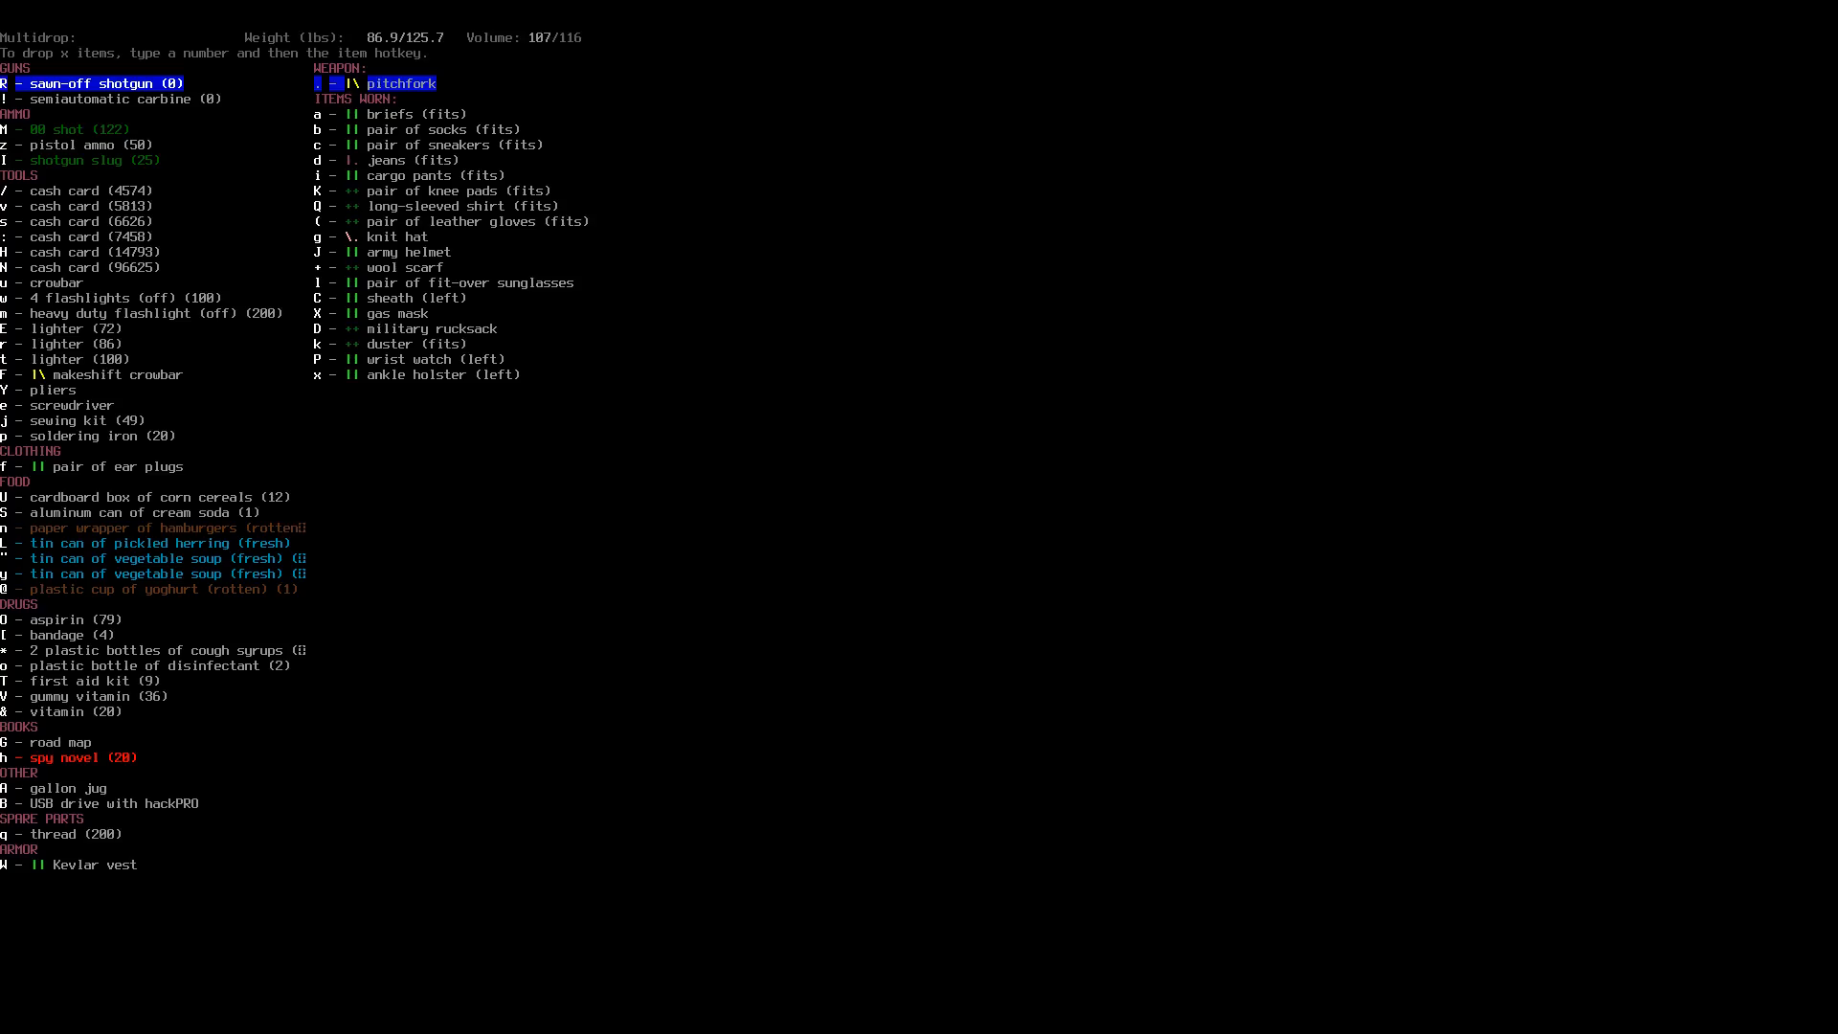
key("!")
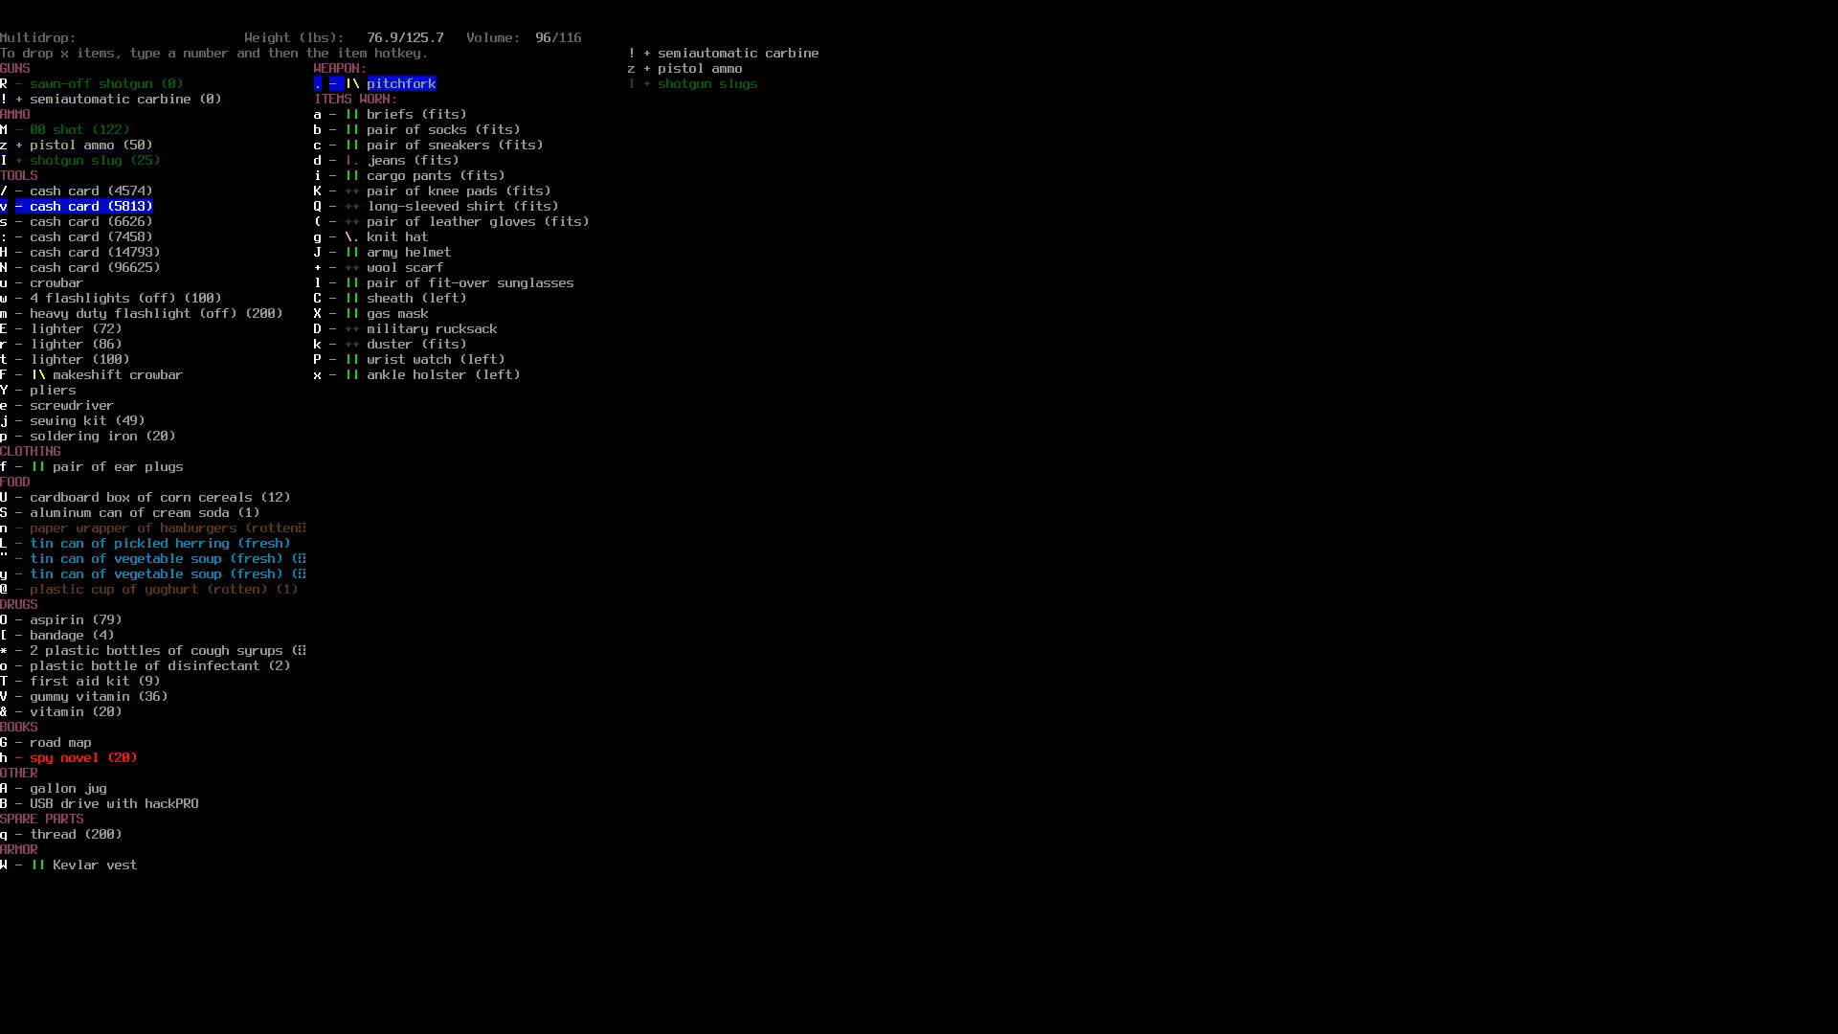
key("down")
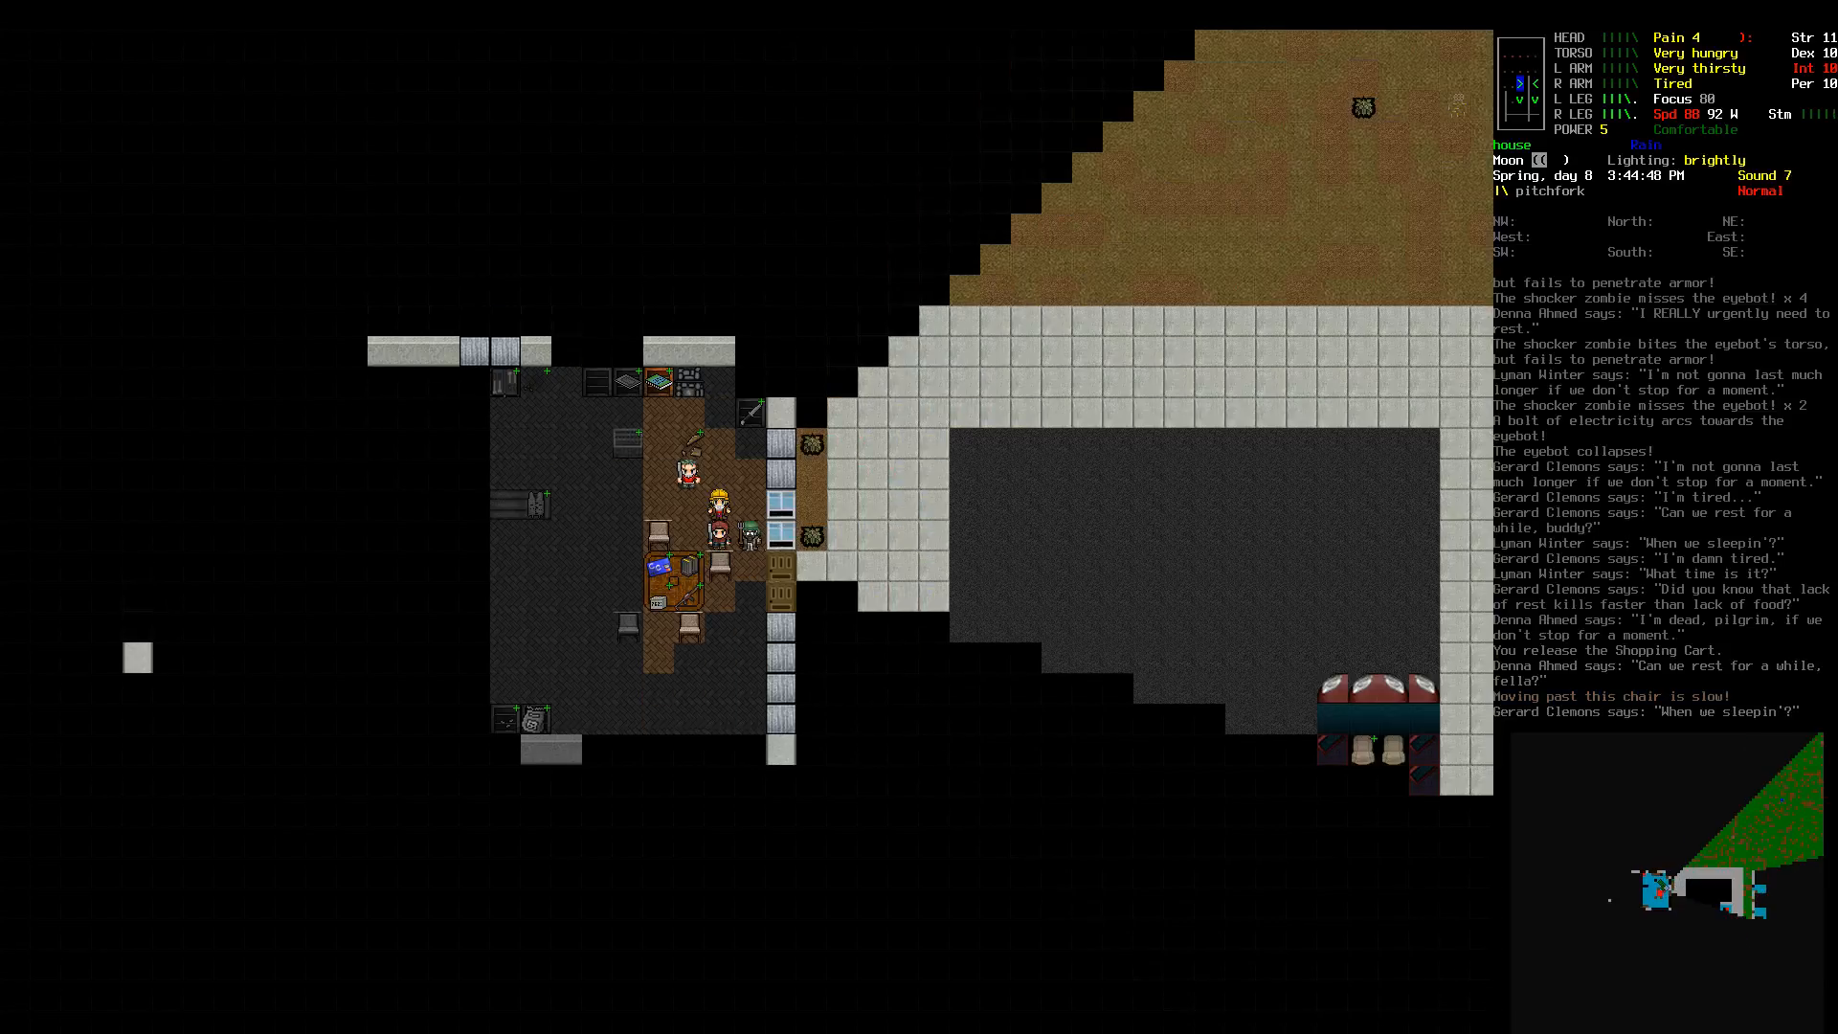
Step: Enter the next house and disassemble a rag into its components
key("c")
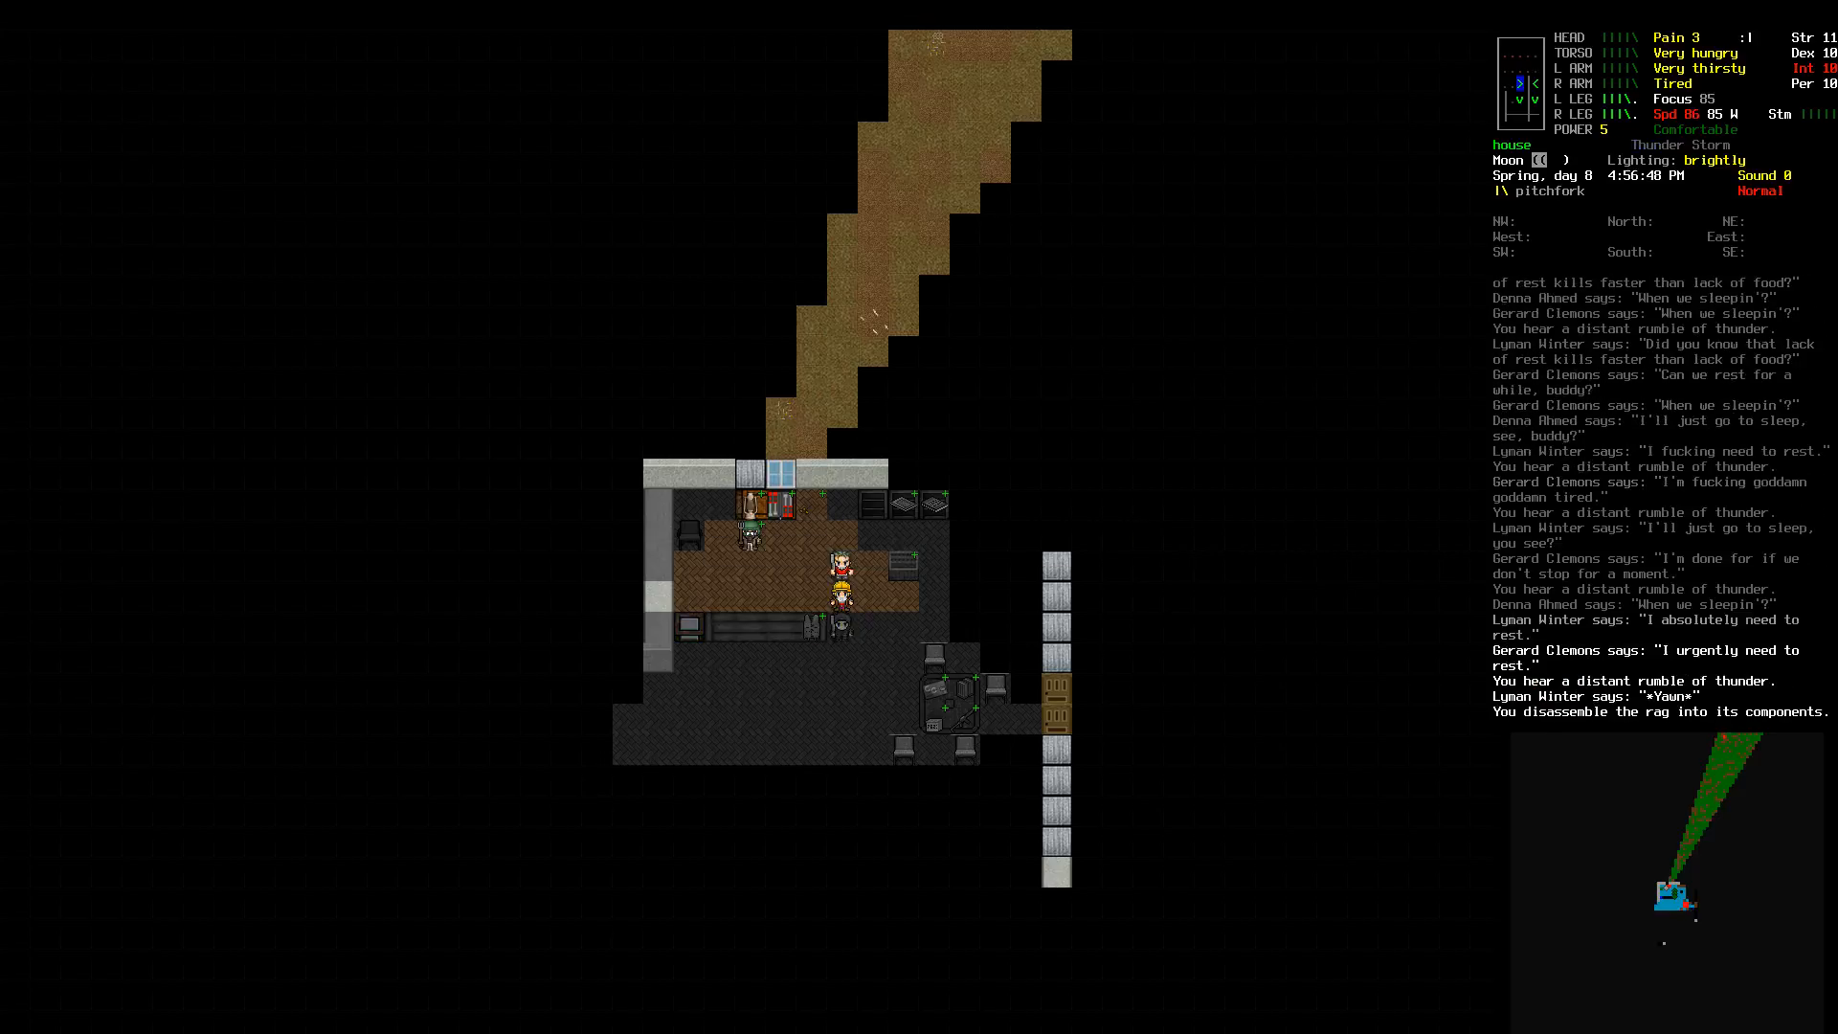
Step: Repair the worn briefs with the sewing kit until they become extra sturdy
key("x")
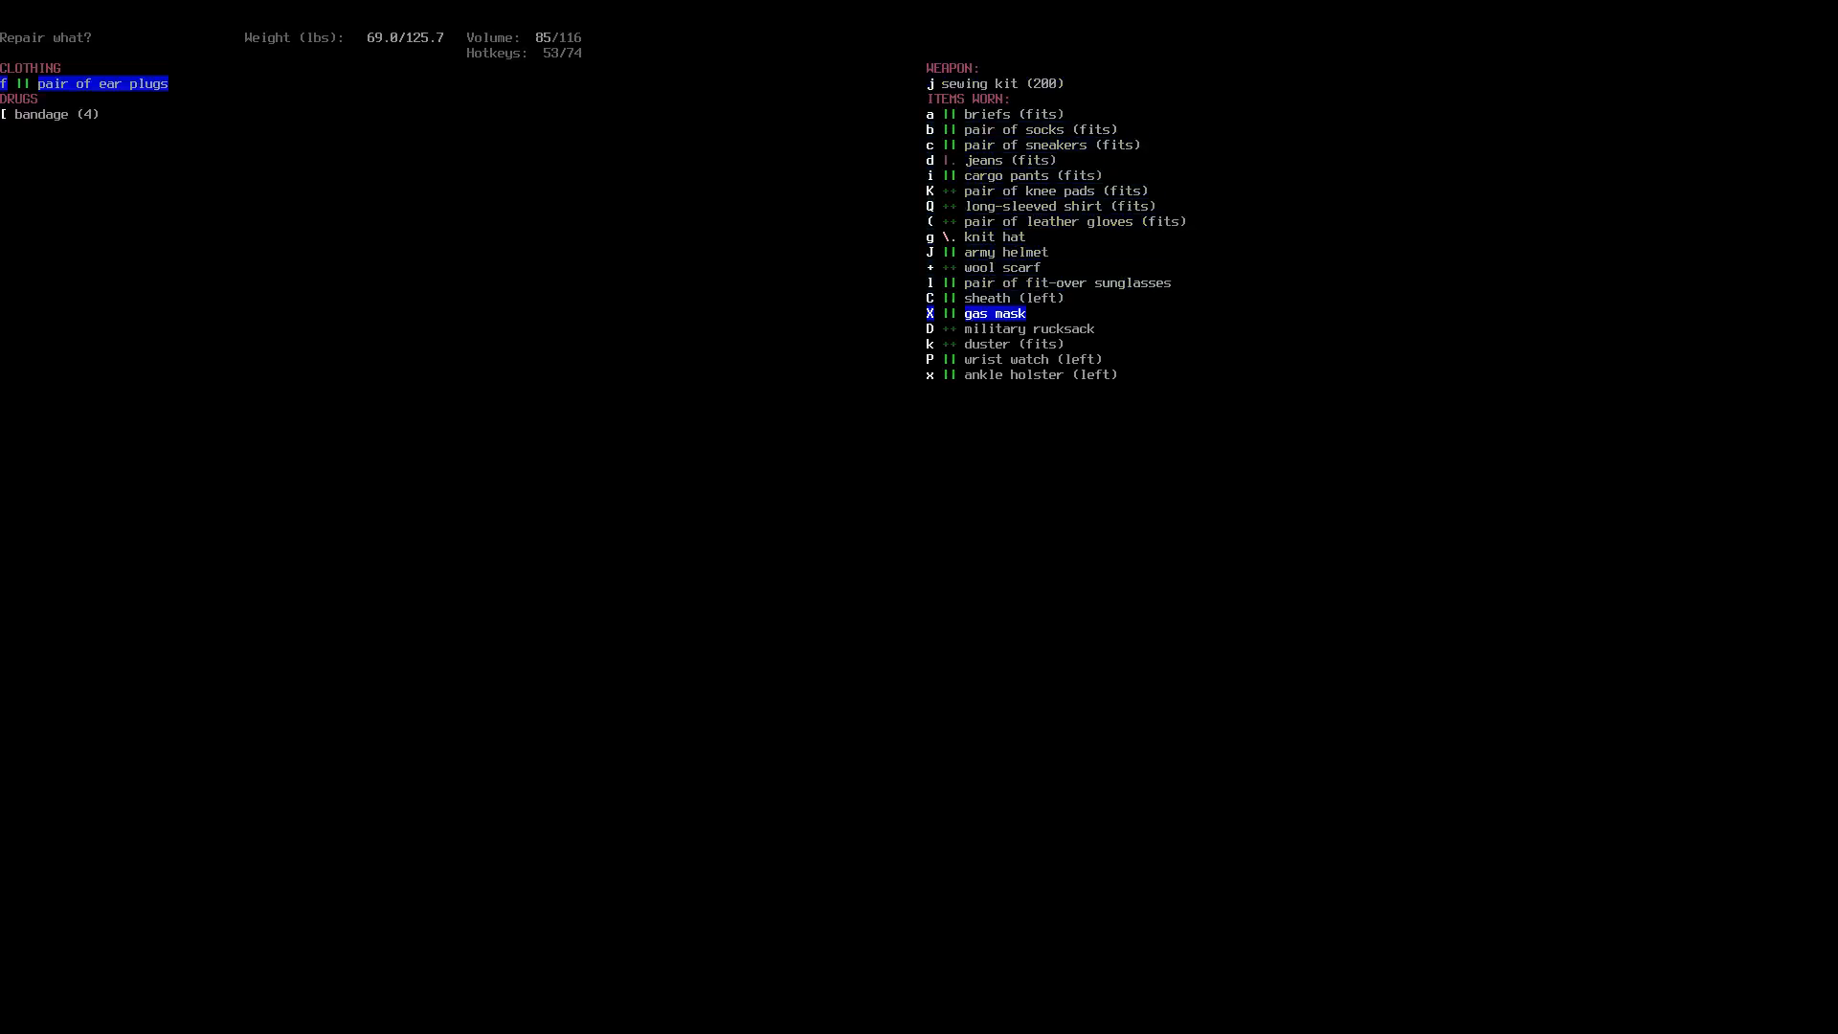
key("up")
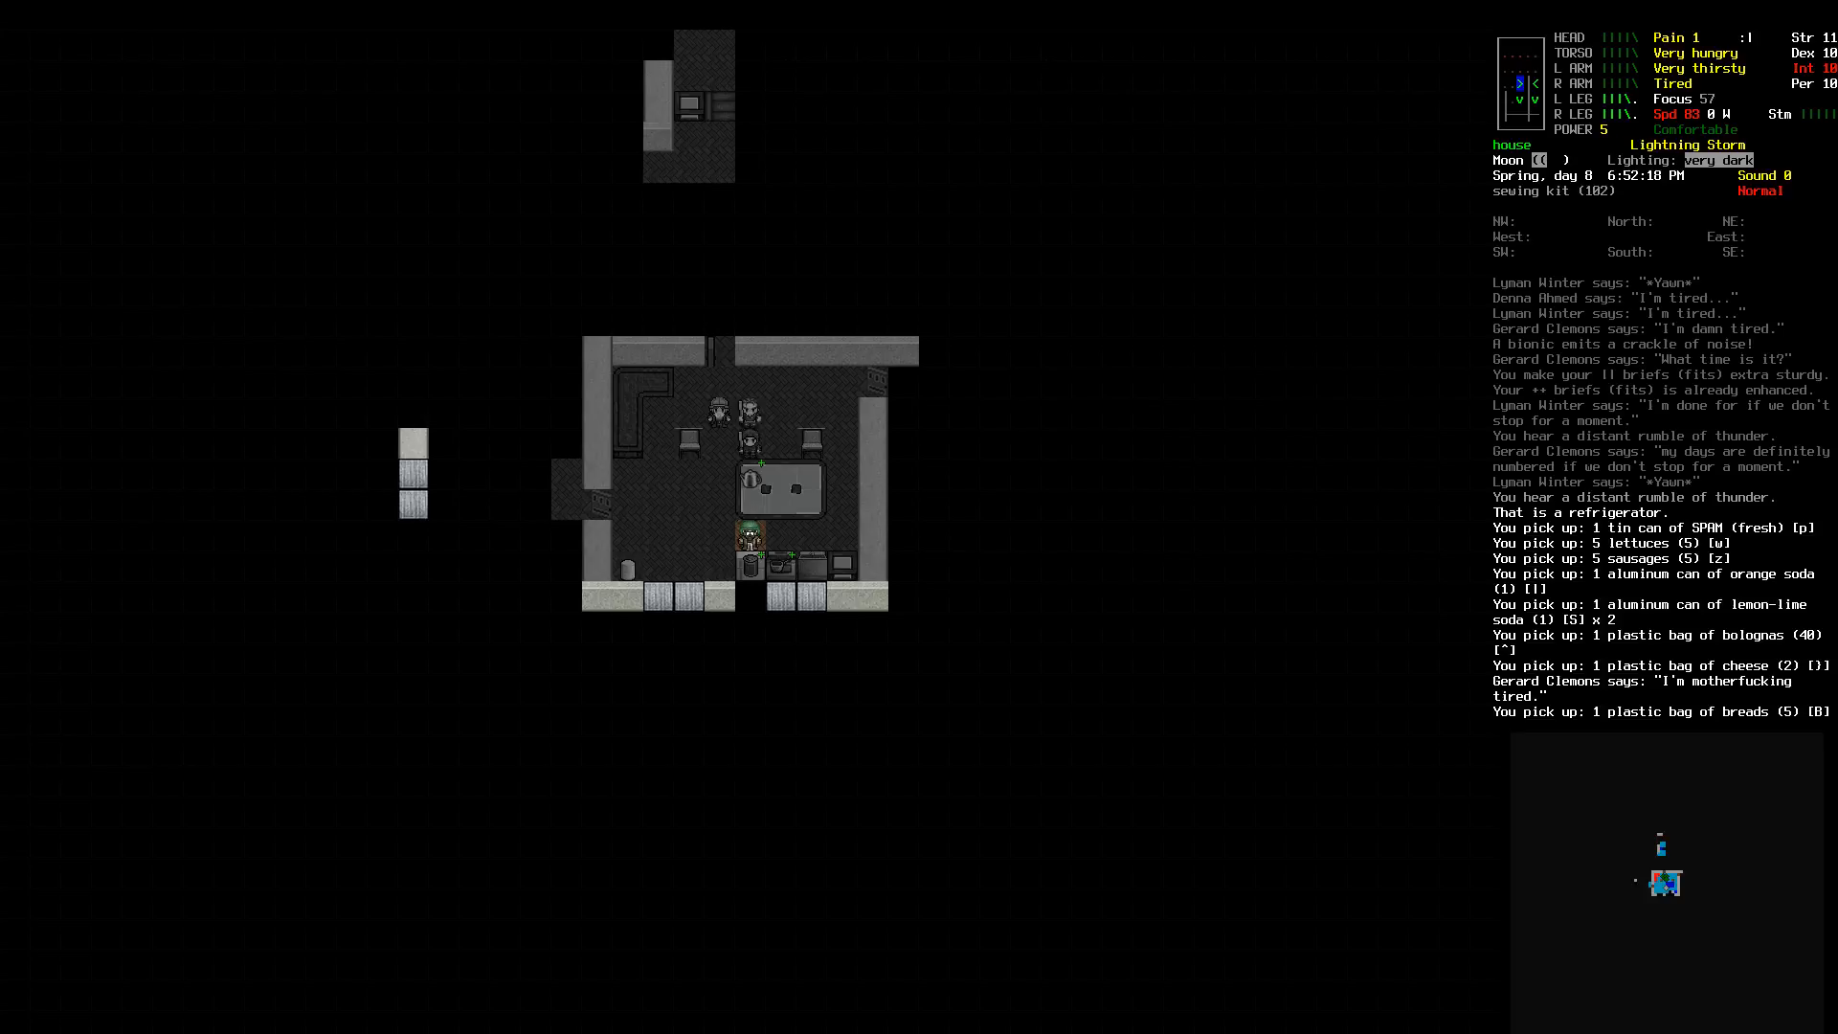
Step: Browse the AMMO and FOOD crafting recipes, then examine the nearby tile holding brass knuckles, a bullwhip and a survival knife
key("&")
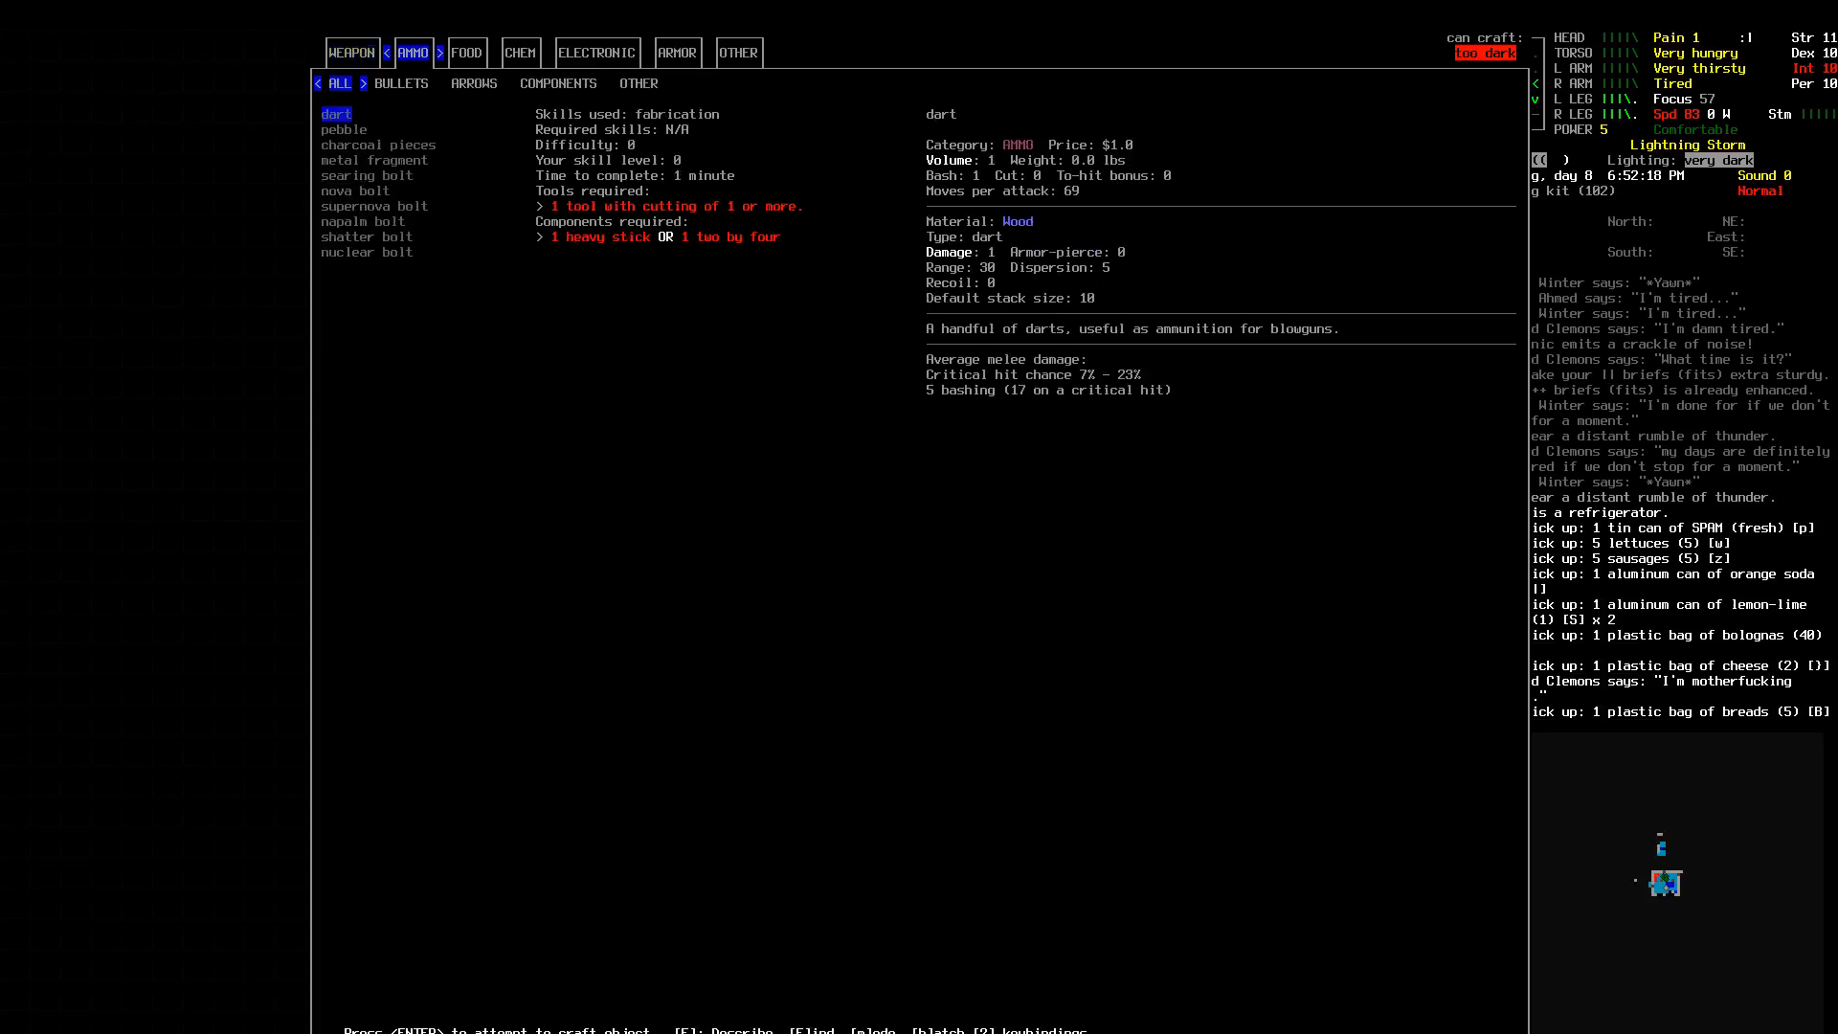
left_click(466, 52)
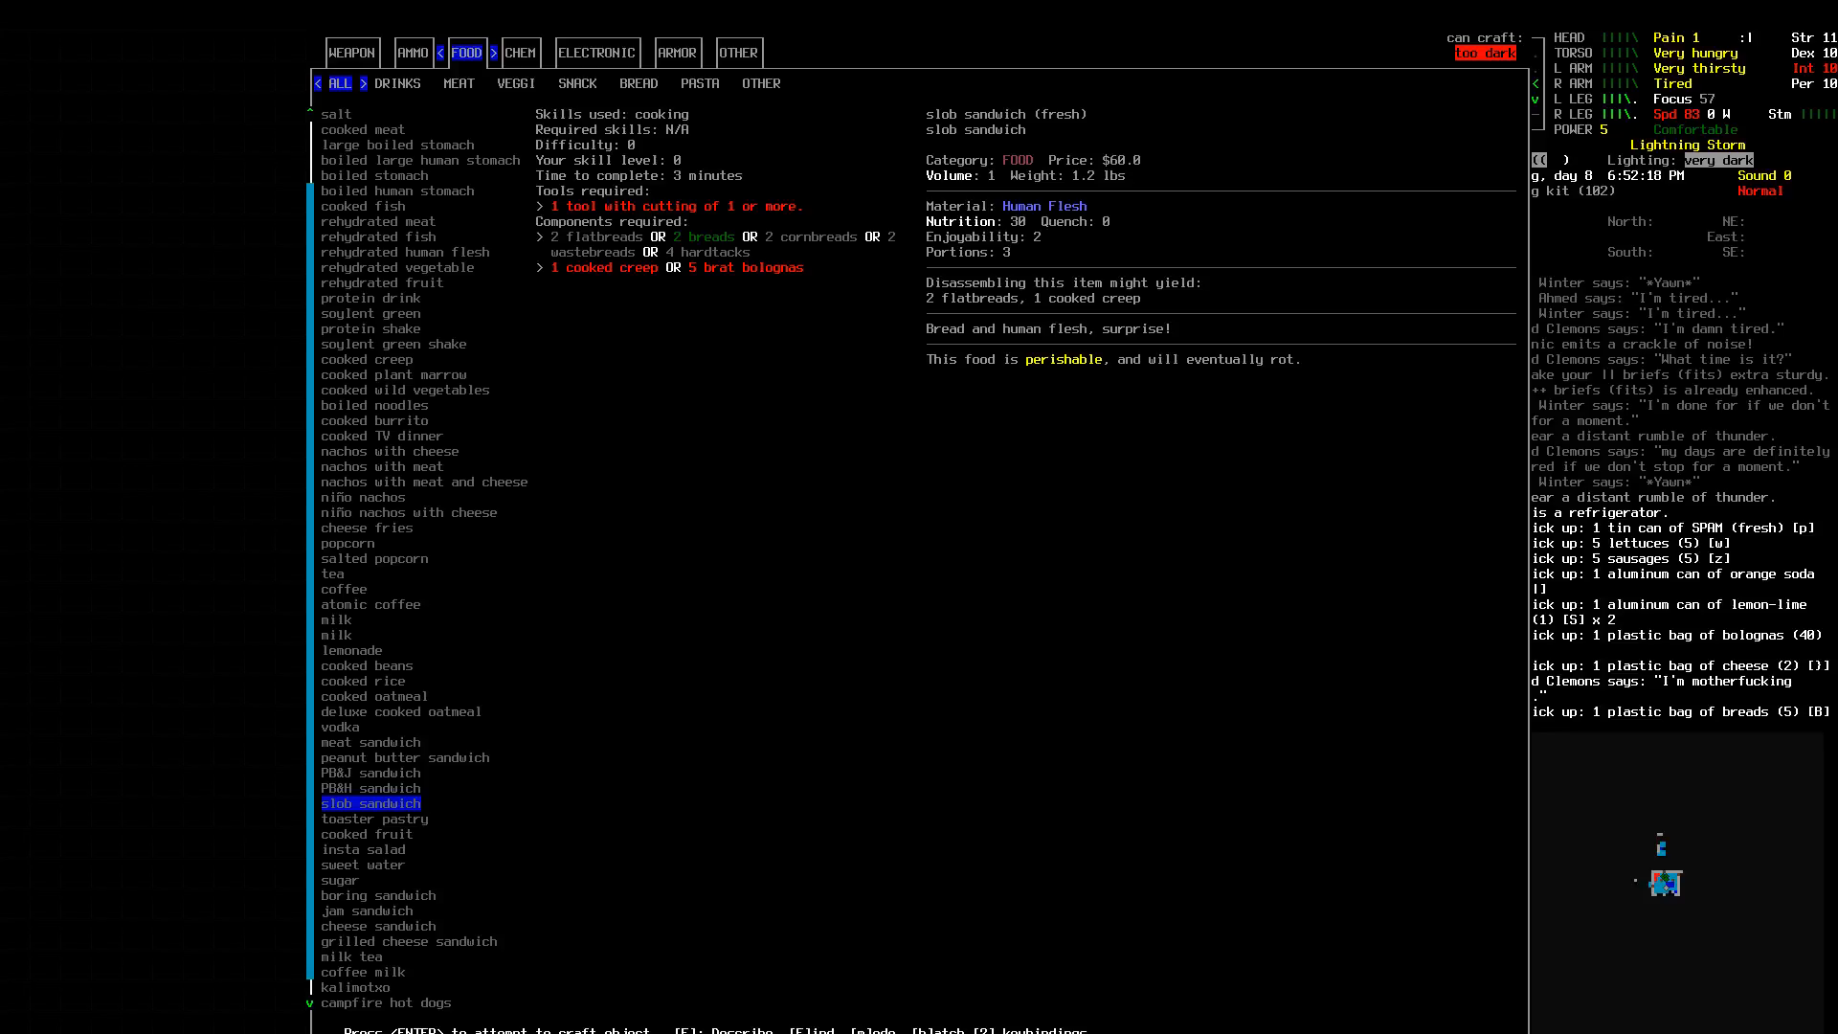
left_click(404, 758)
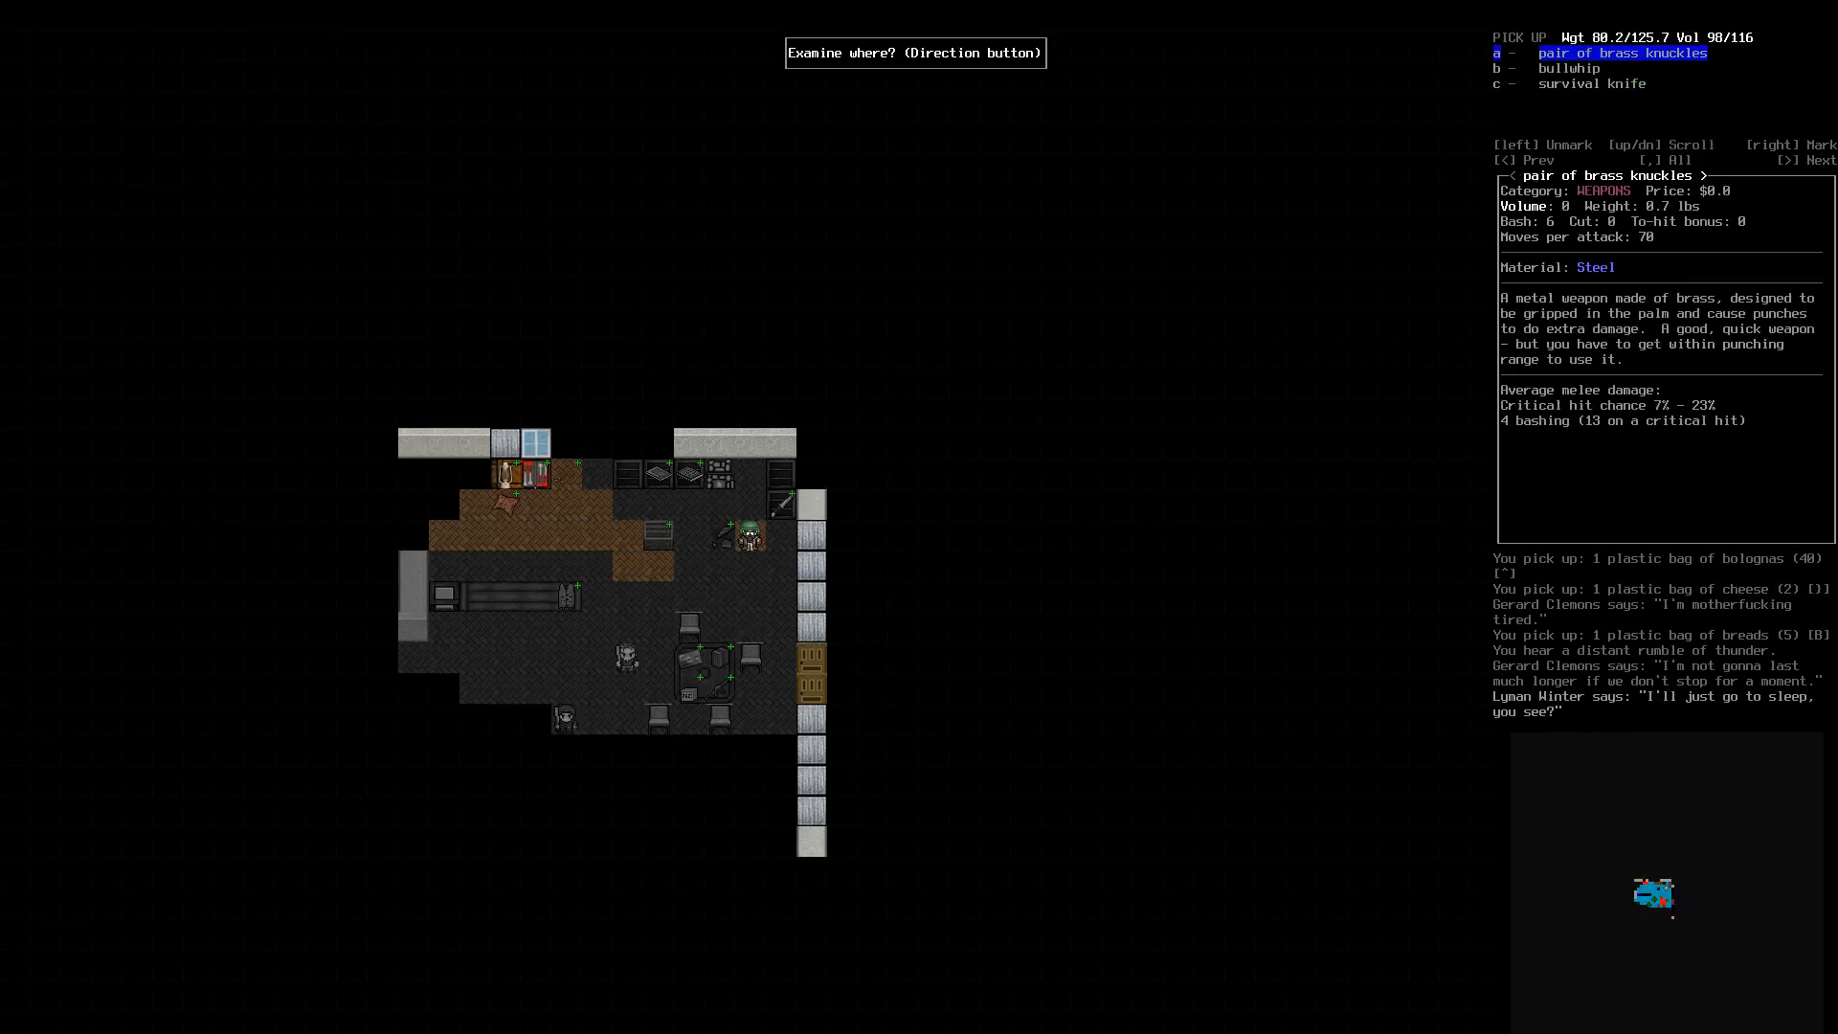
Step: Pick up the survival knife from the pile and confirm it among the carried gear
key("DOWN")
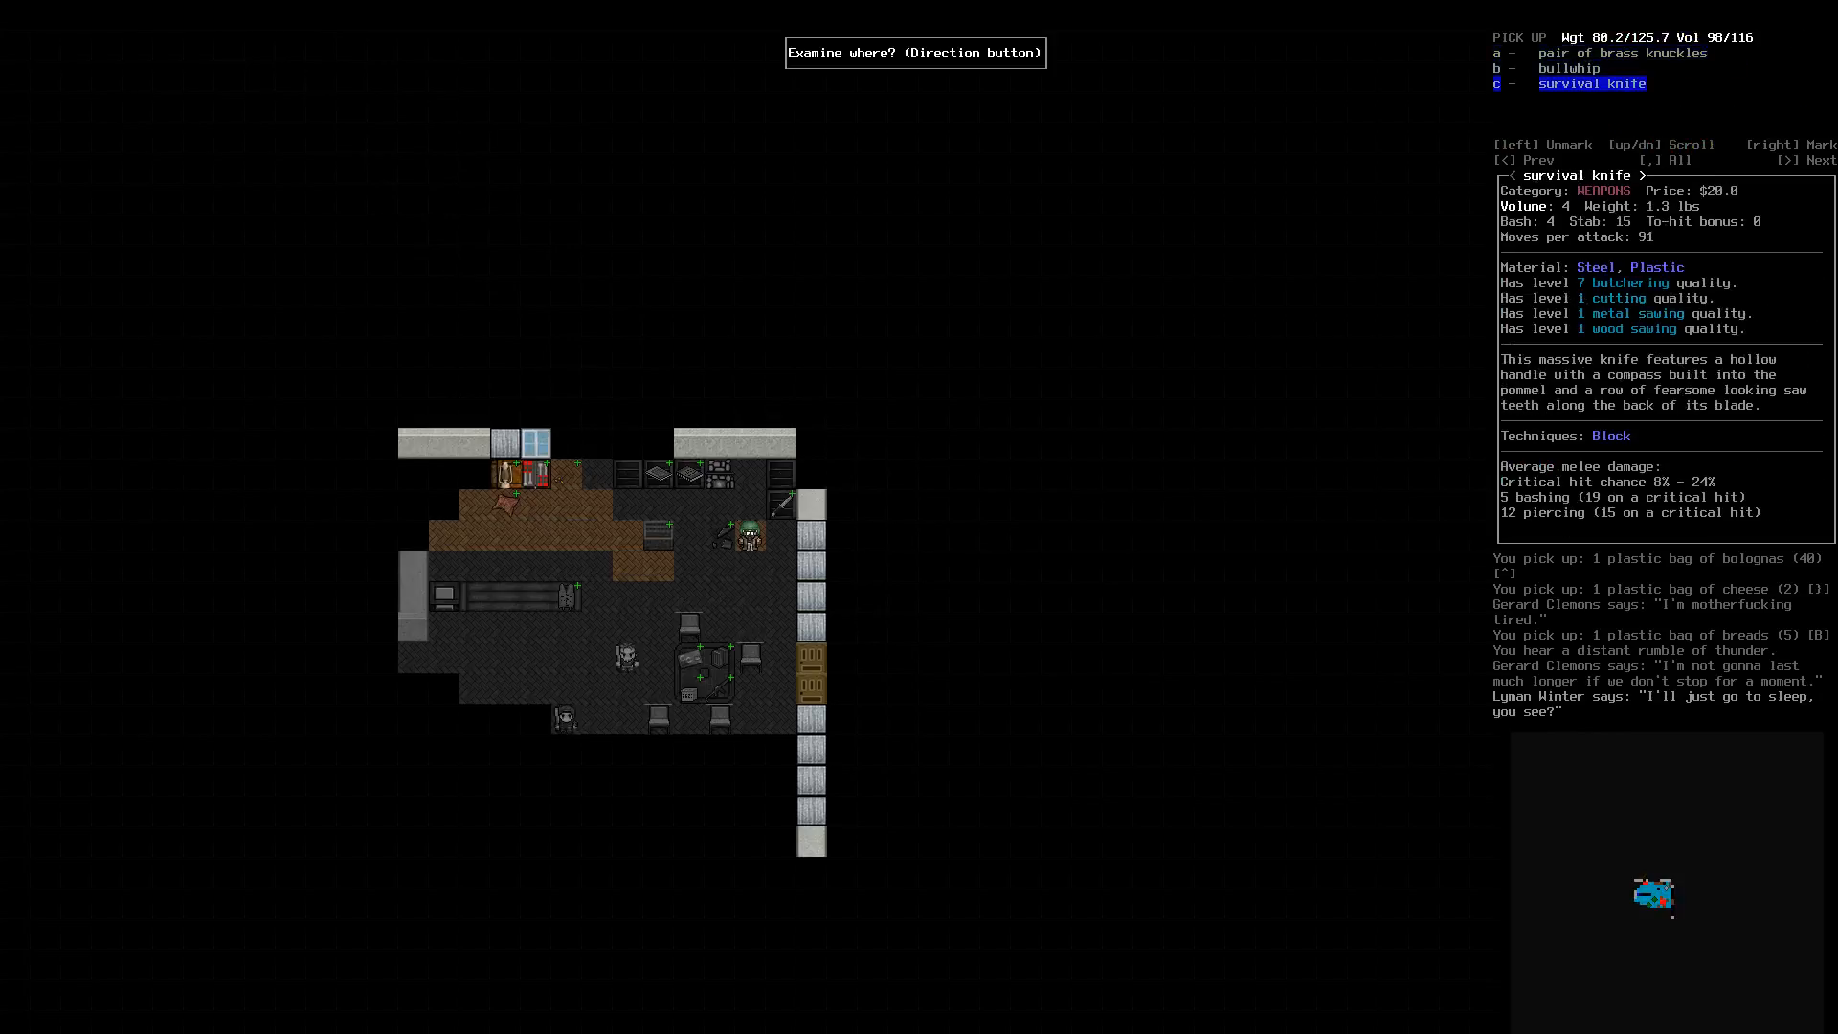
key("c")
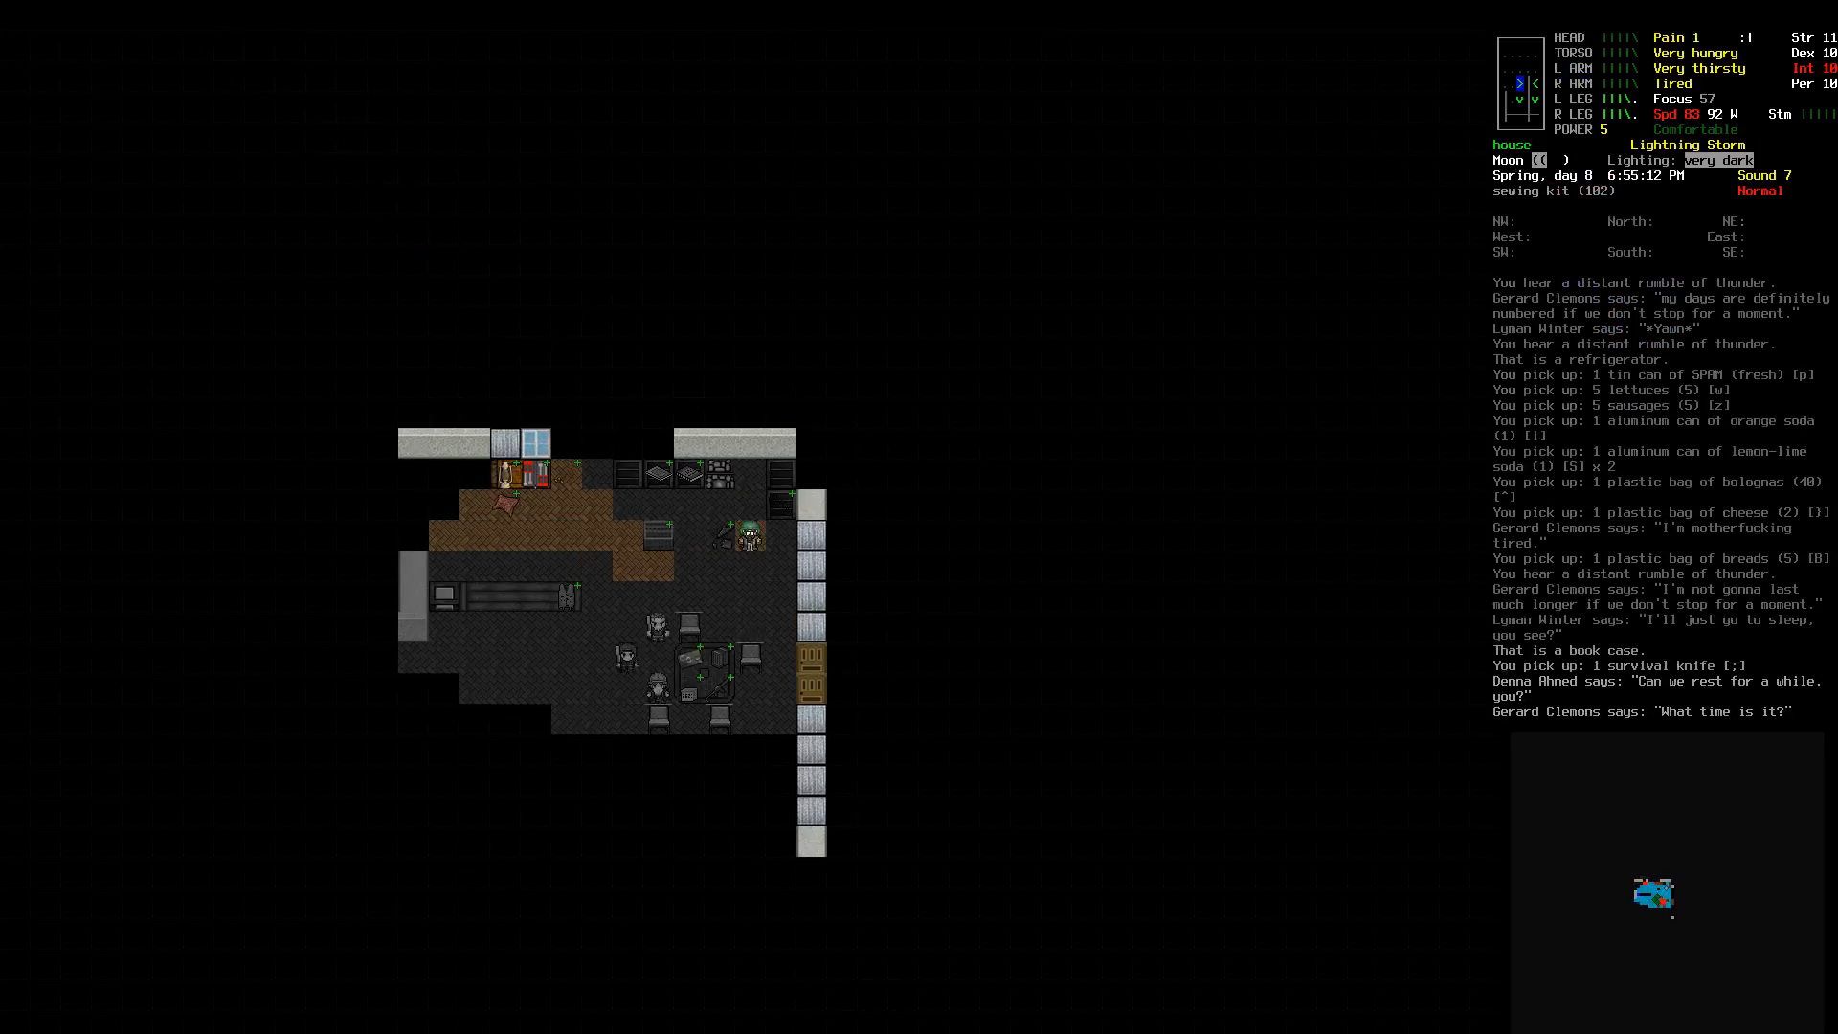
key("i")
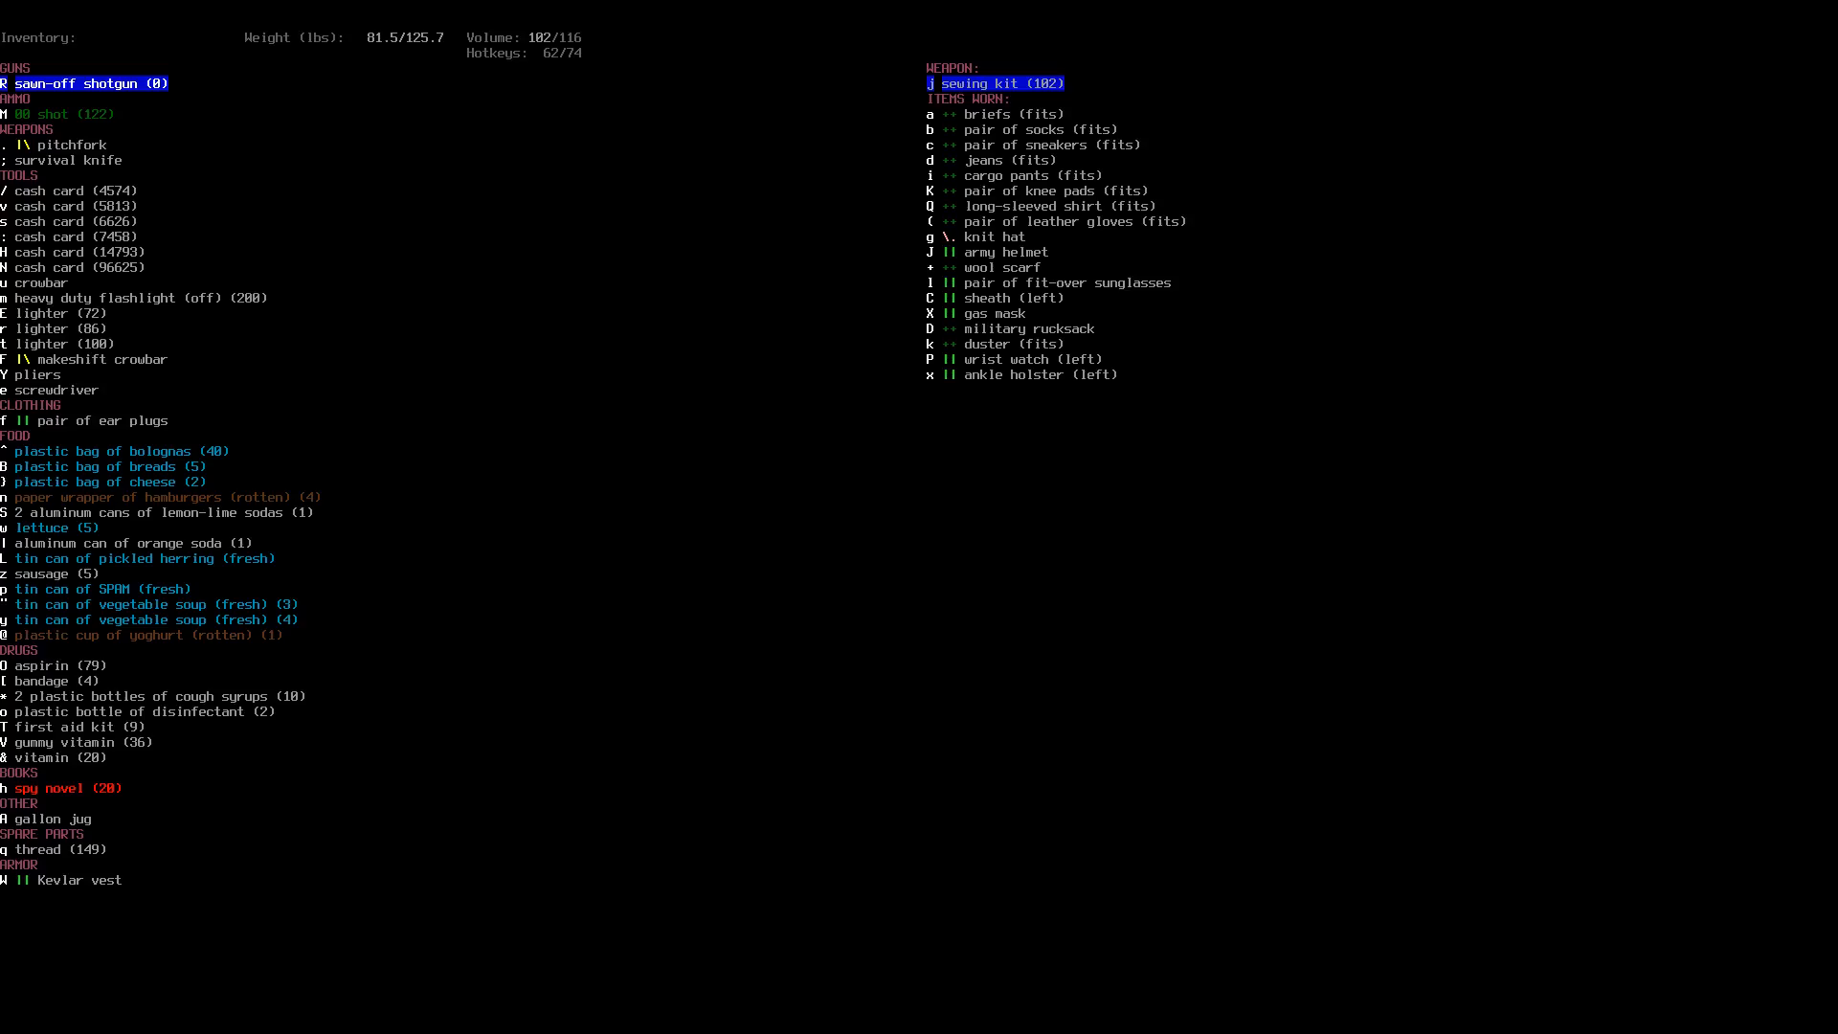
key("Escape")
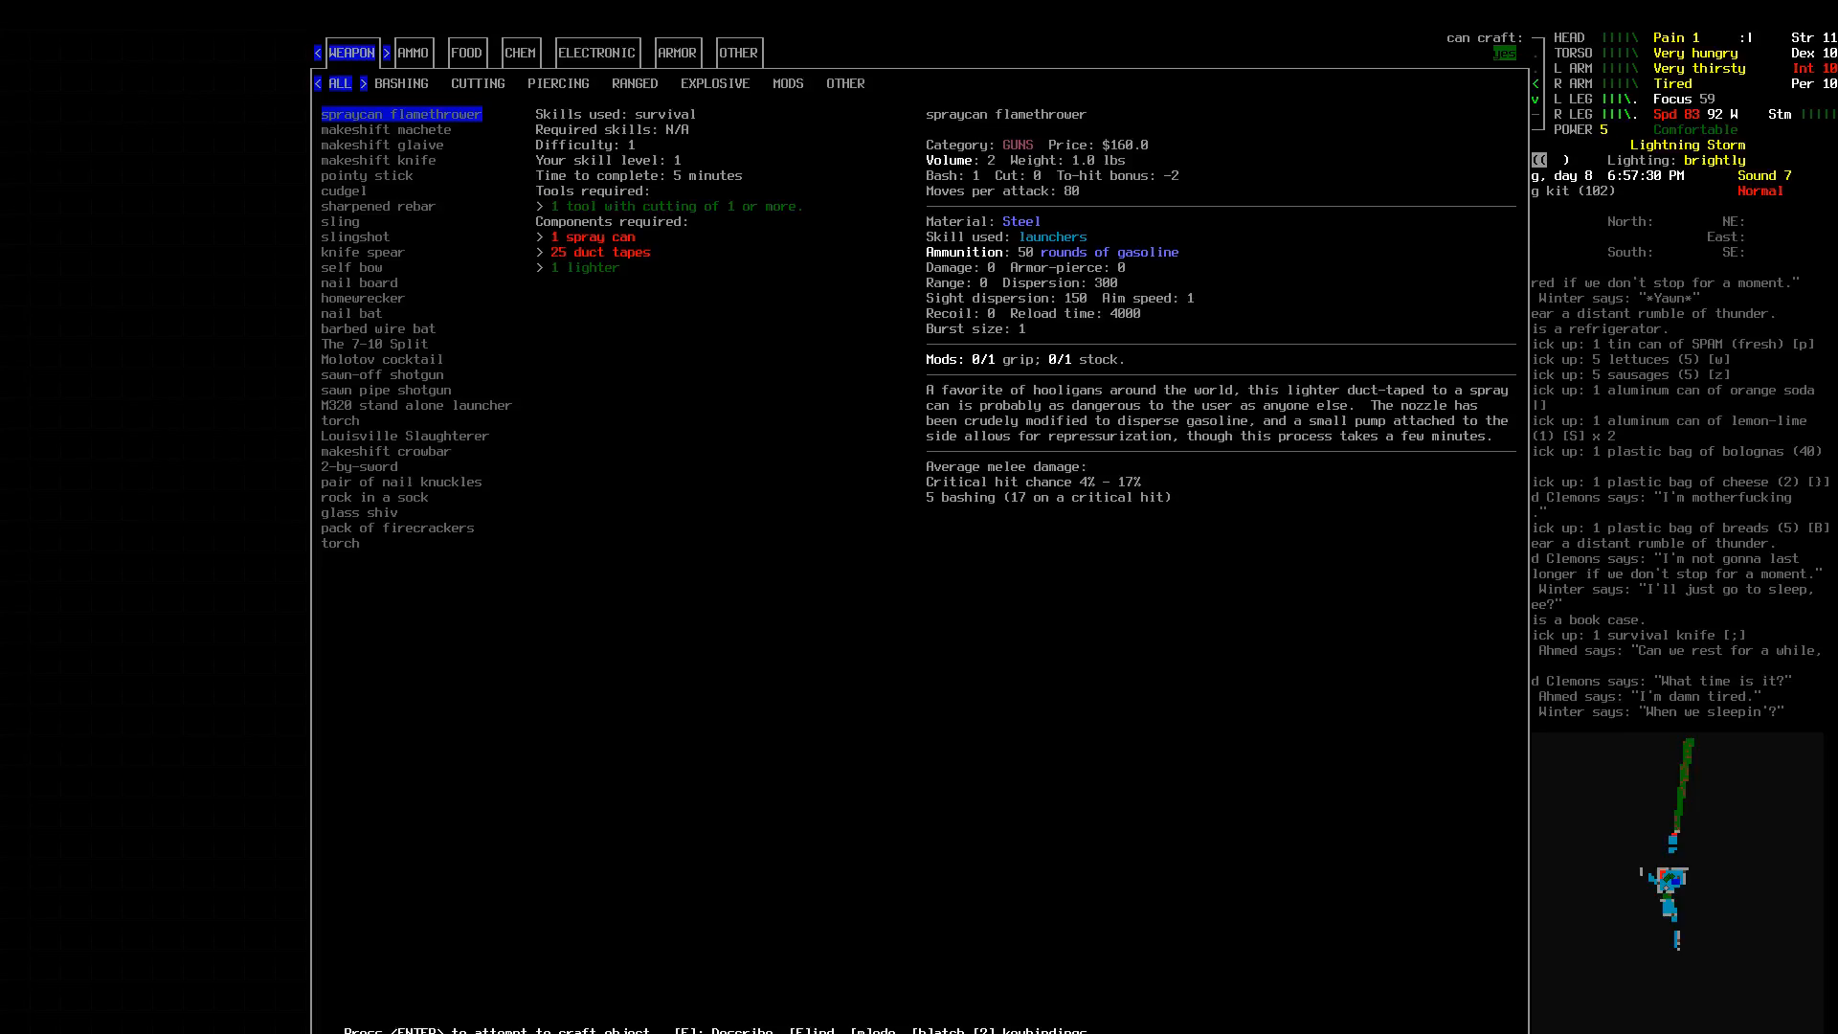
Step: Switch the crafting list to WEAPON recipes showing the spraycan flamethrower's tools and components
left_click(467, 52)
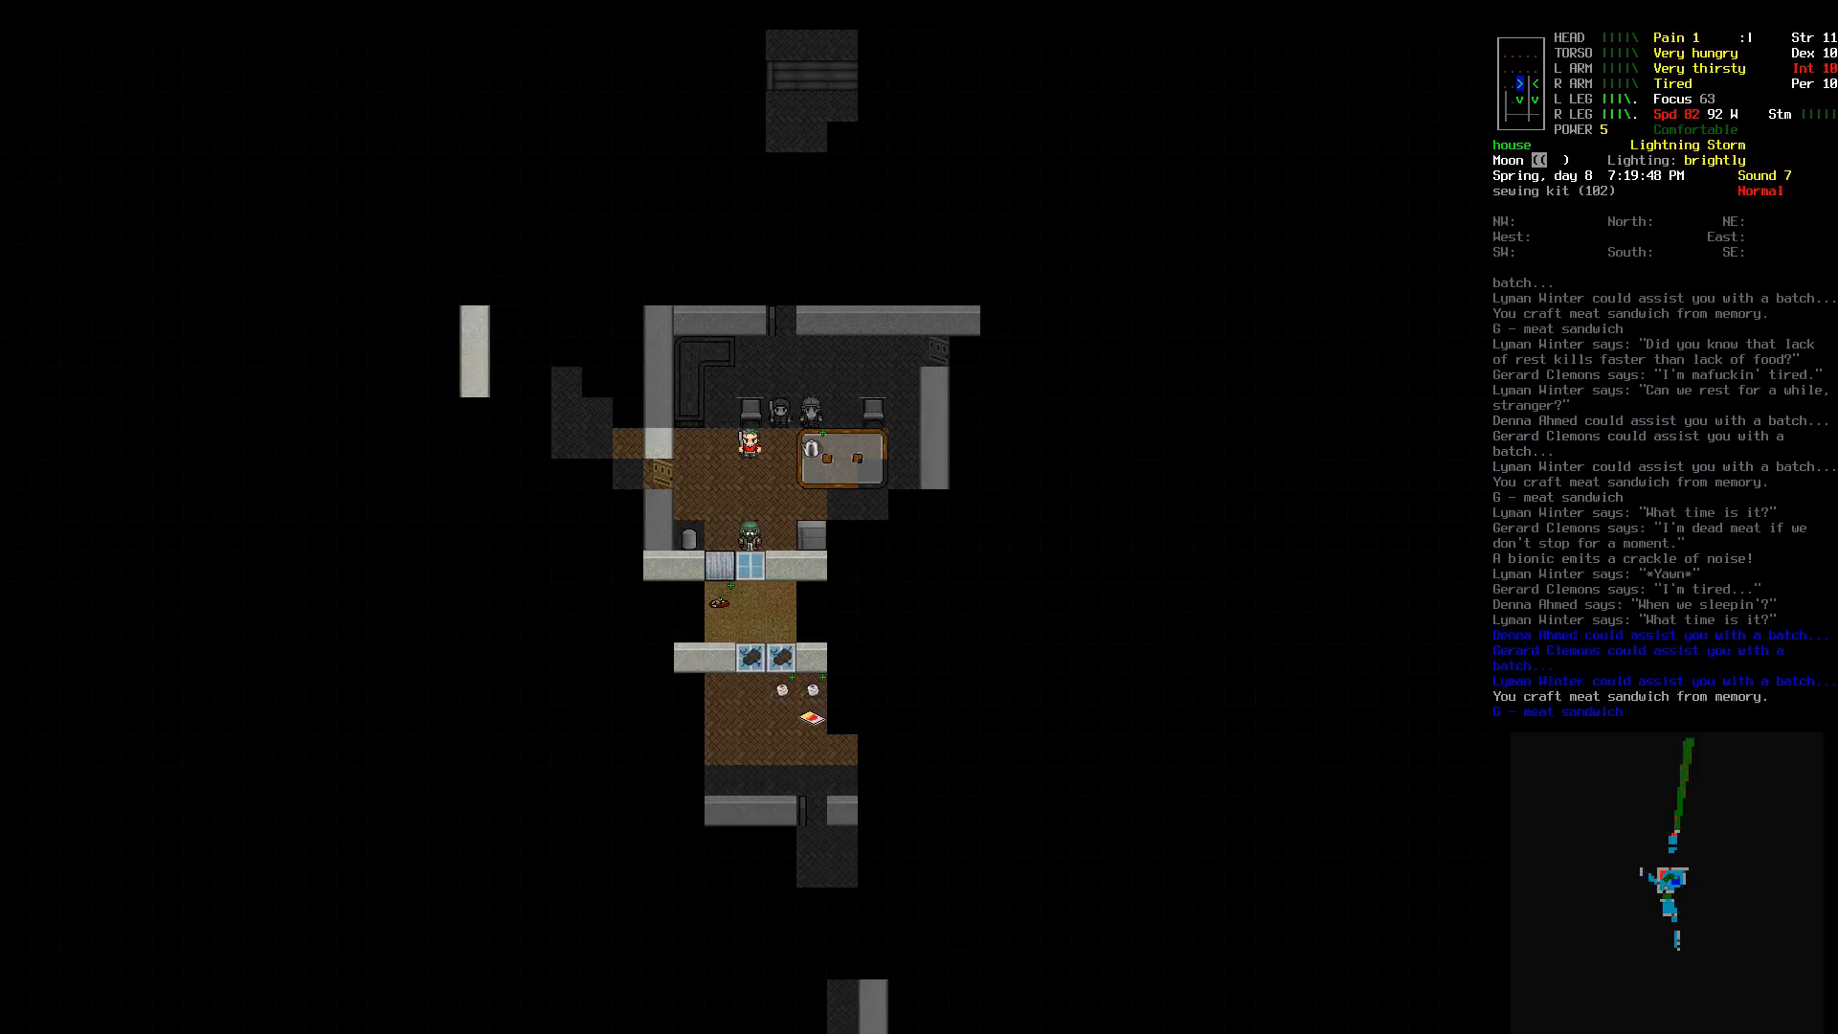
Step: Drink the lemon-lime soda and the found bottle of clean water until thirst is slaked
key("E")
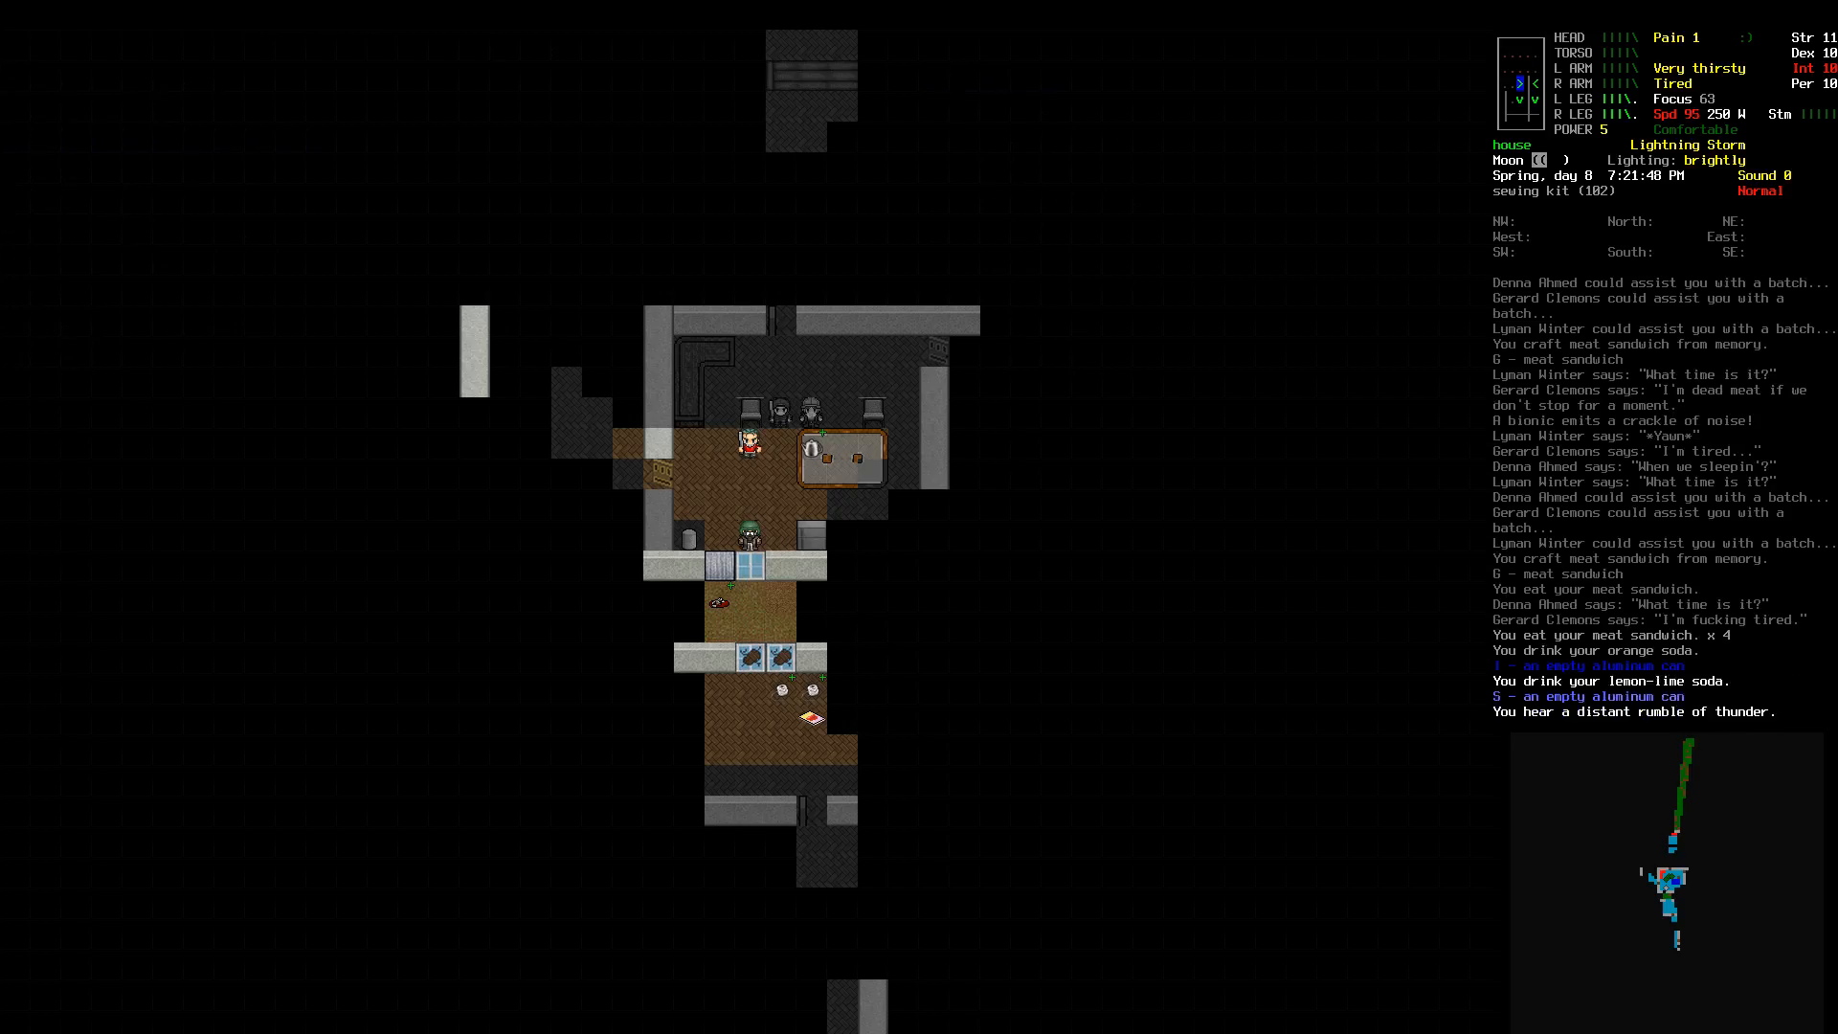
key("E")
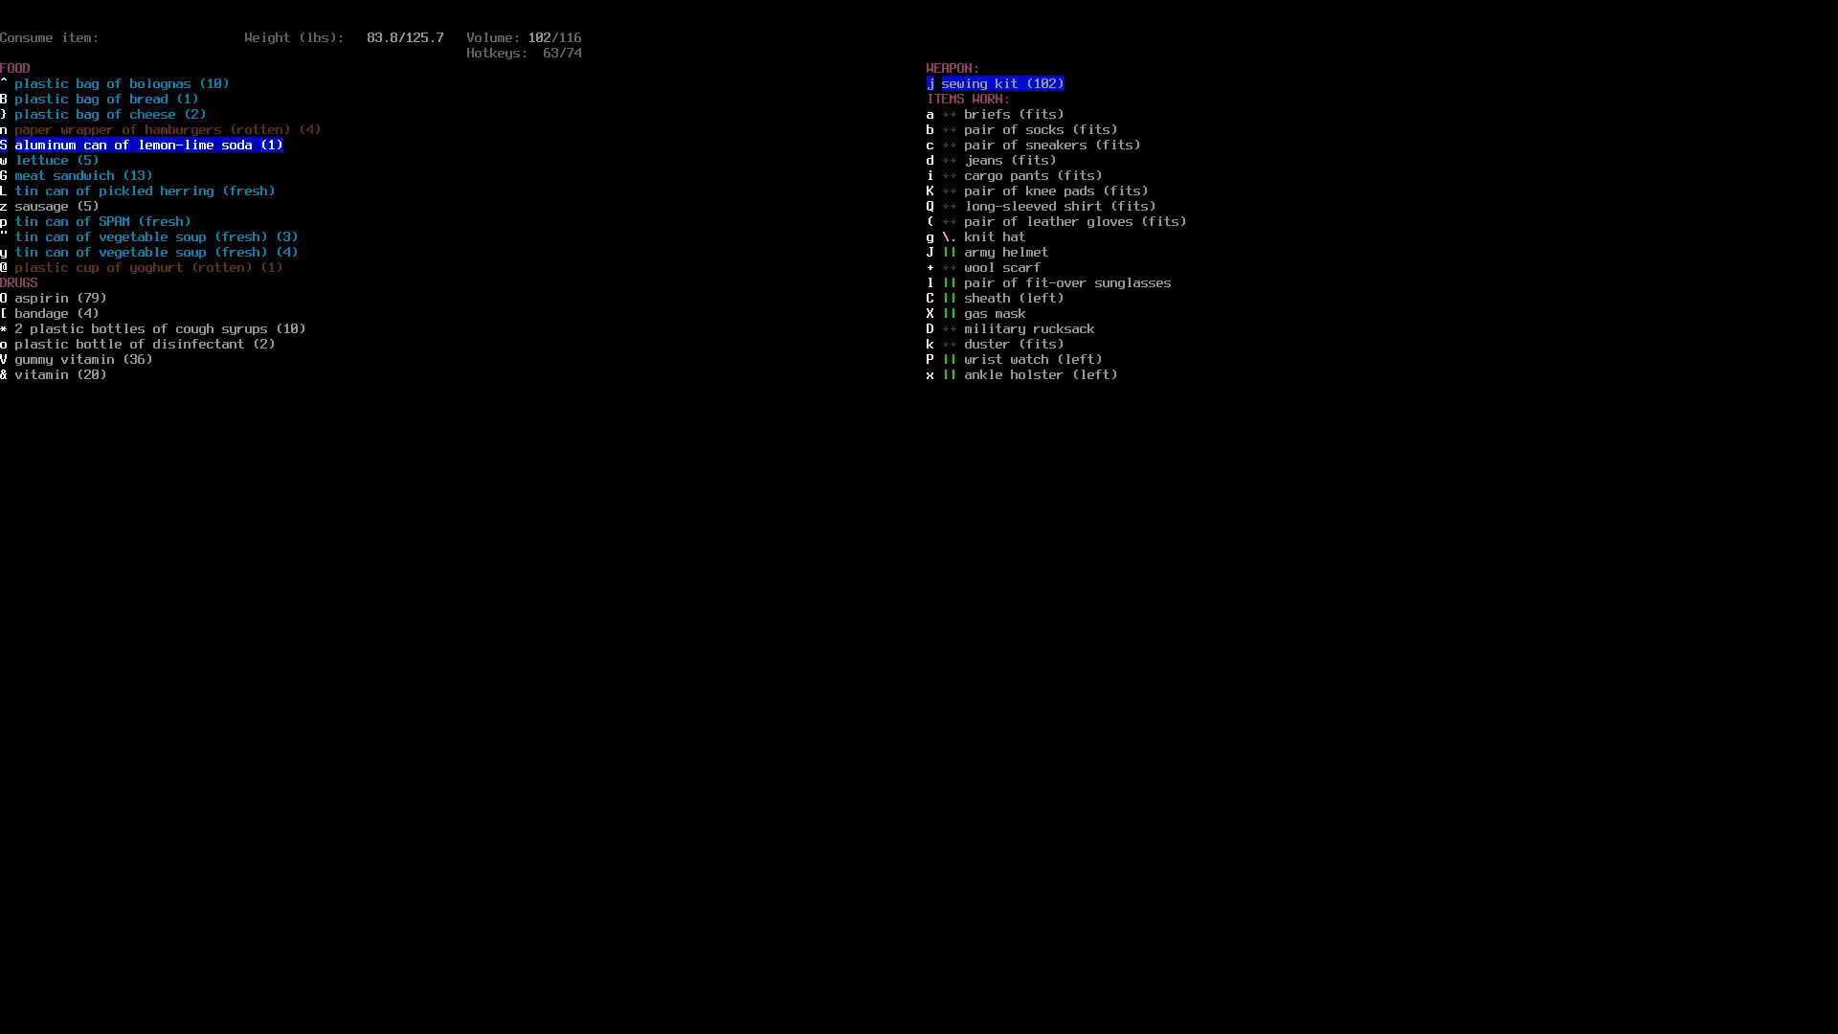
key("S")
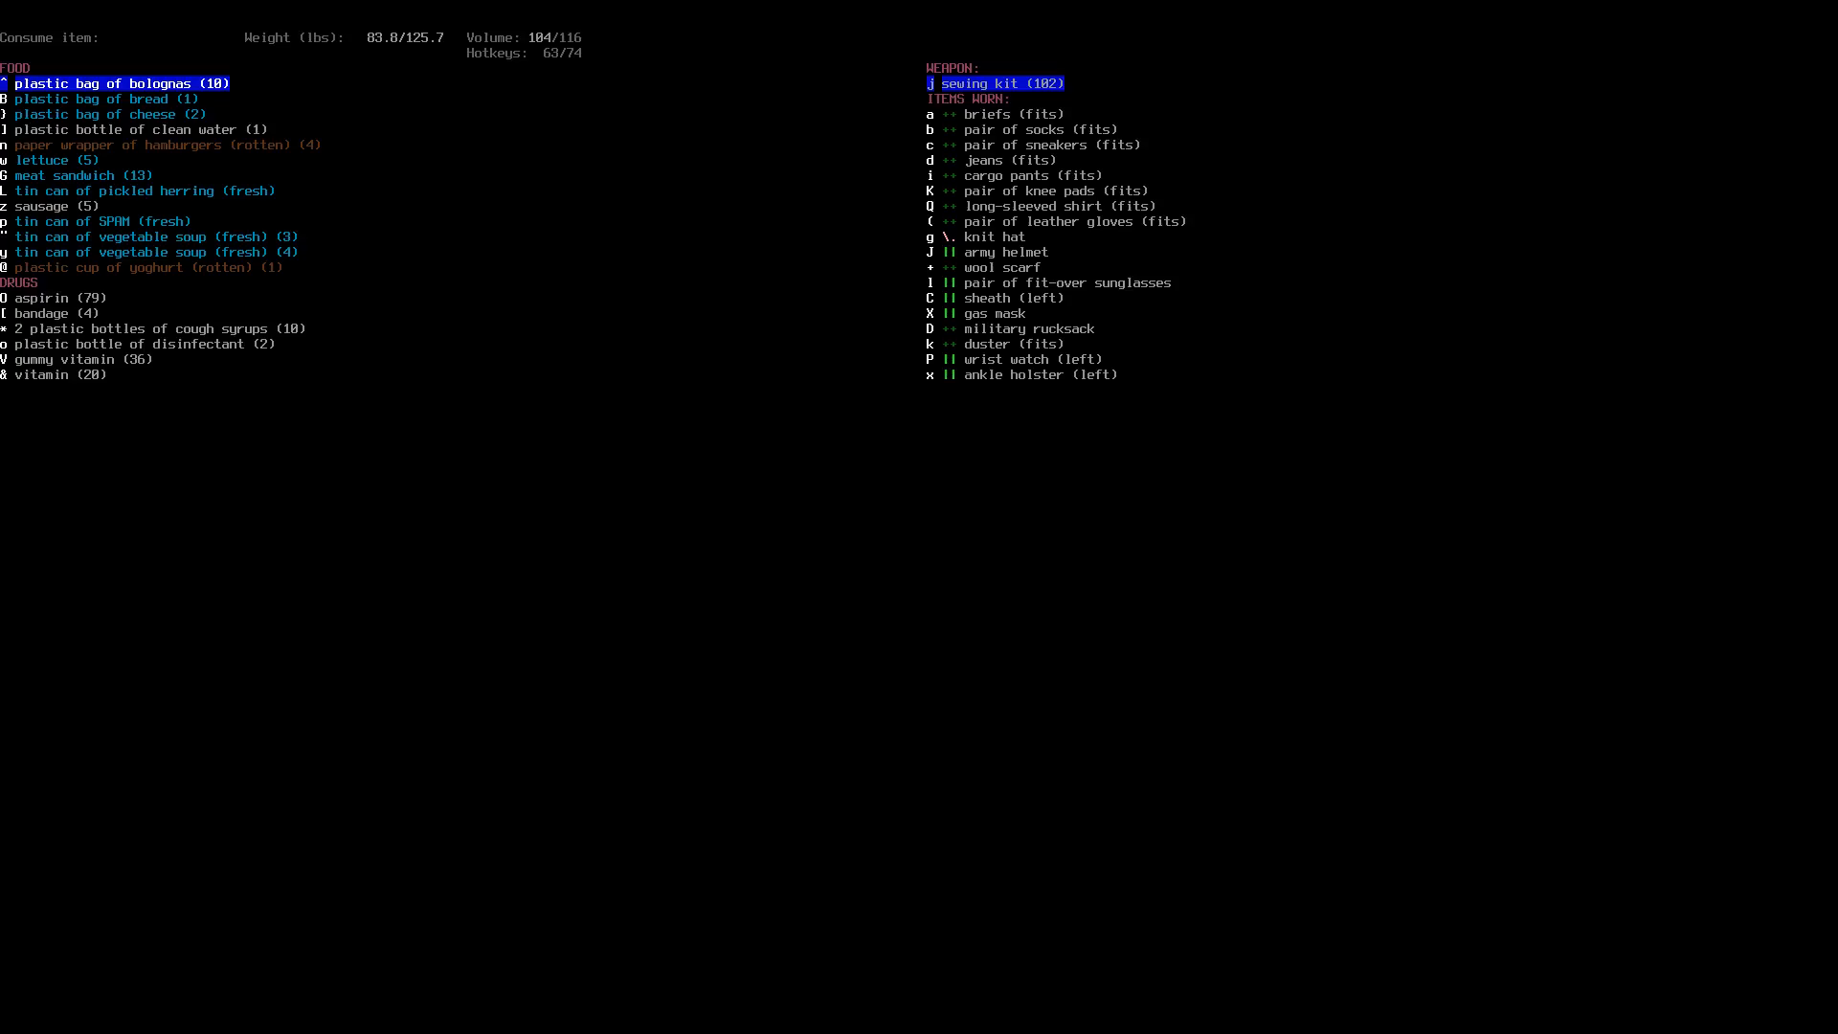
key("Escape")
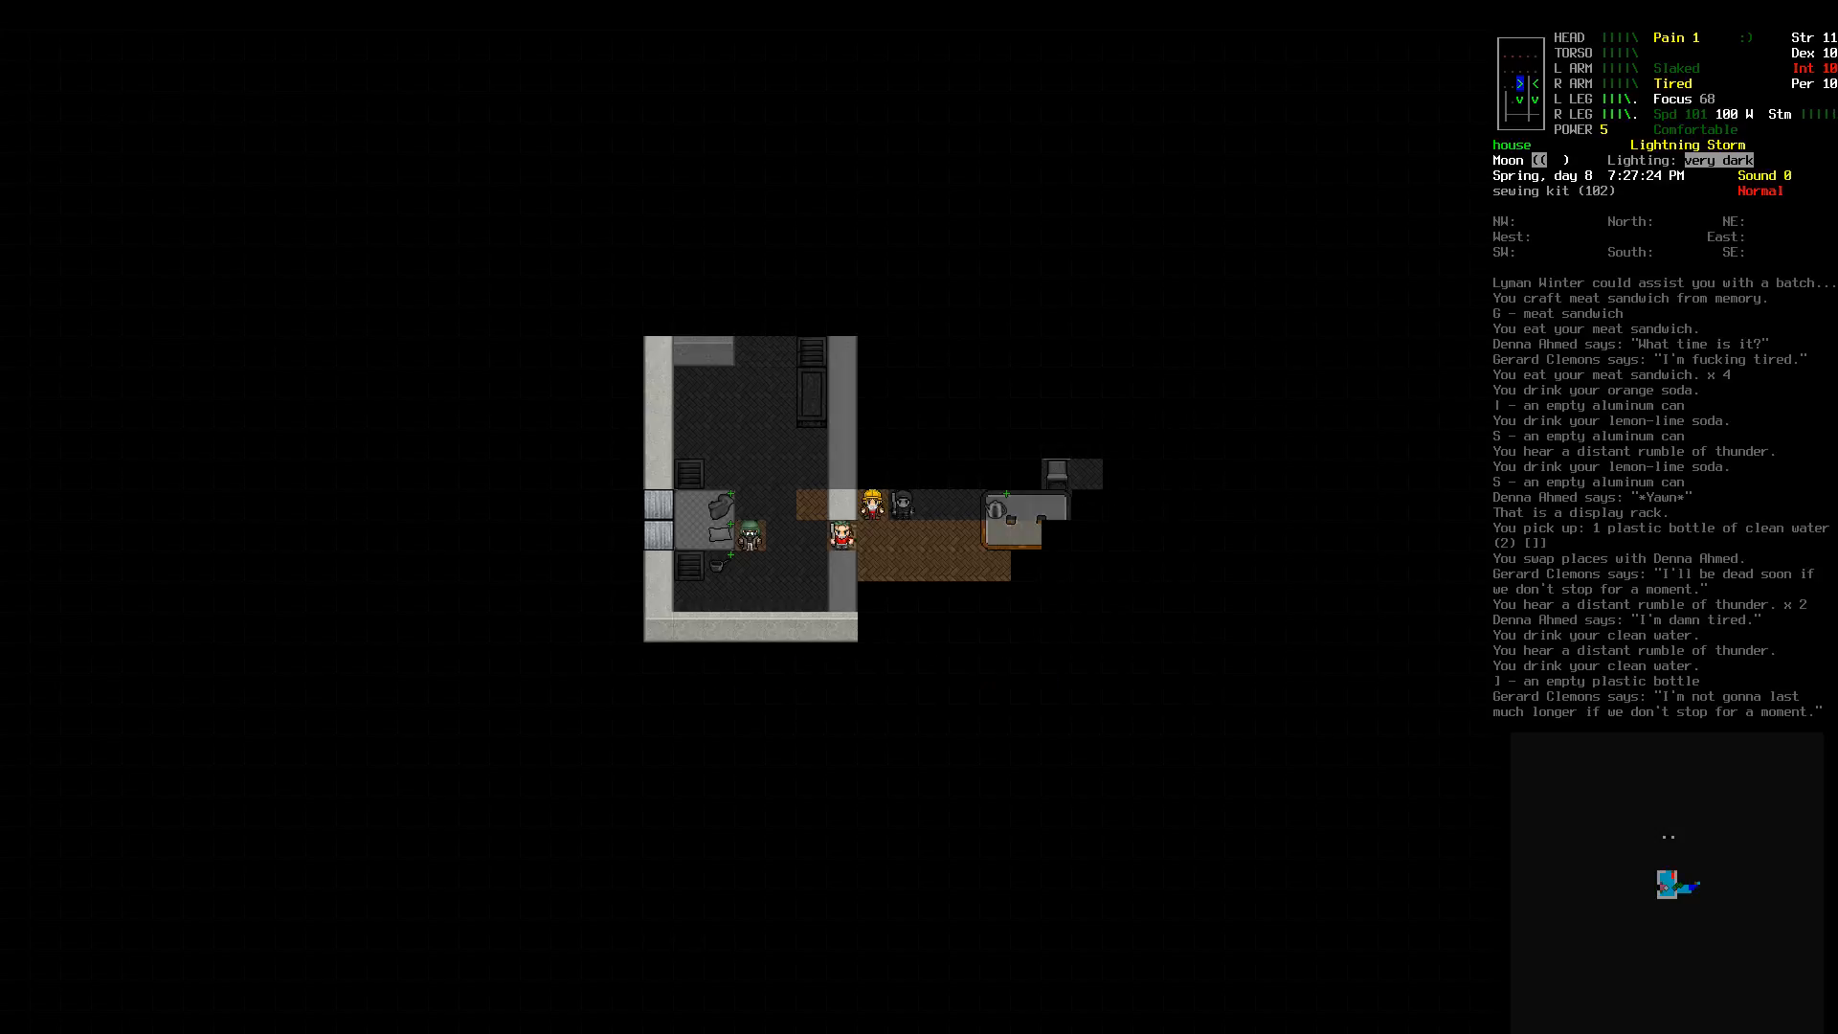
Step: Pick up the copper pot and review the carried gear including the gallon jug and plastic bottle
key("t")
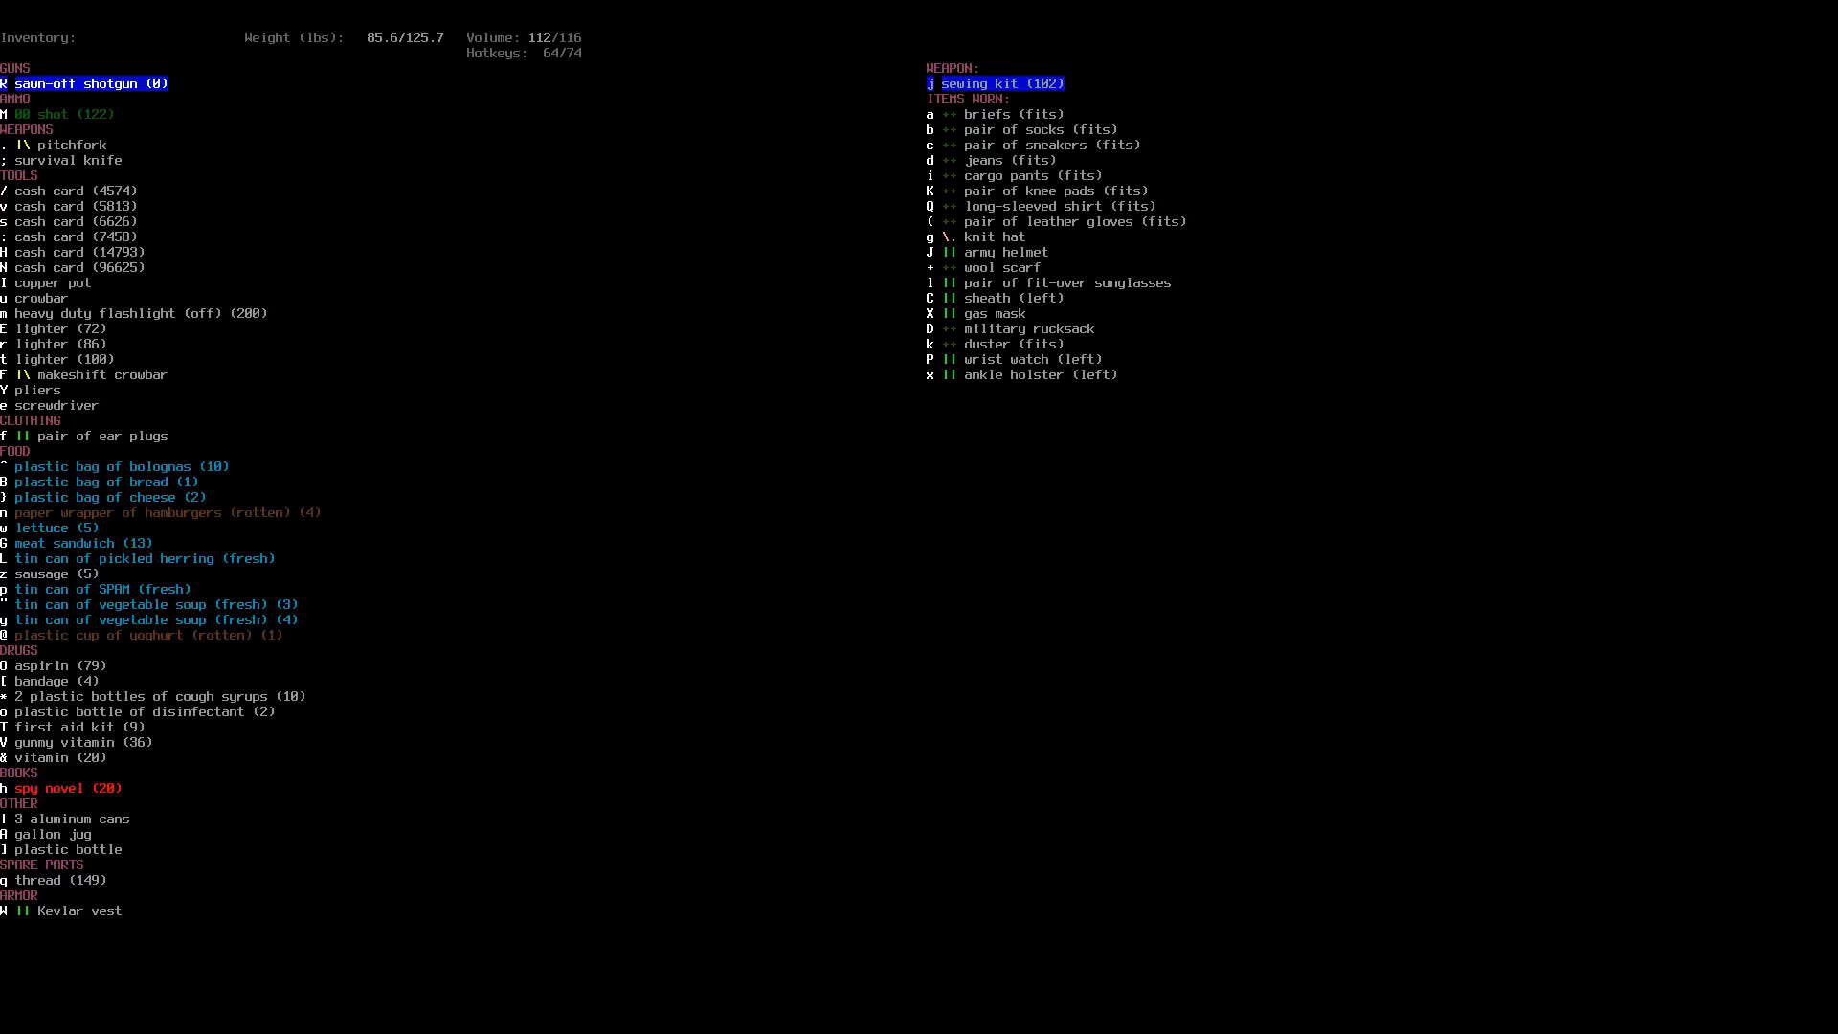
Step: Gather the teapot, pot and tea leaves, then examine the tool pile showing a butcher knife
key("Escape")
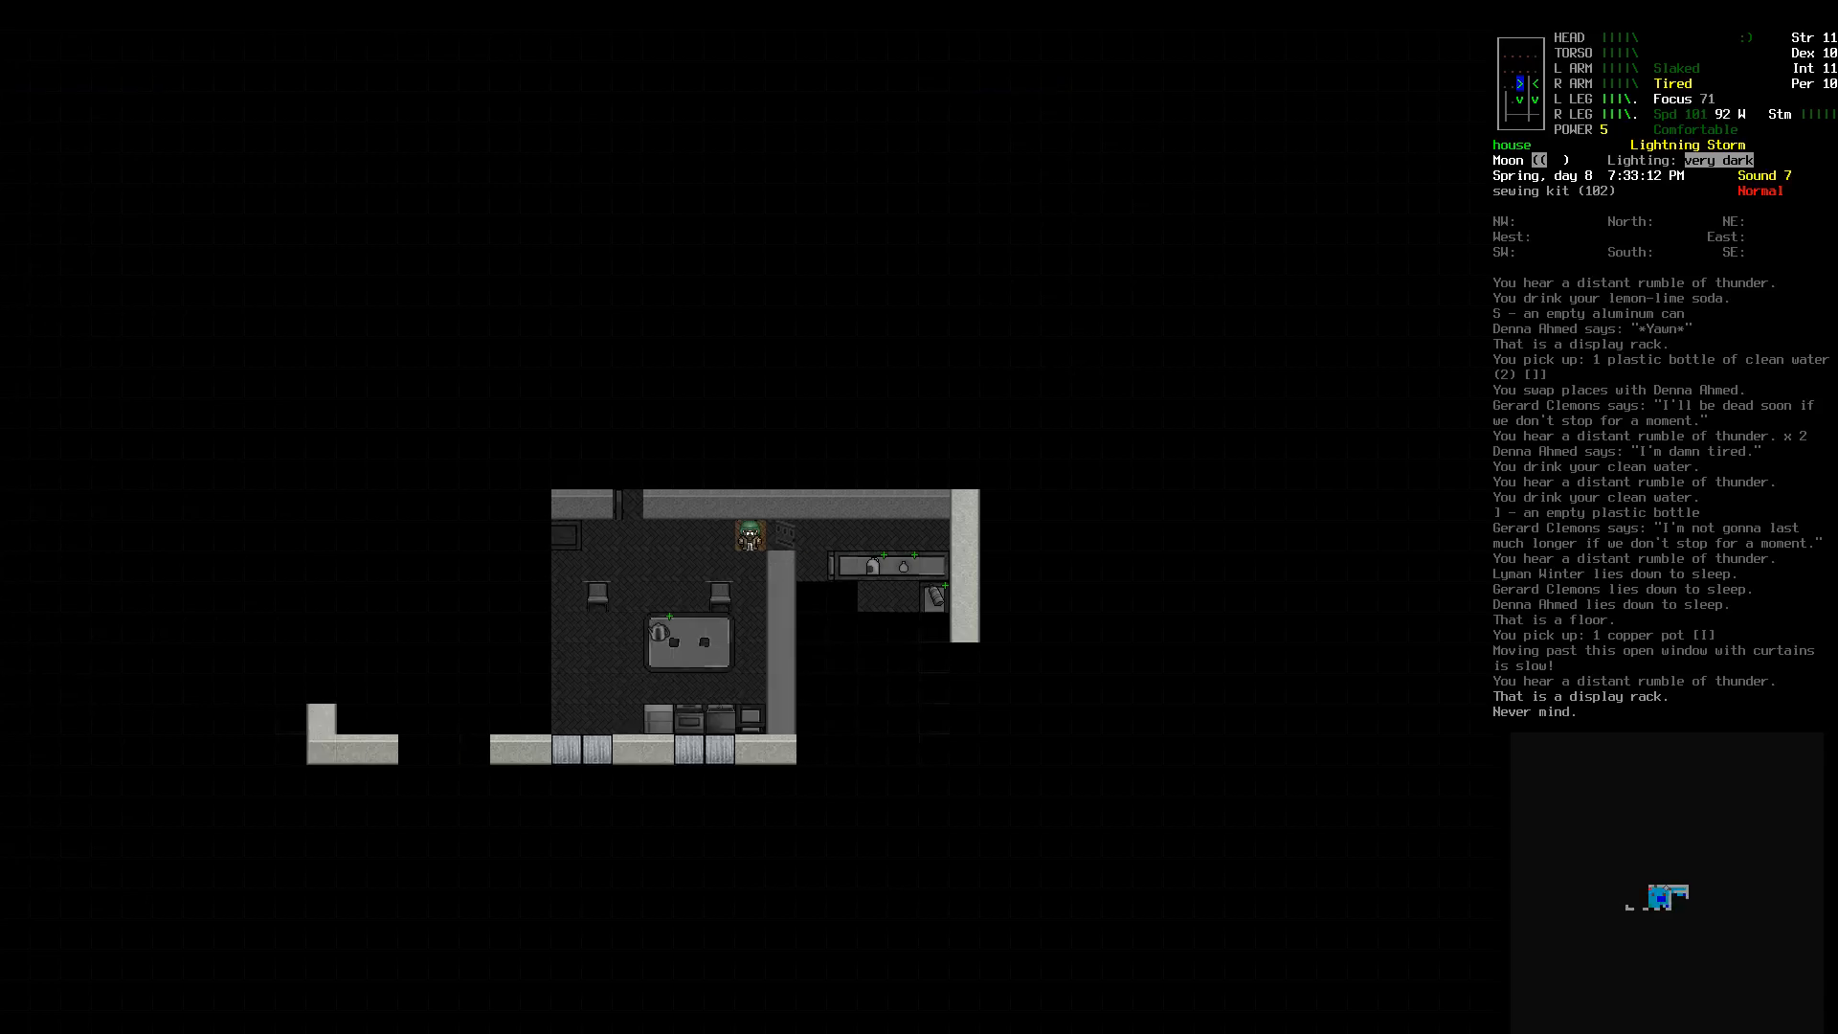
key("x")
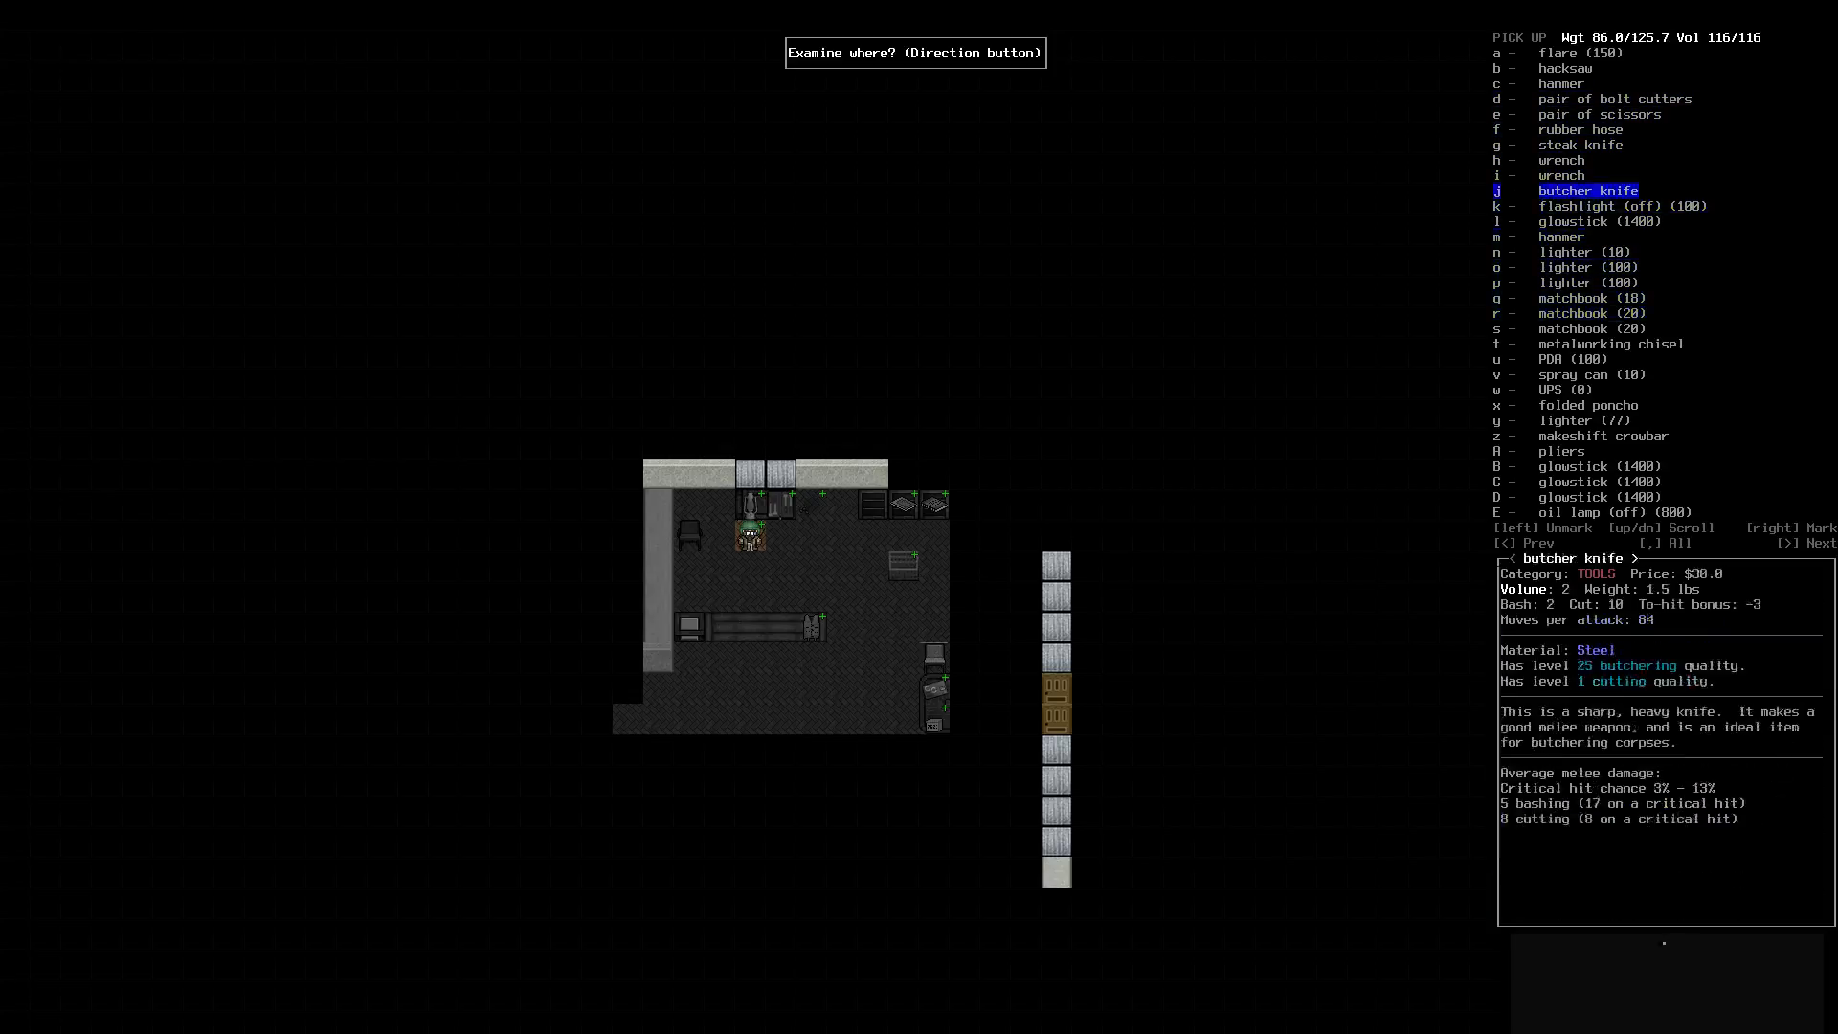
Step: Scroll the pick-up list down to the matchbooks and leave the tool pile empty-handed
key("up")
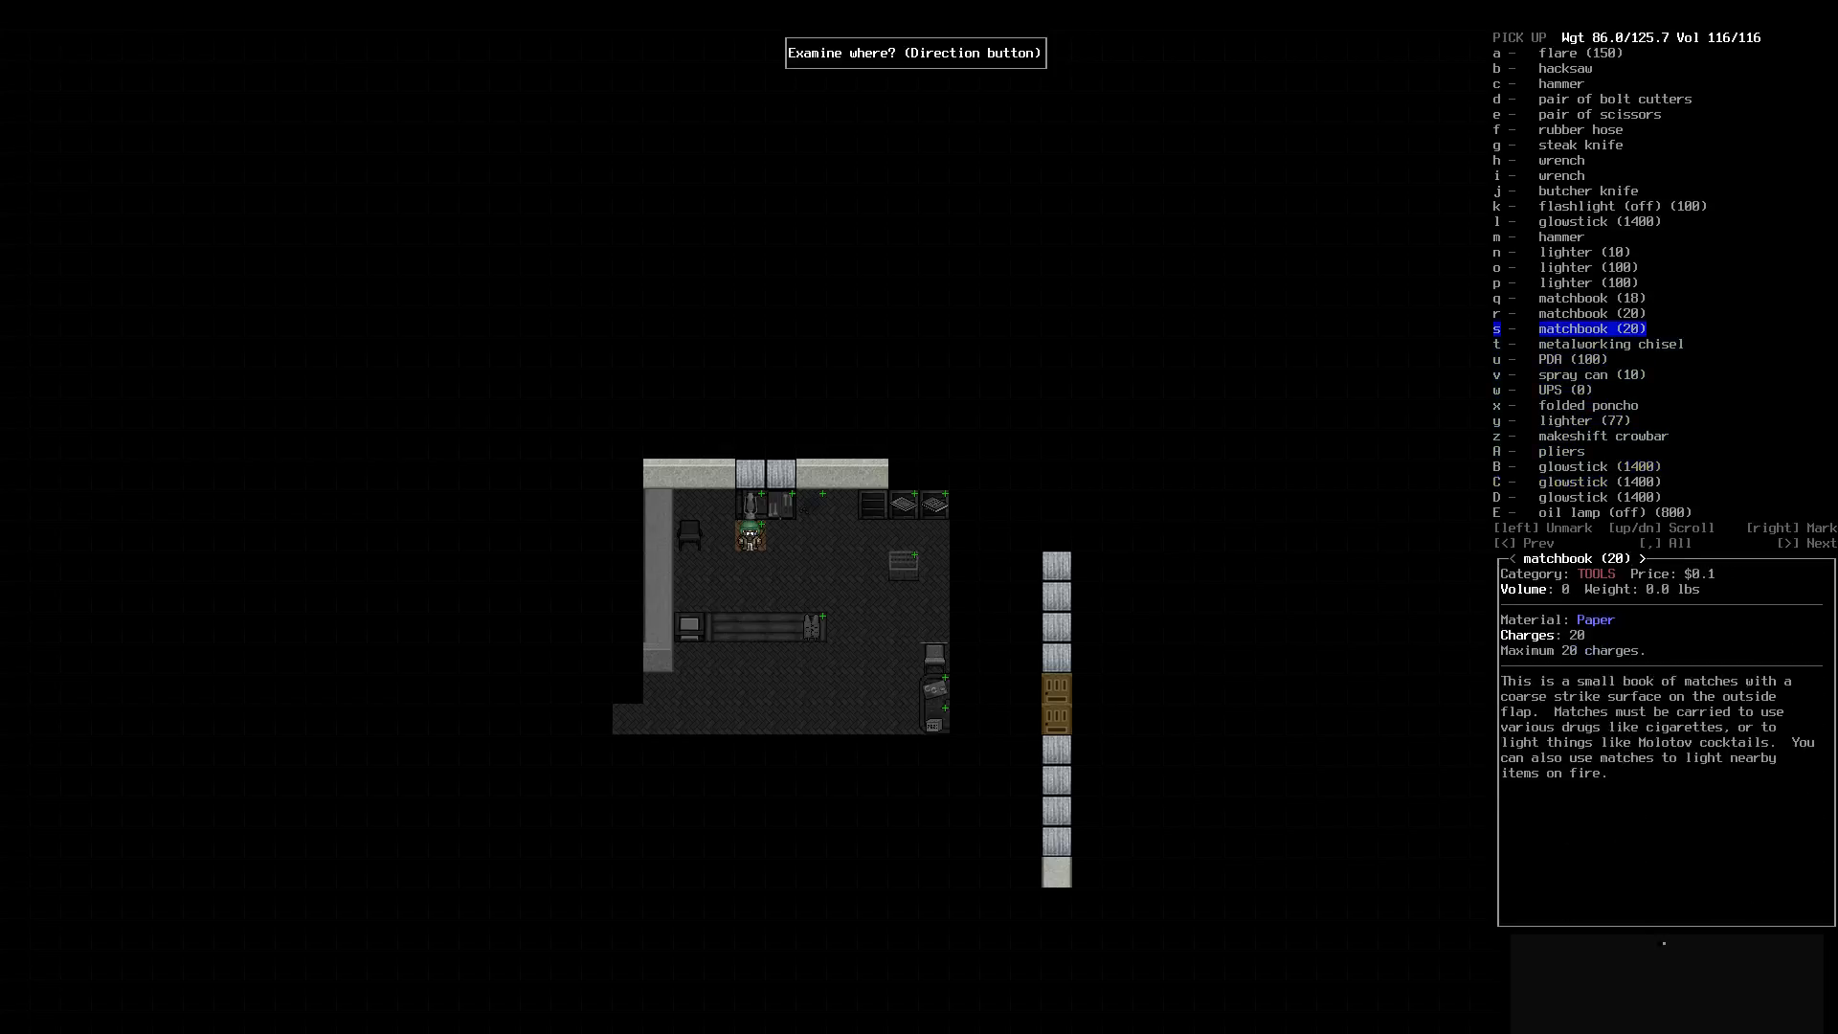
key("up")
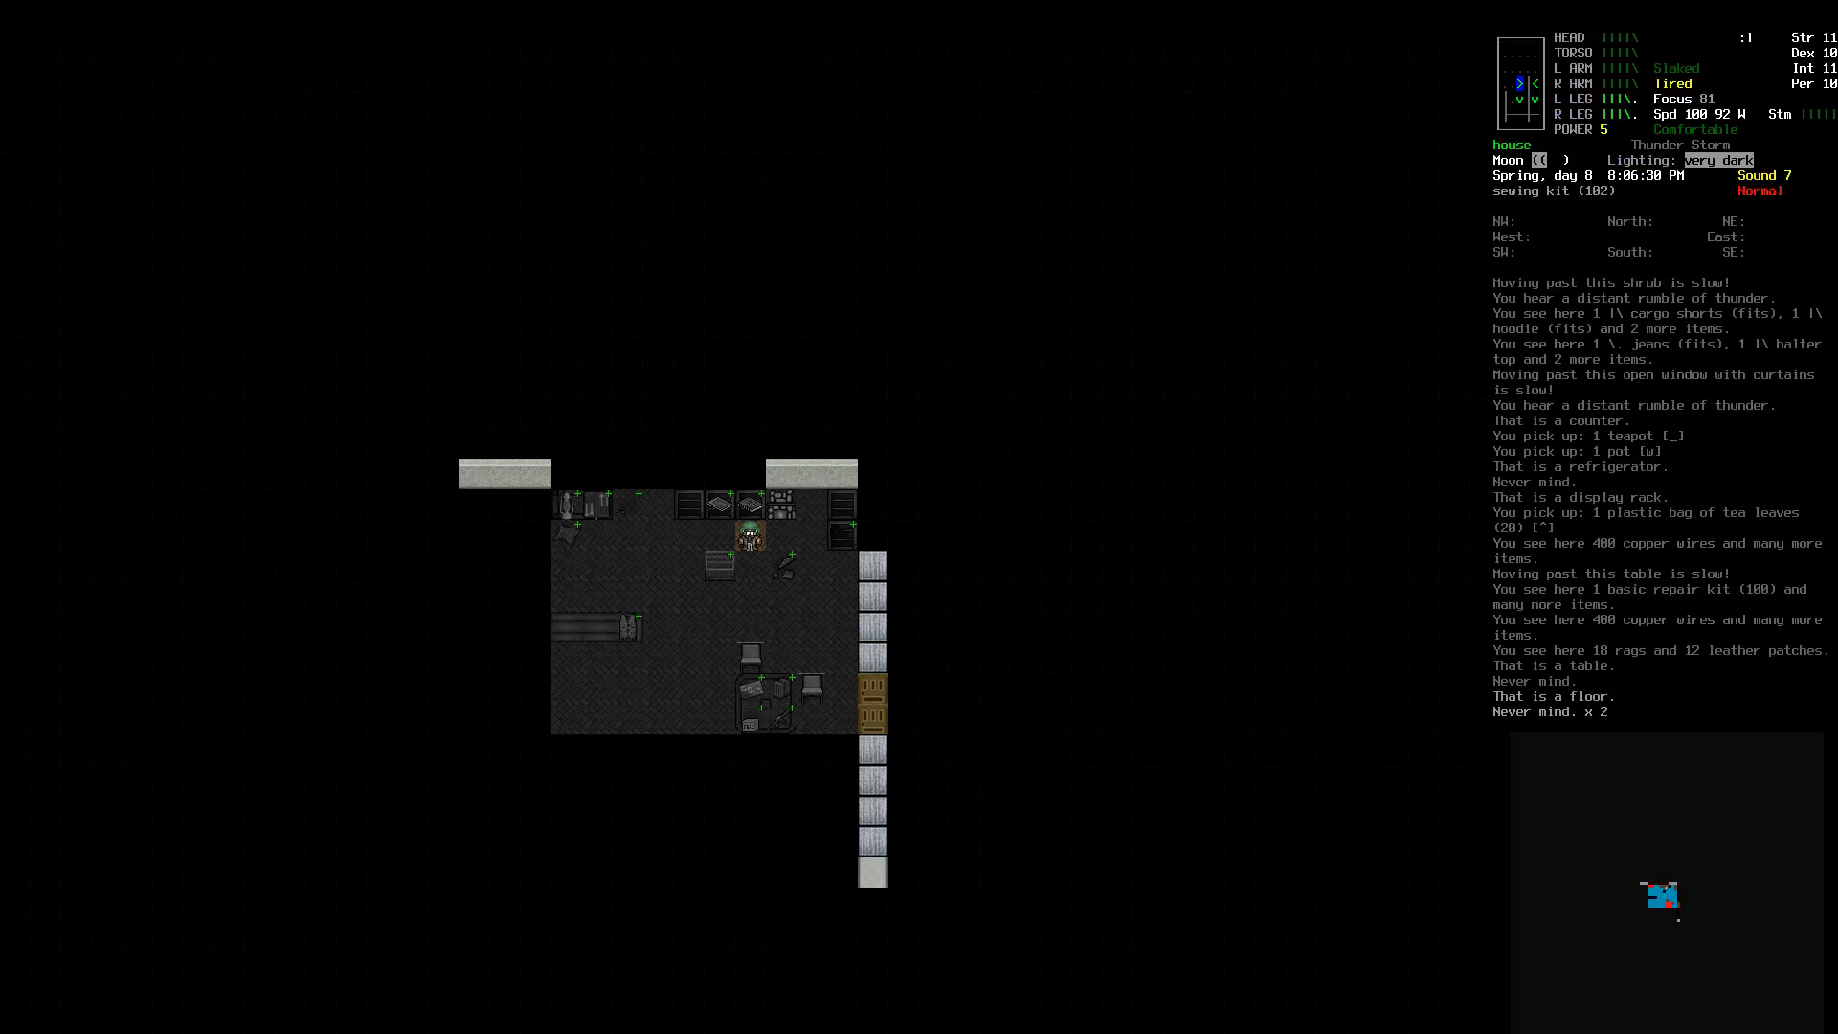
Step: Multidrop the Kevlar vest from the carried gear into the dresser
key("i")
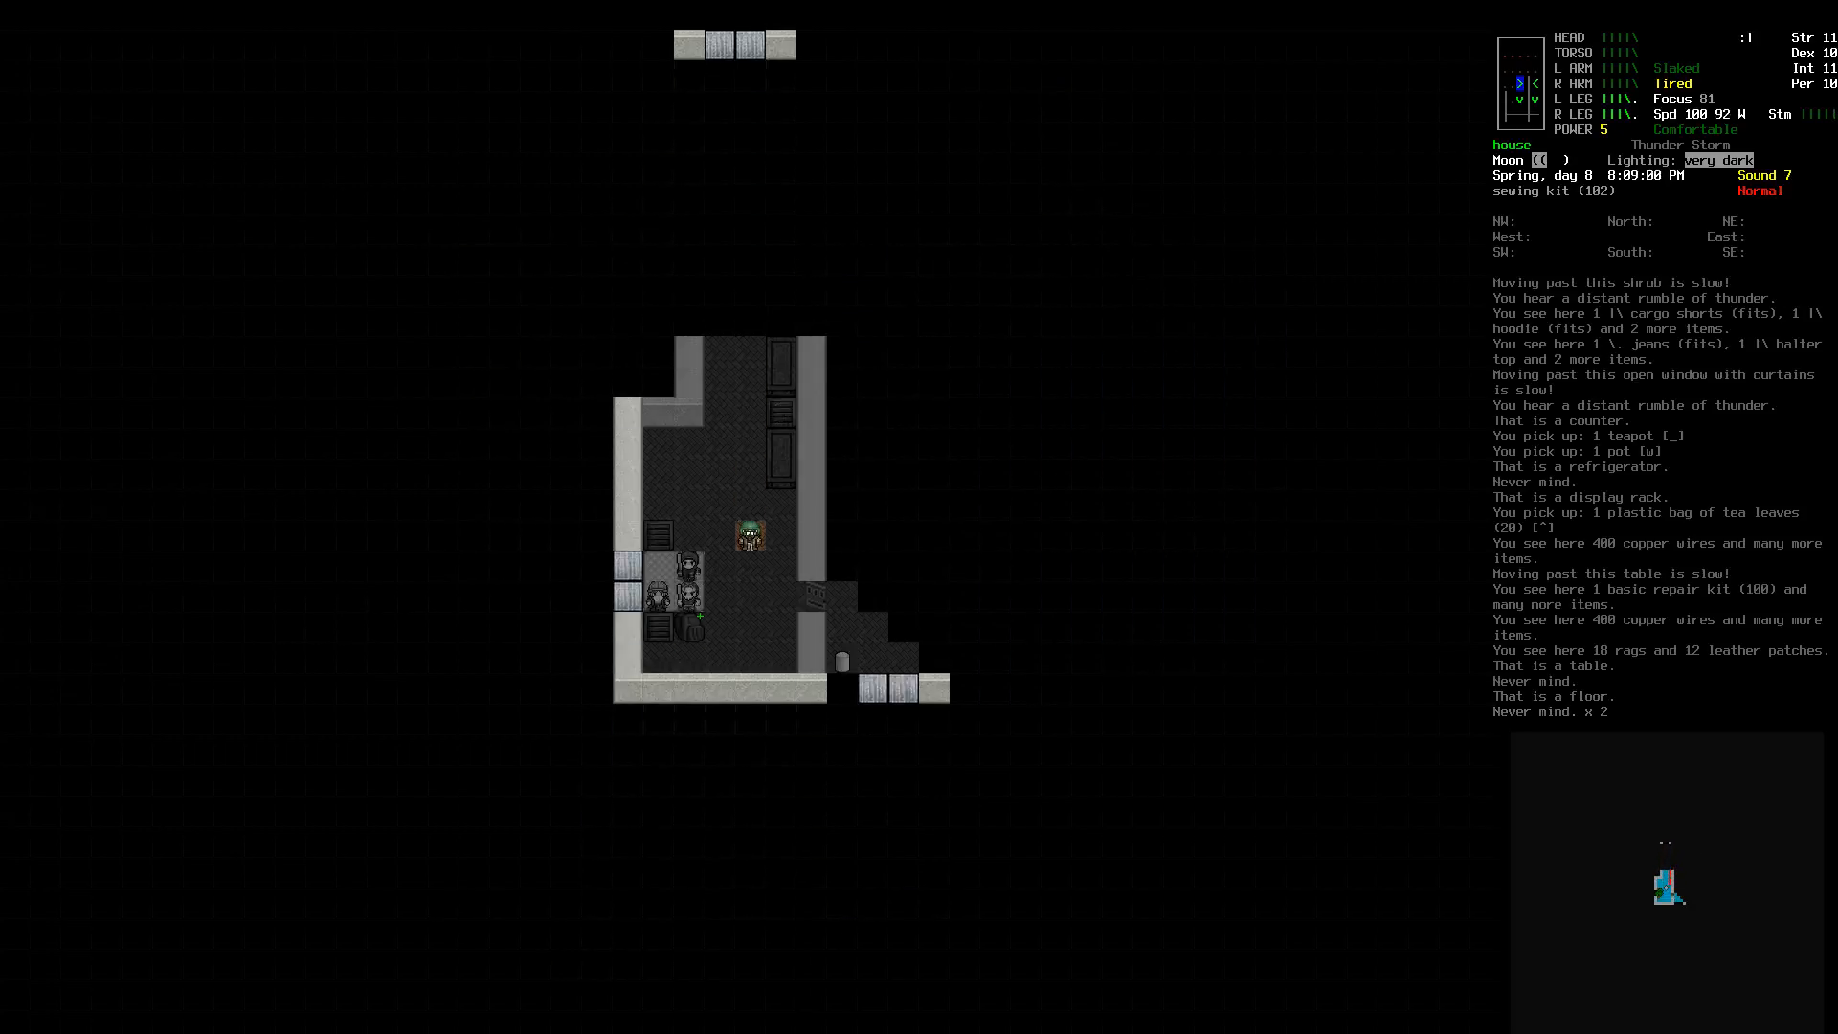
key("d")
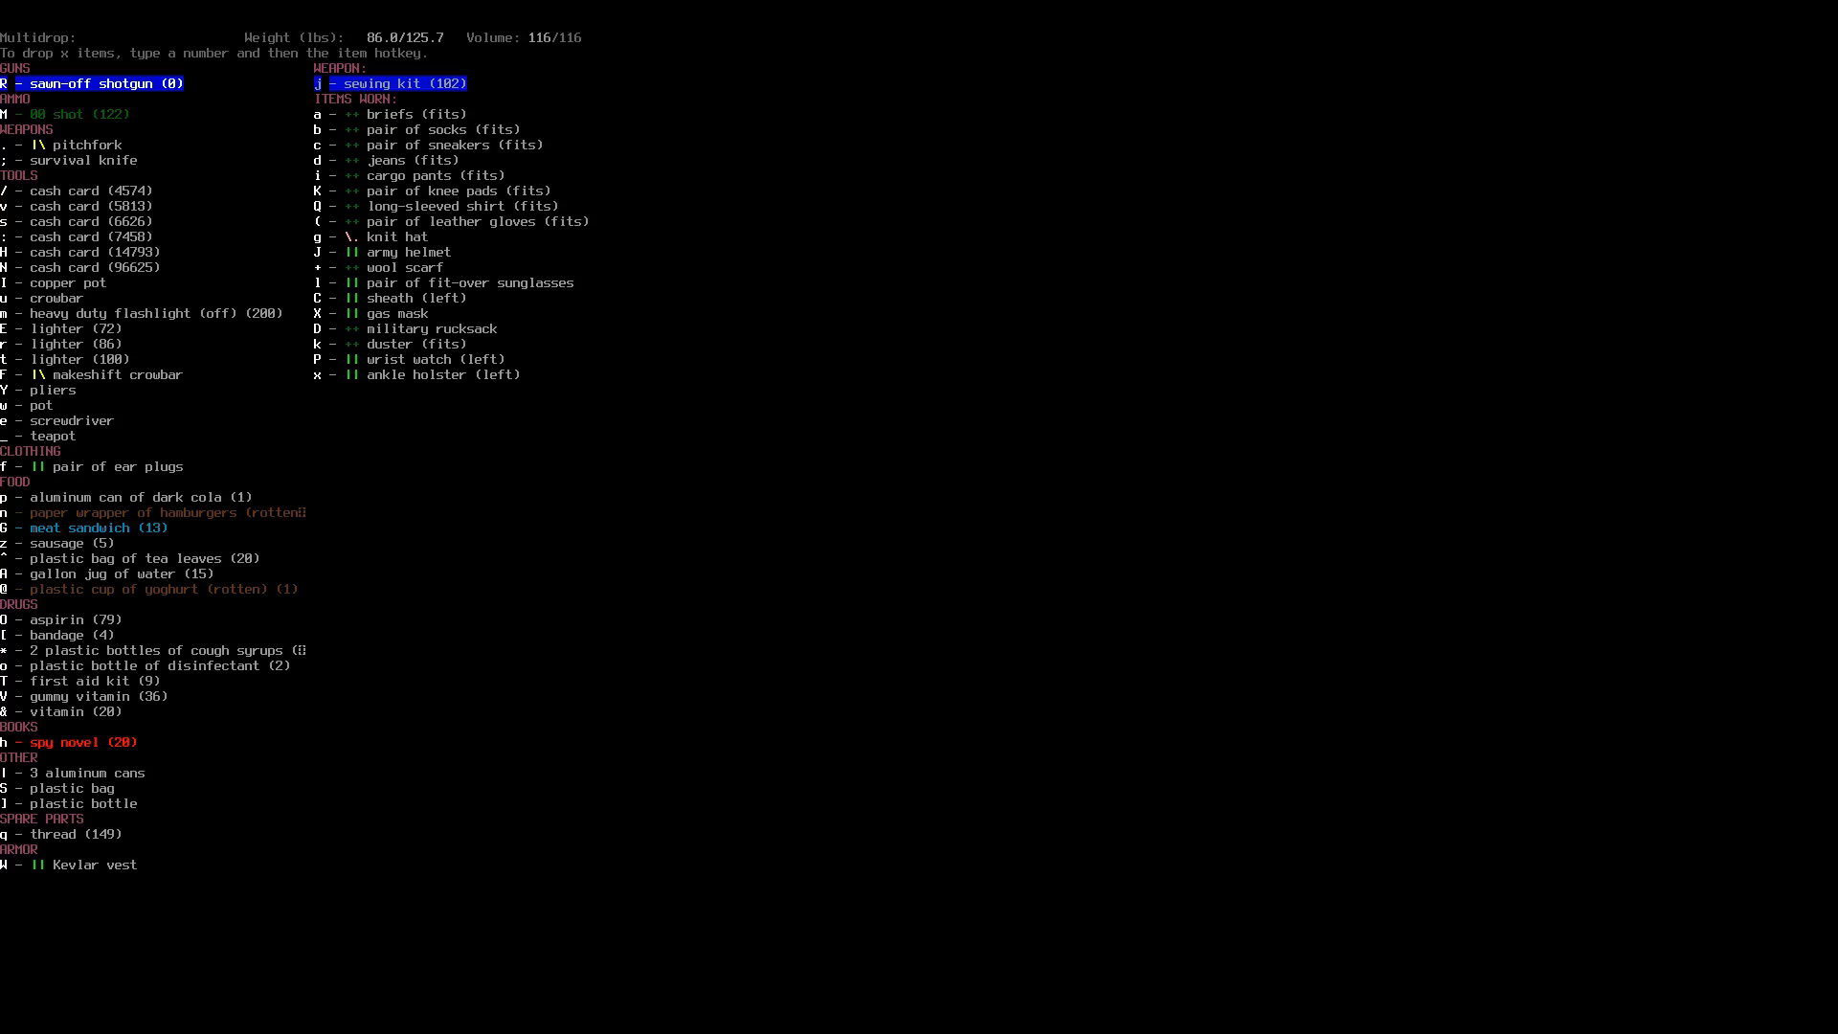
key("W")
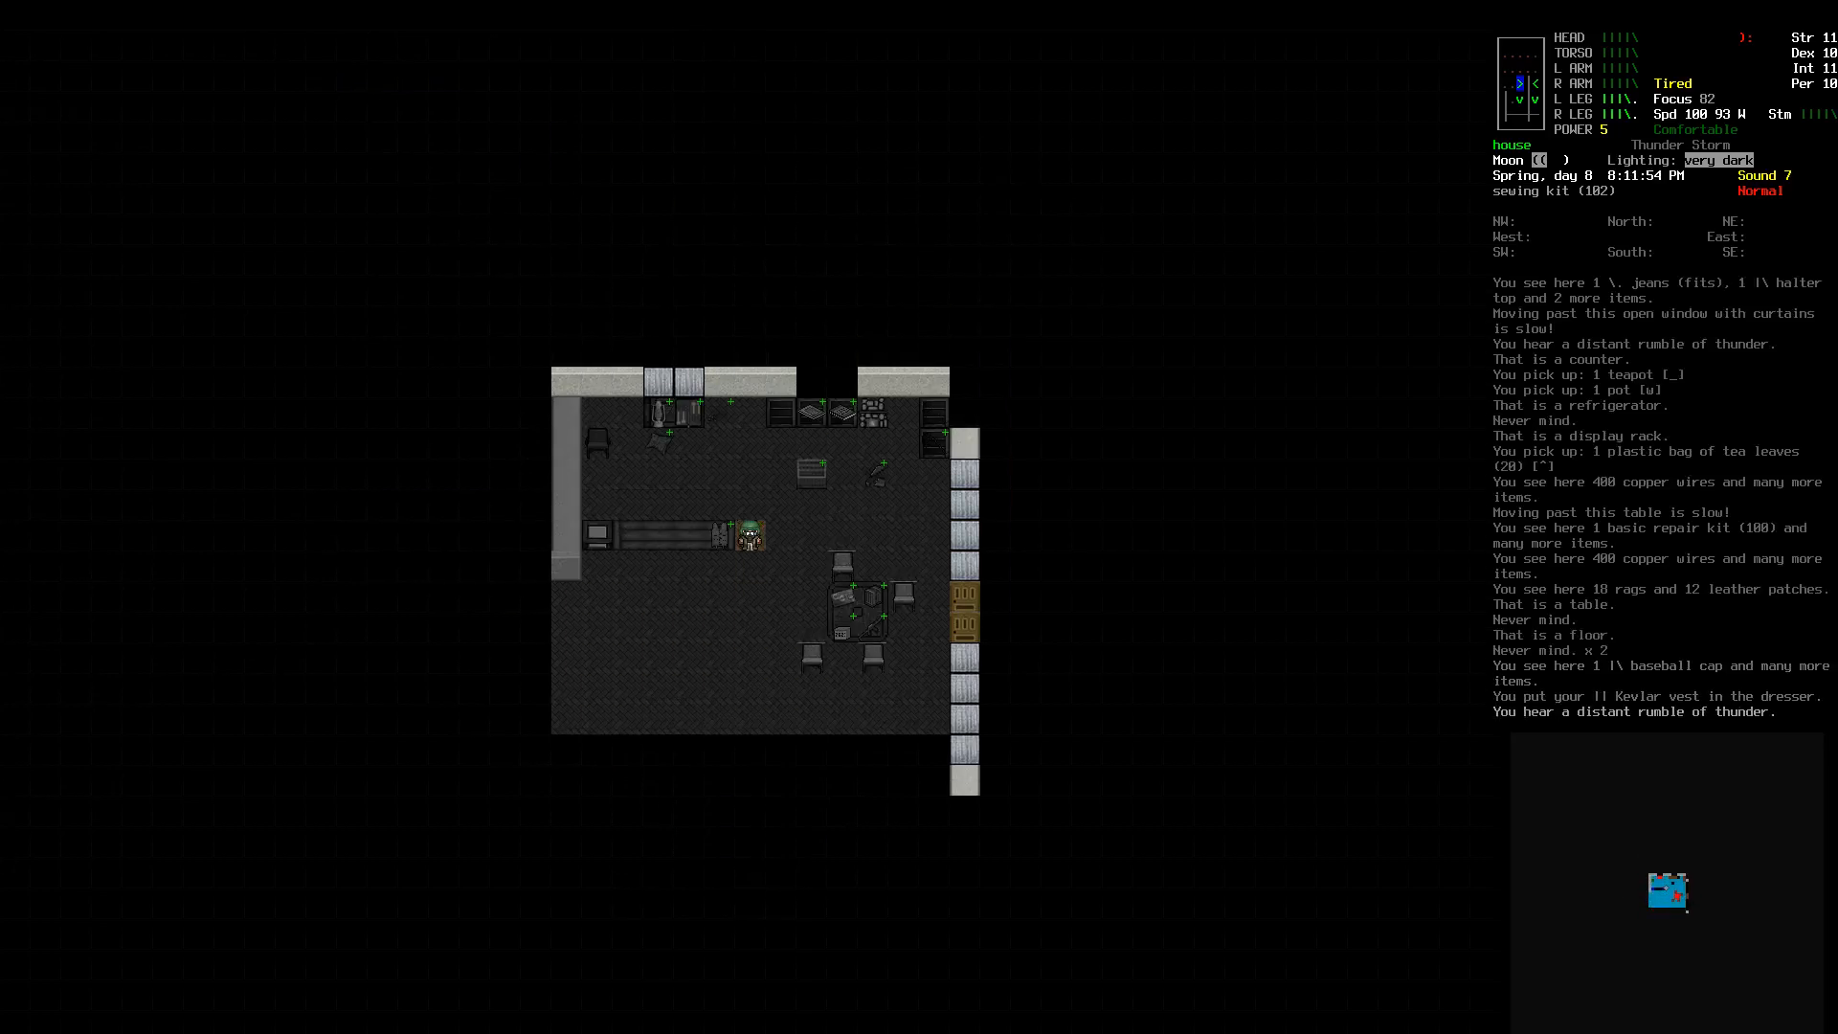
Step: Drop the crowbar, two lighters and pliers on the table, then grab the splintered wood and two-by-fours
key("up")
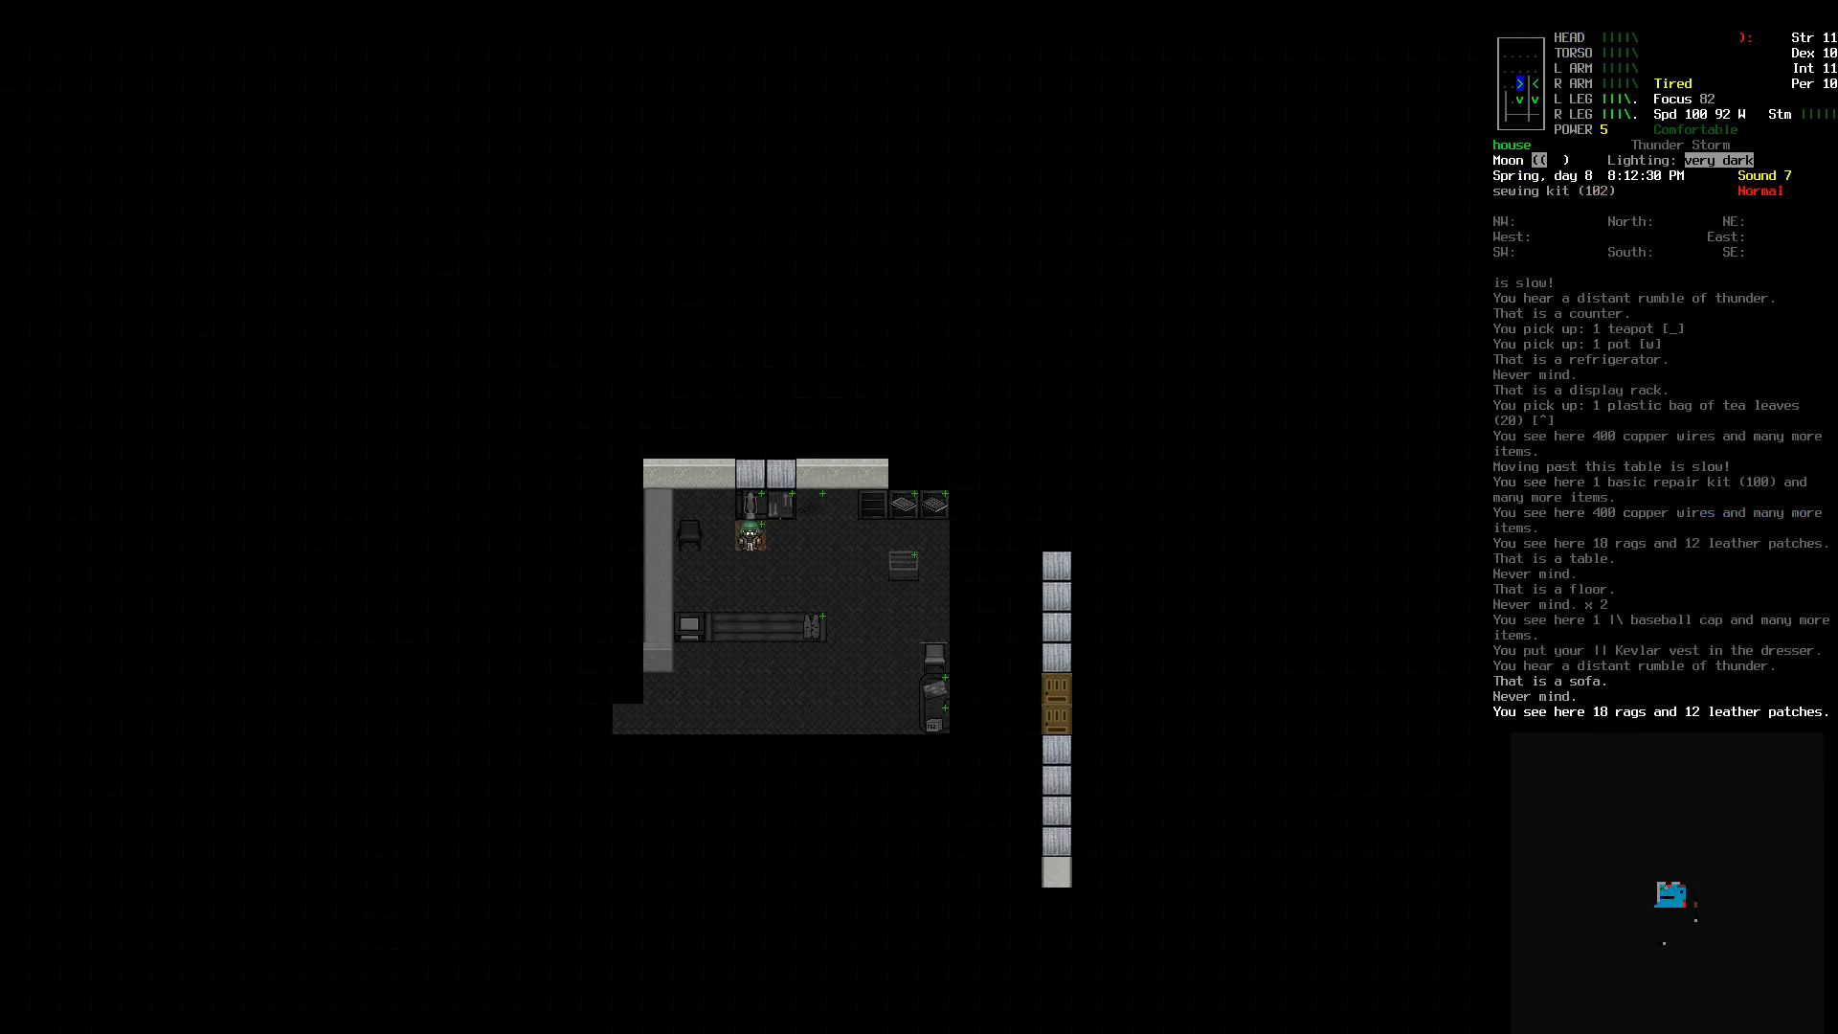
key("D")
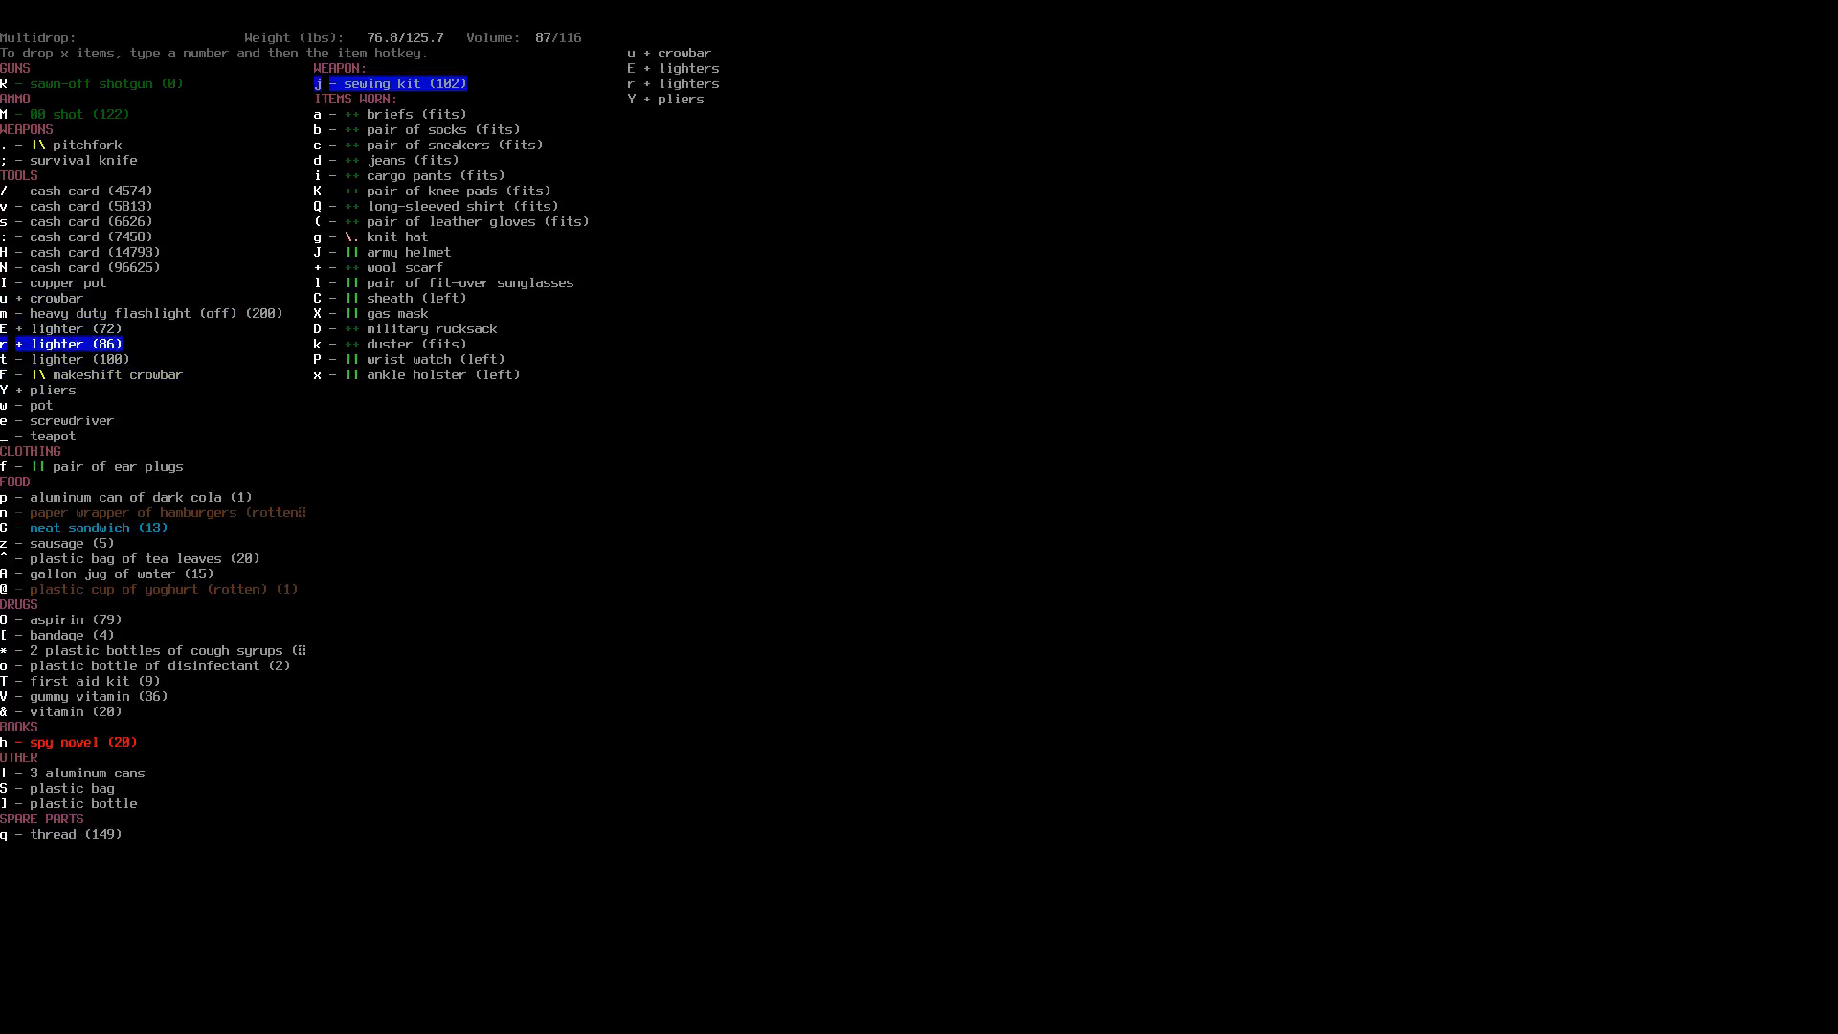
key("j")
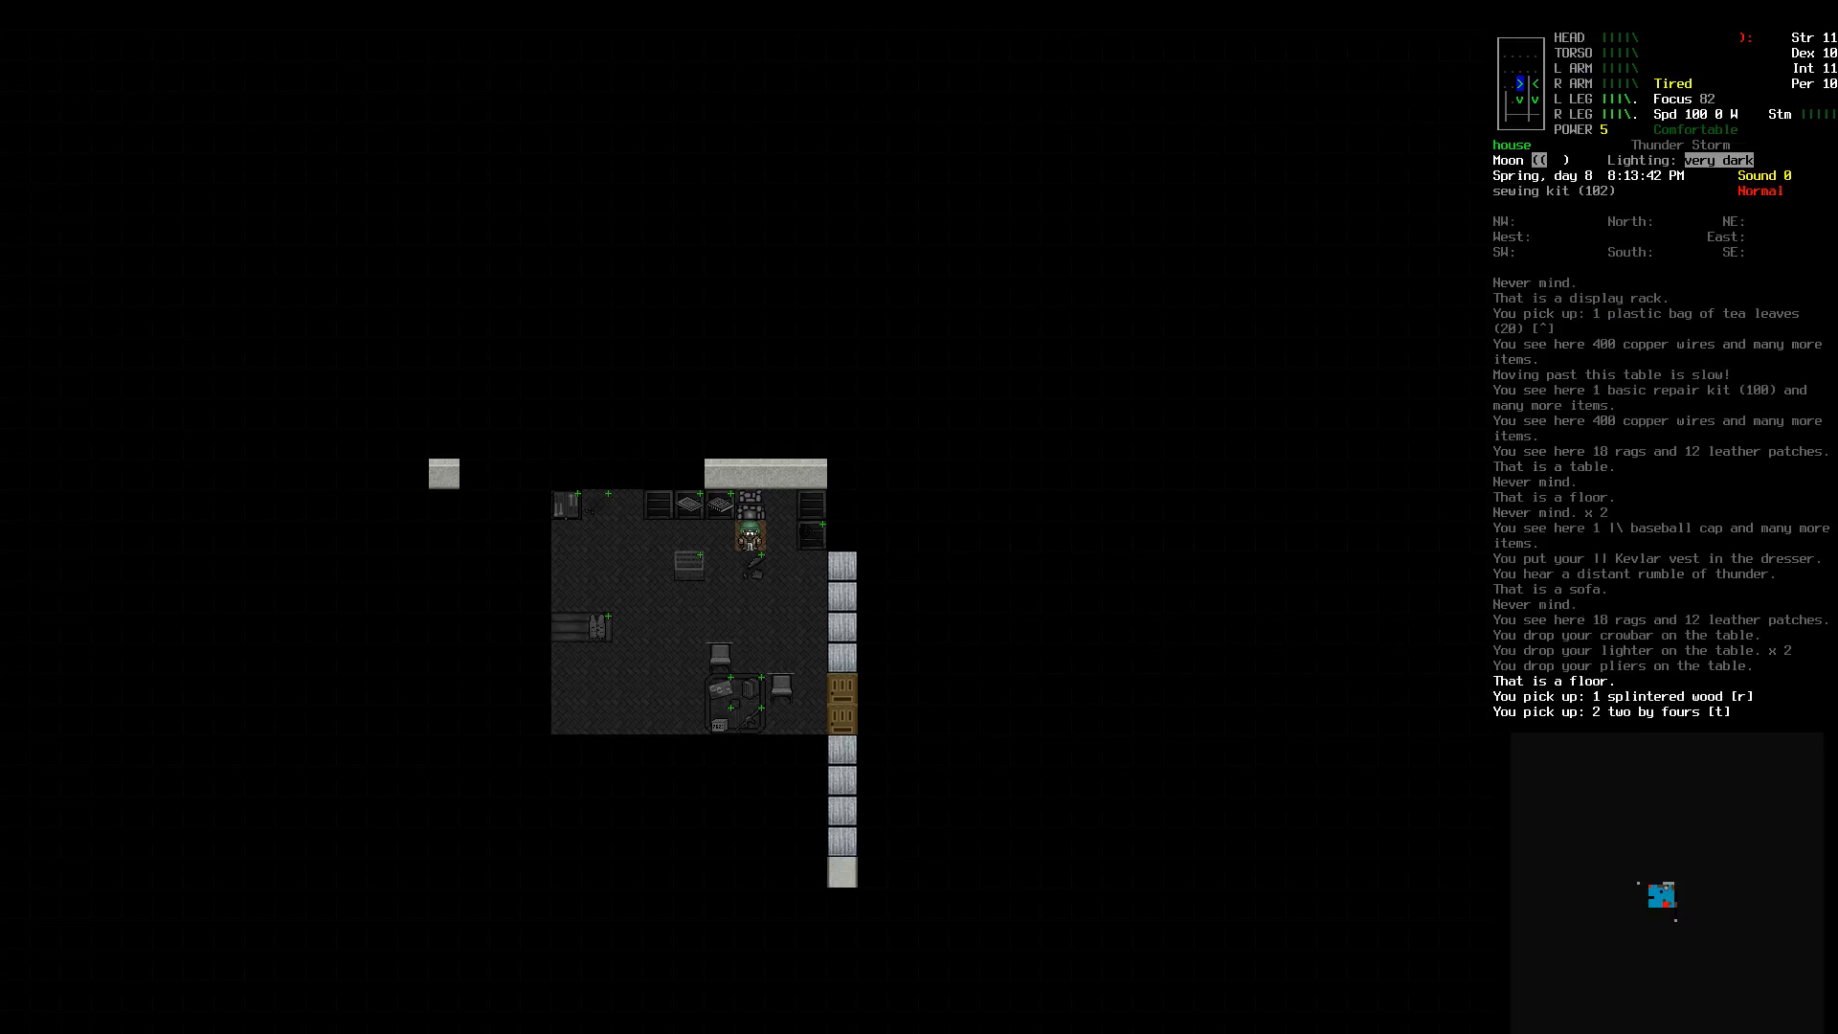
Step: Feed the fireplace with the wood and bring up the weapon crafting recipes
key("x")
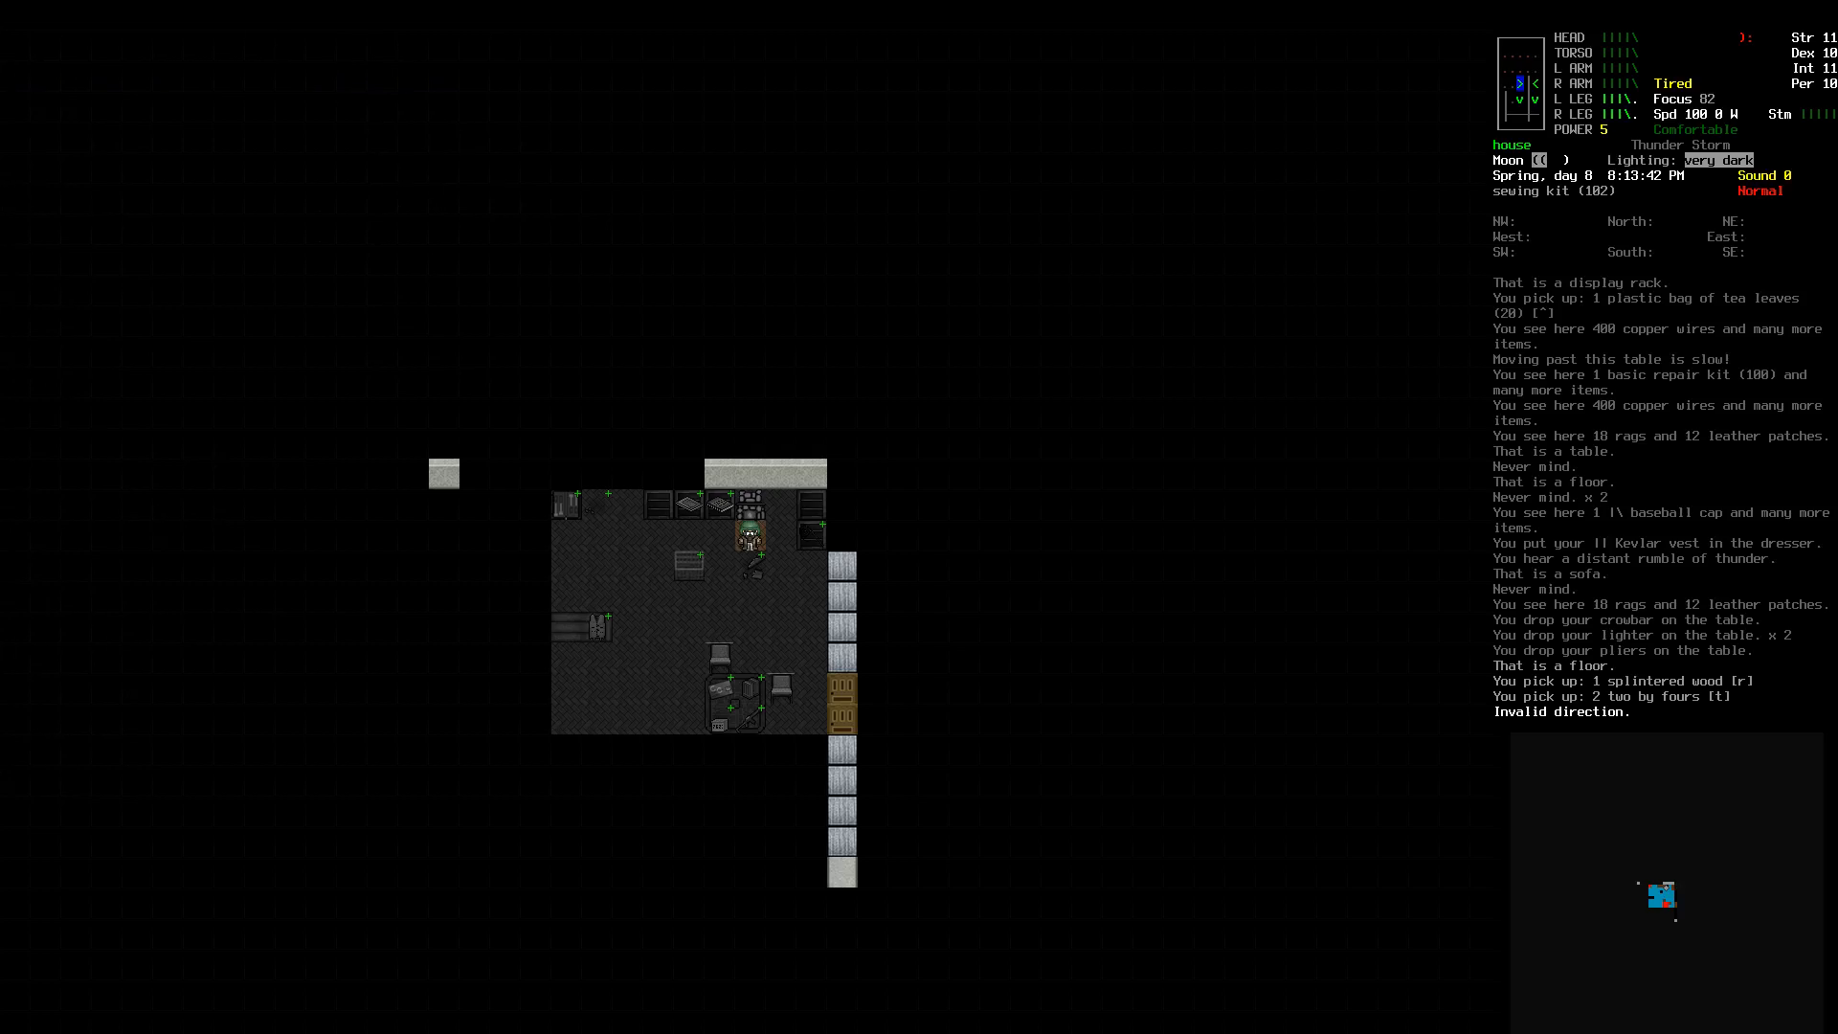
key("D")
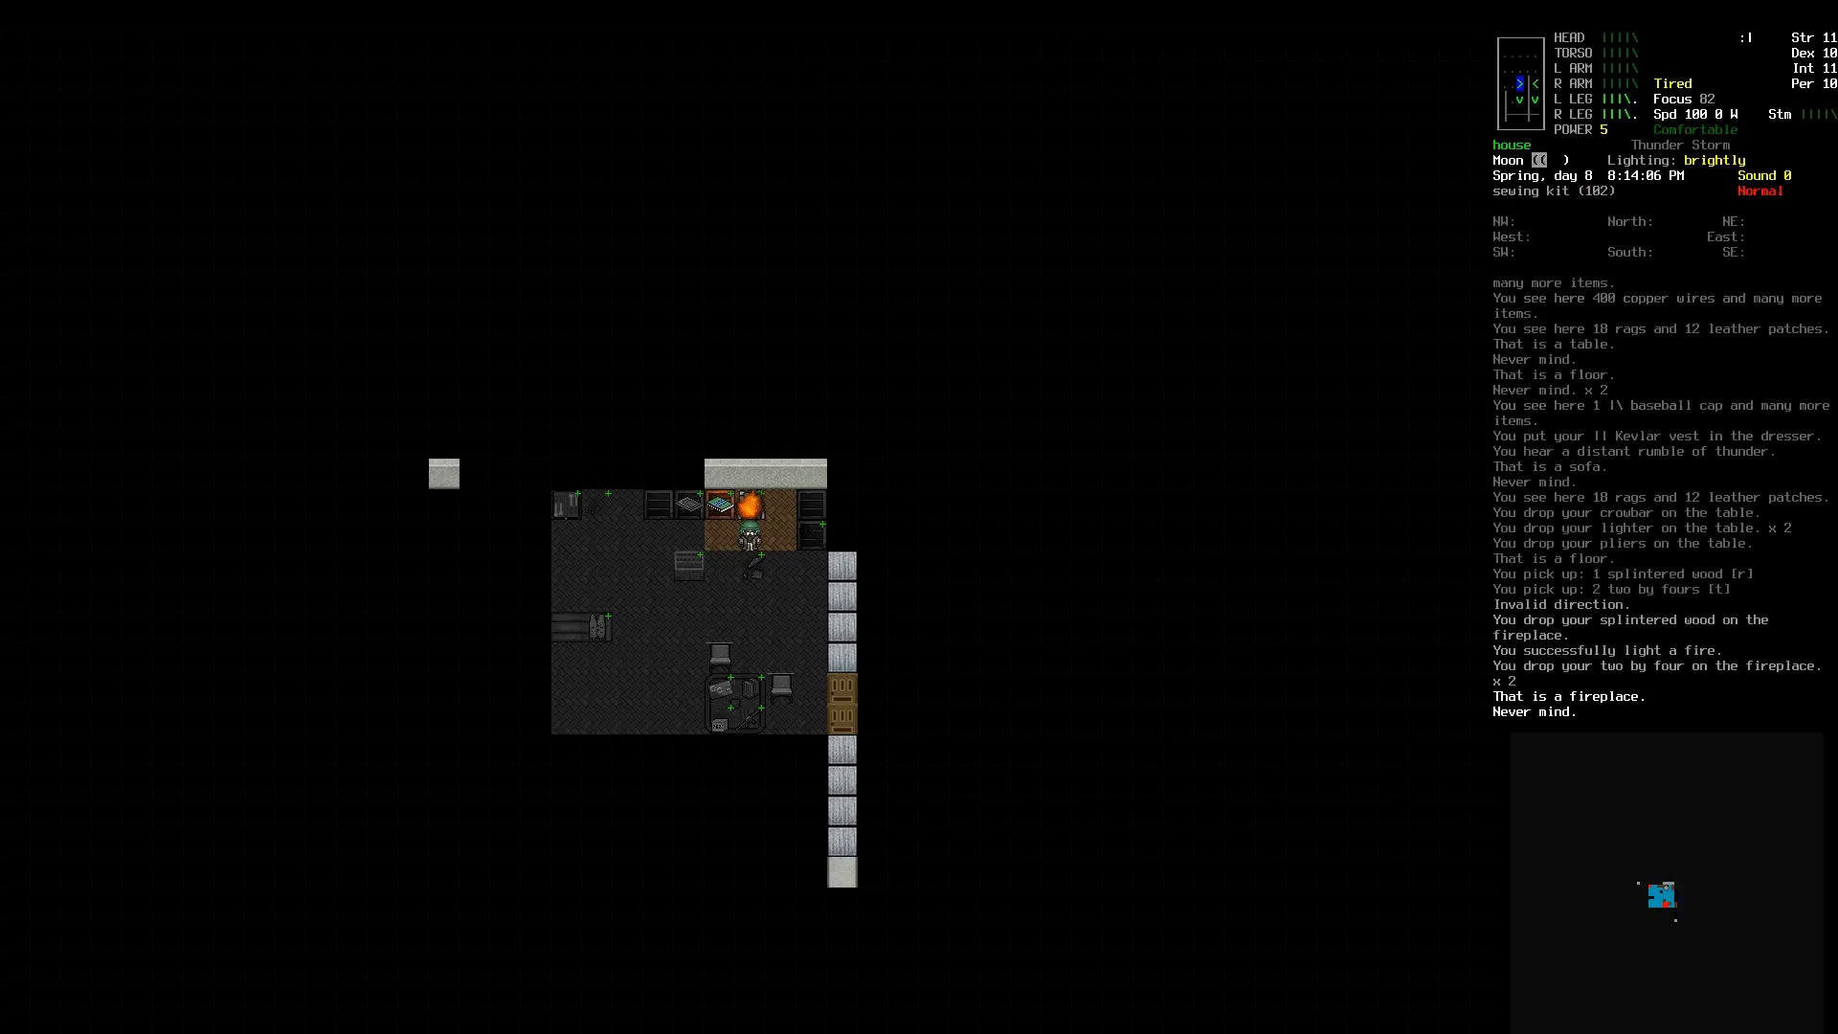
key("c")
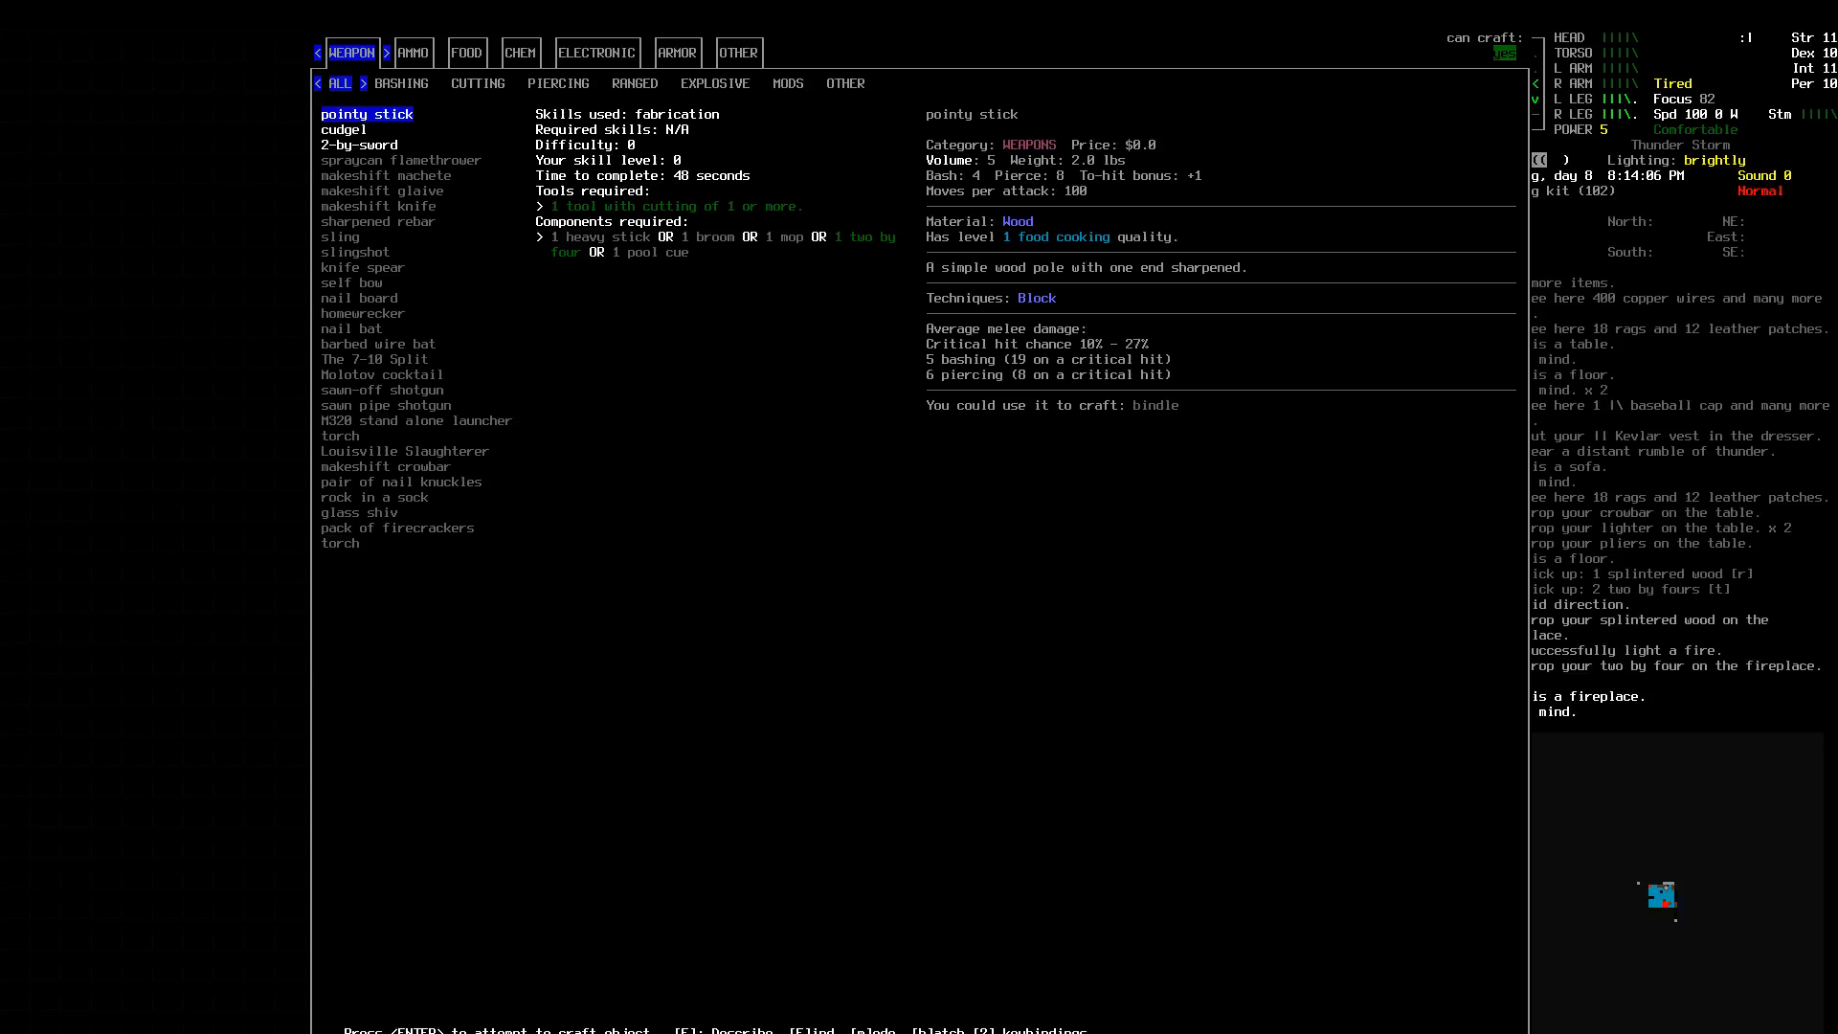
Step: Switch to the FOOD recipes and bring up batch quantities for boiling clean water
left_click(465, 53)
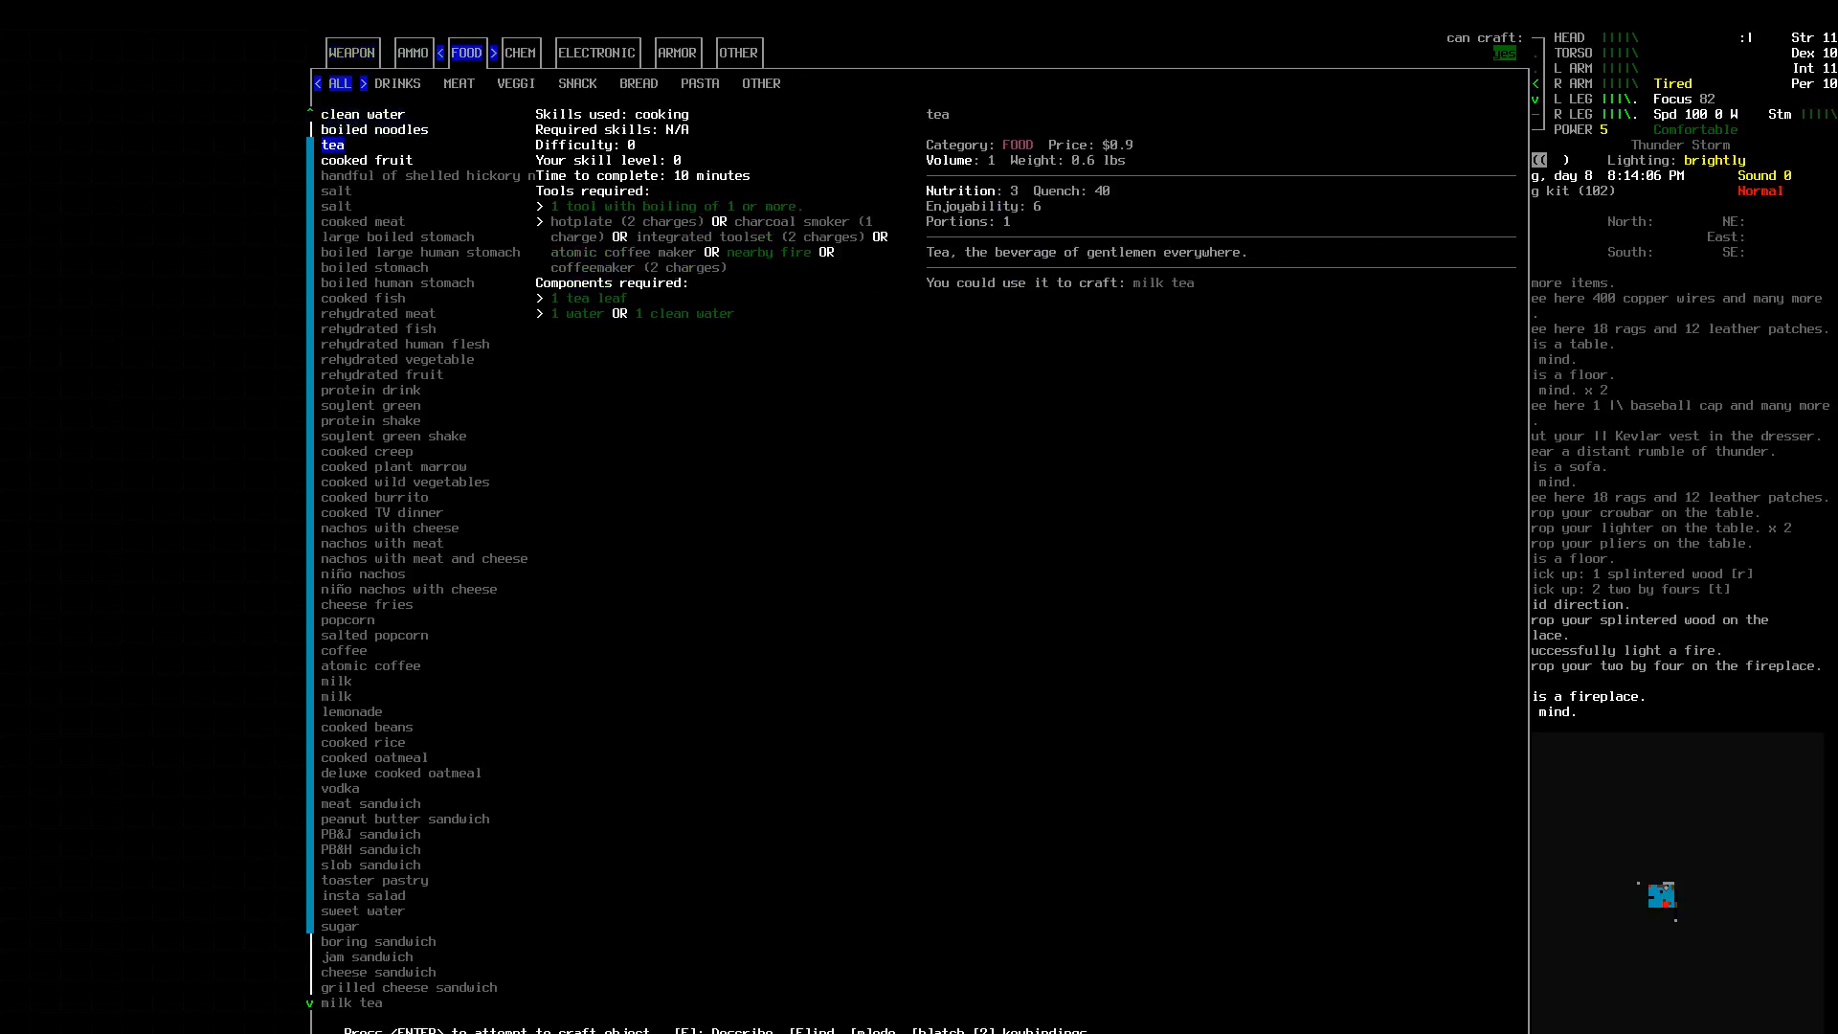
key("up")
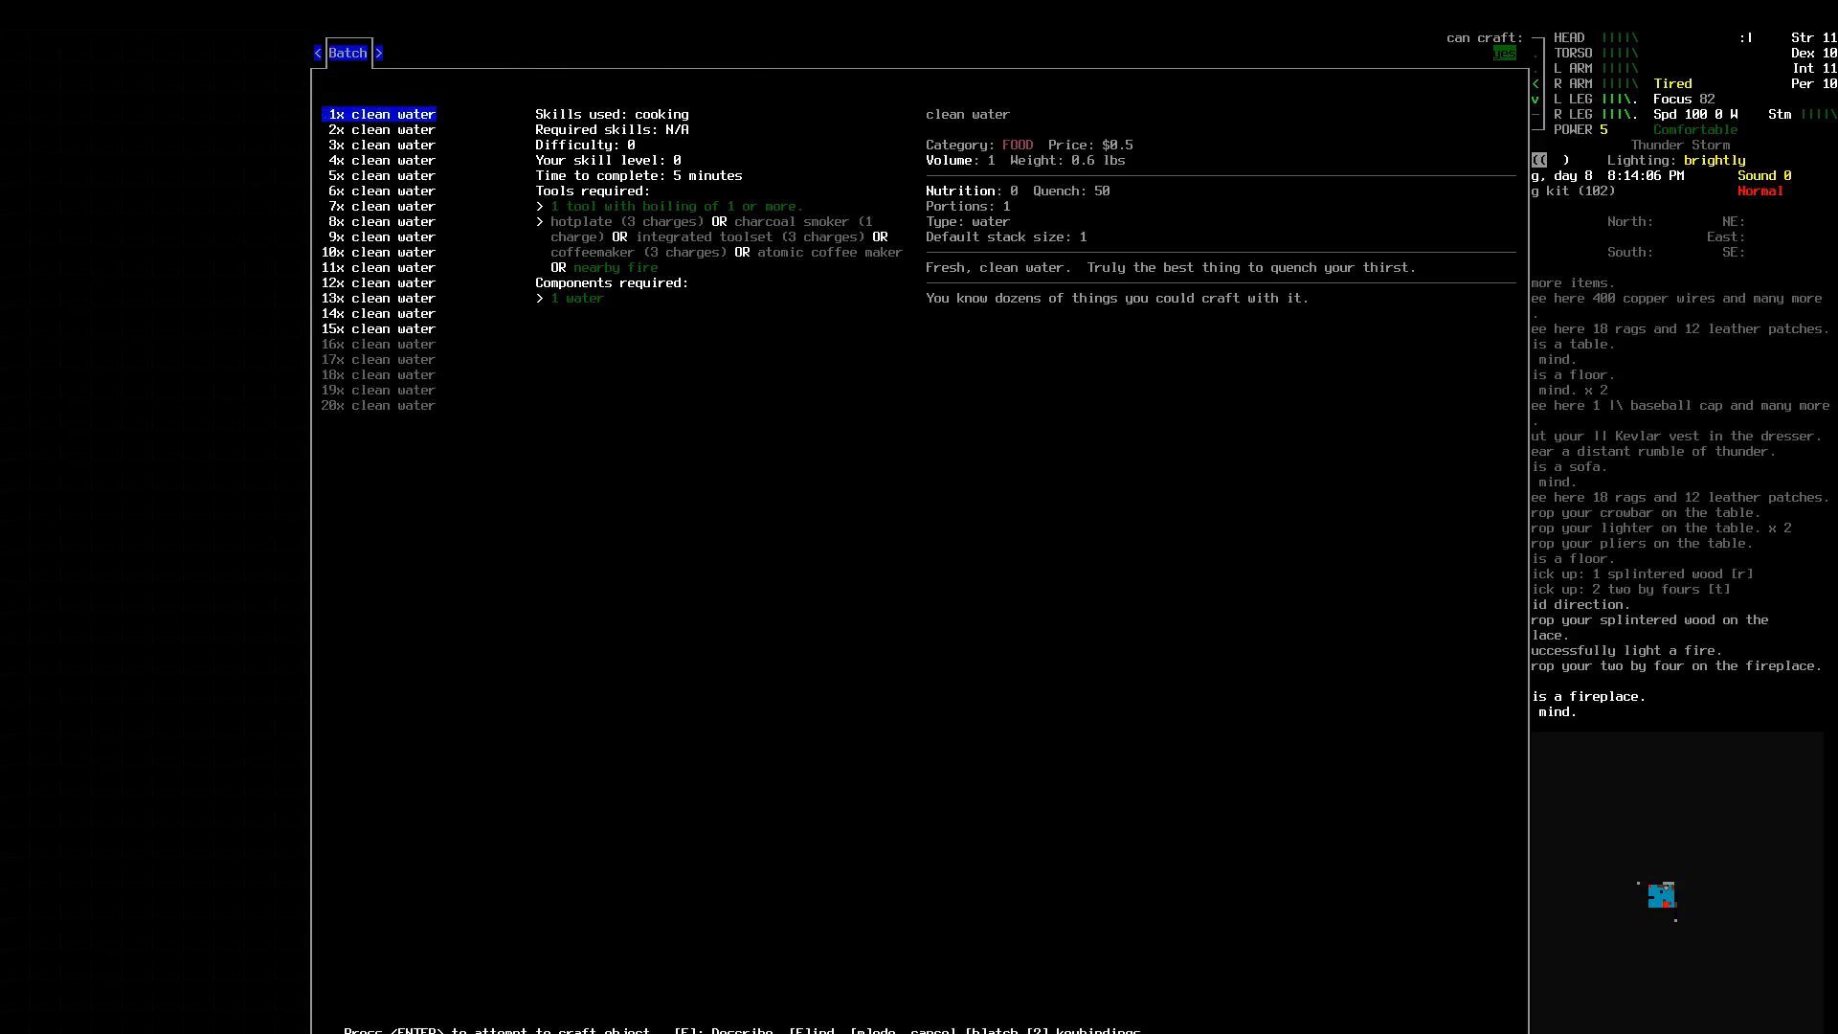
left_click(377, 299)
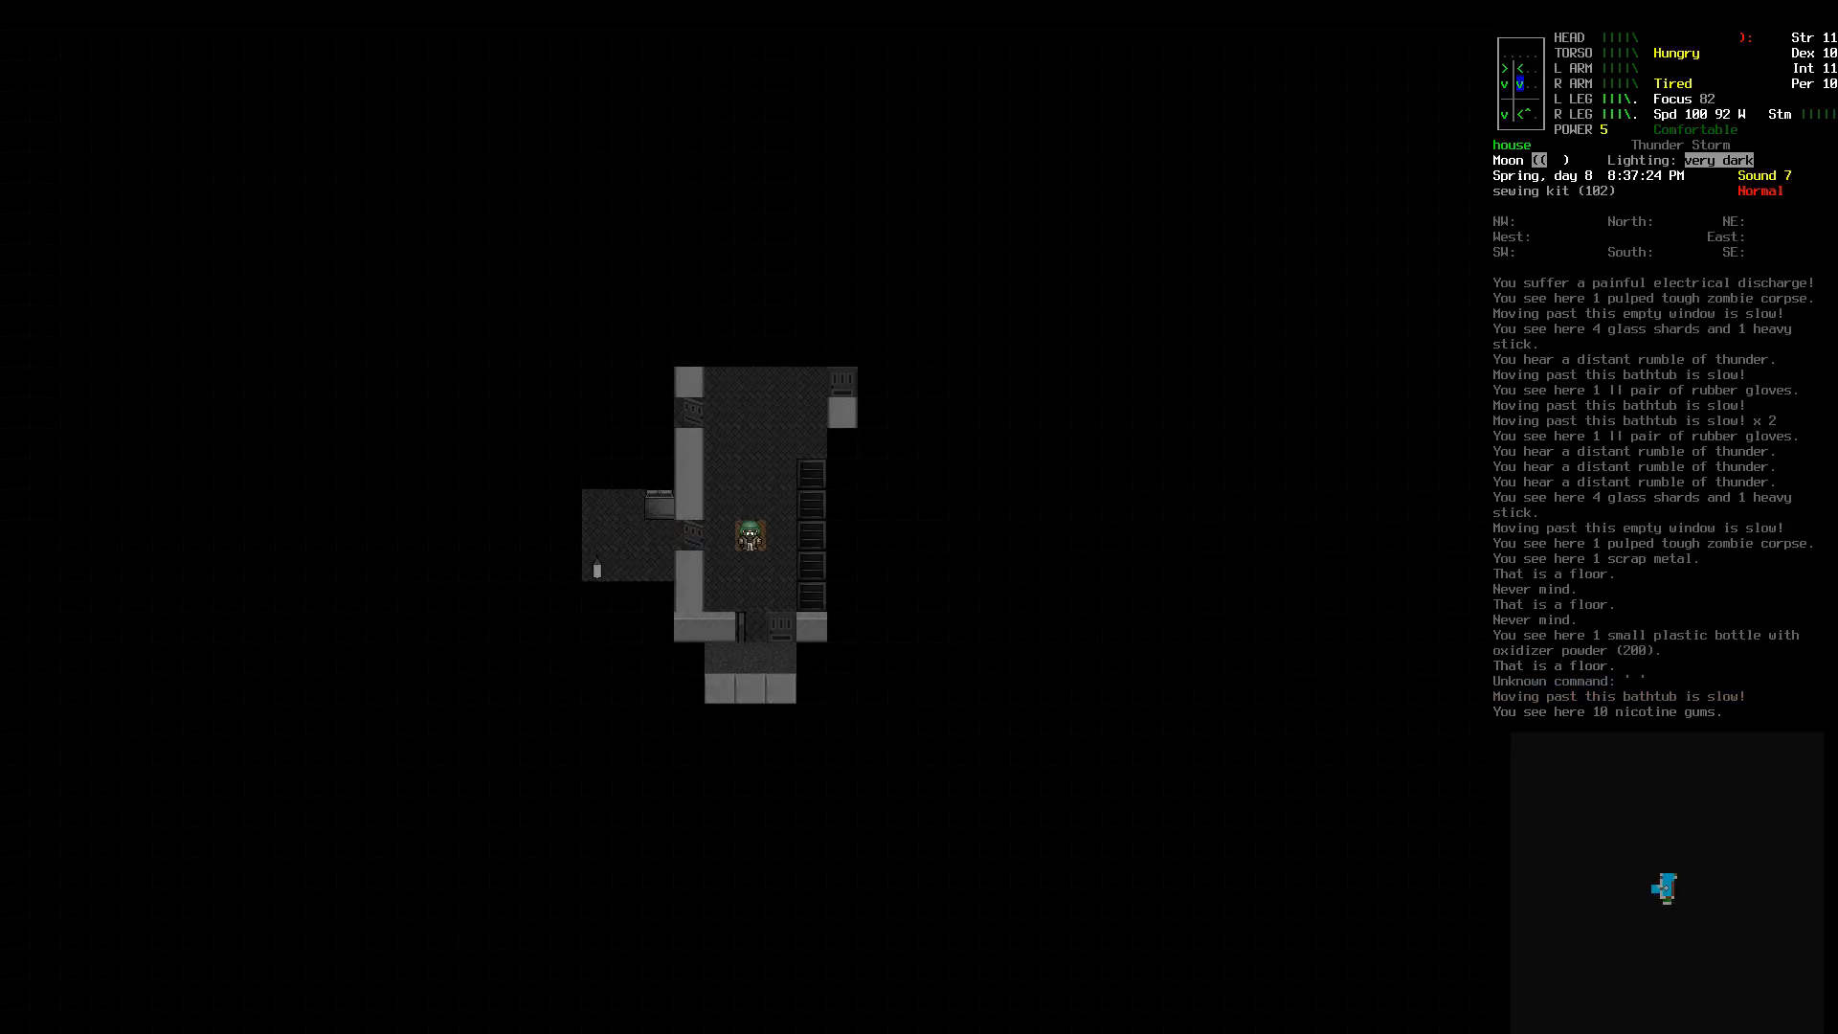
Step: Bring up the carried items to use, with the survival knife marked
key("c")
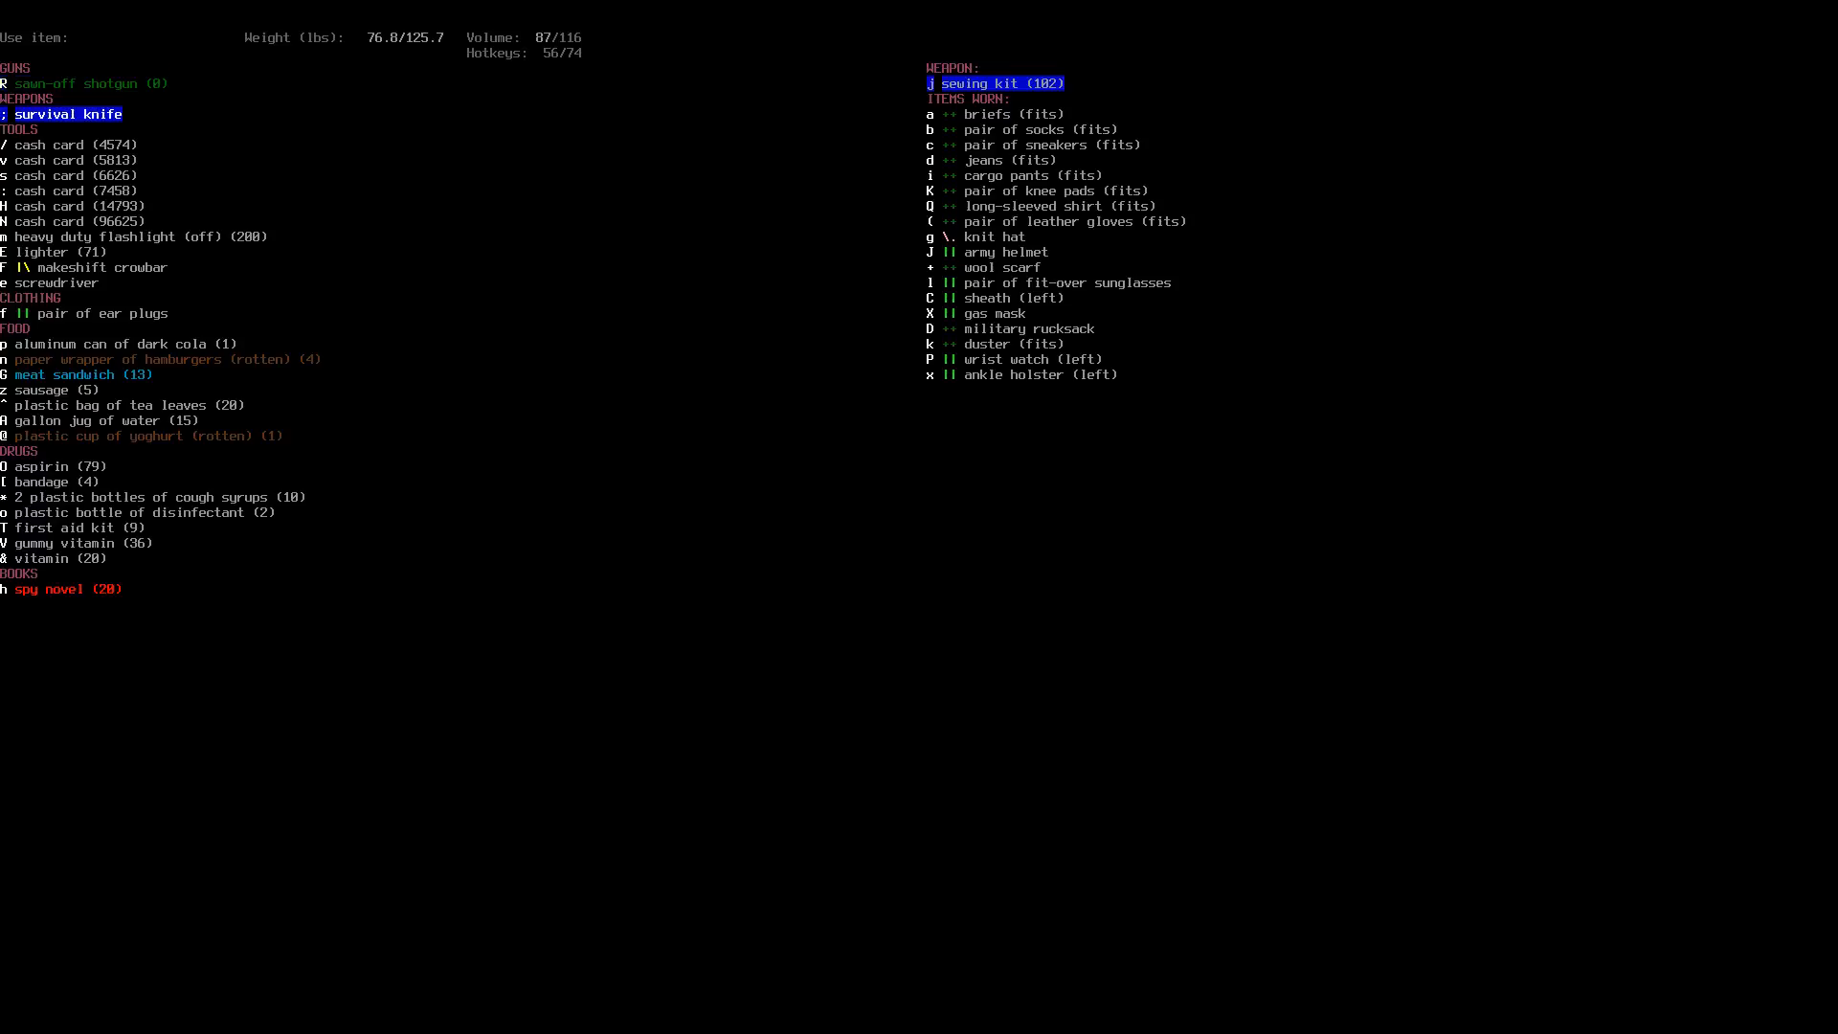
Step: Eat part of a food item despite not finishing it, then drink water from the tile by hand
left_click(54, 482)
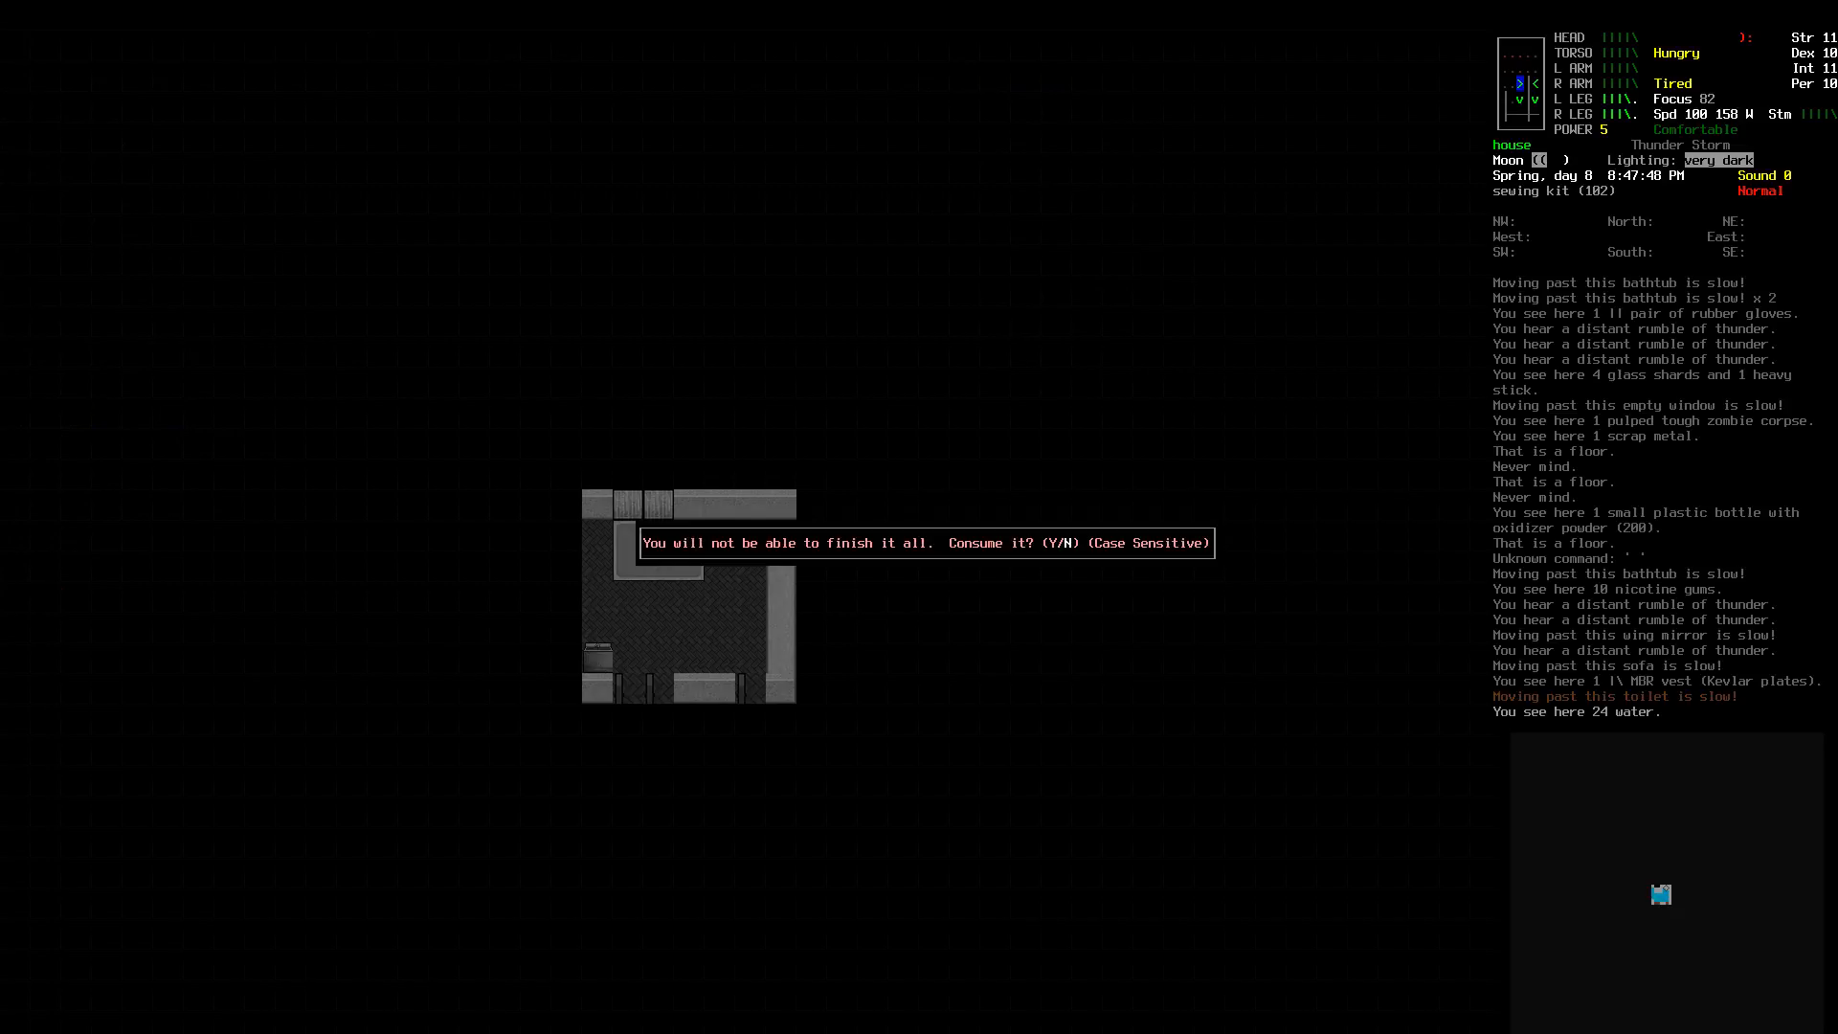
key("n")
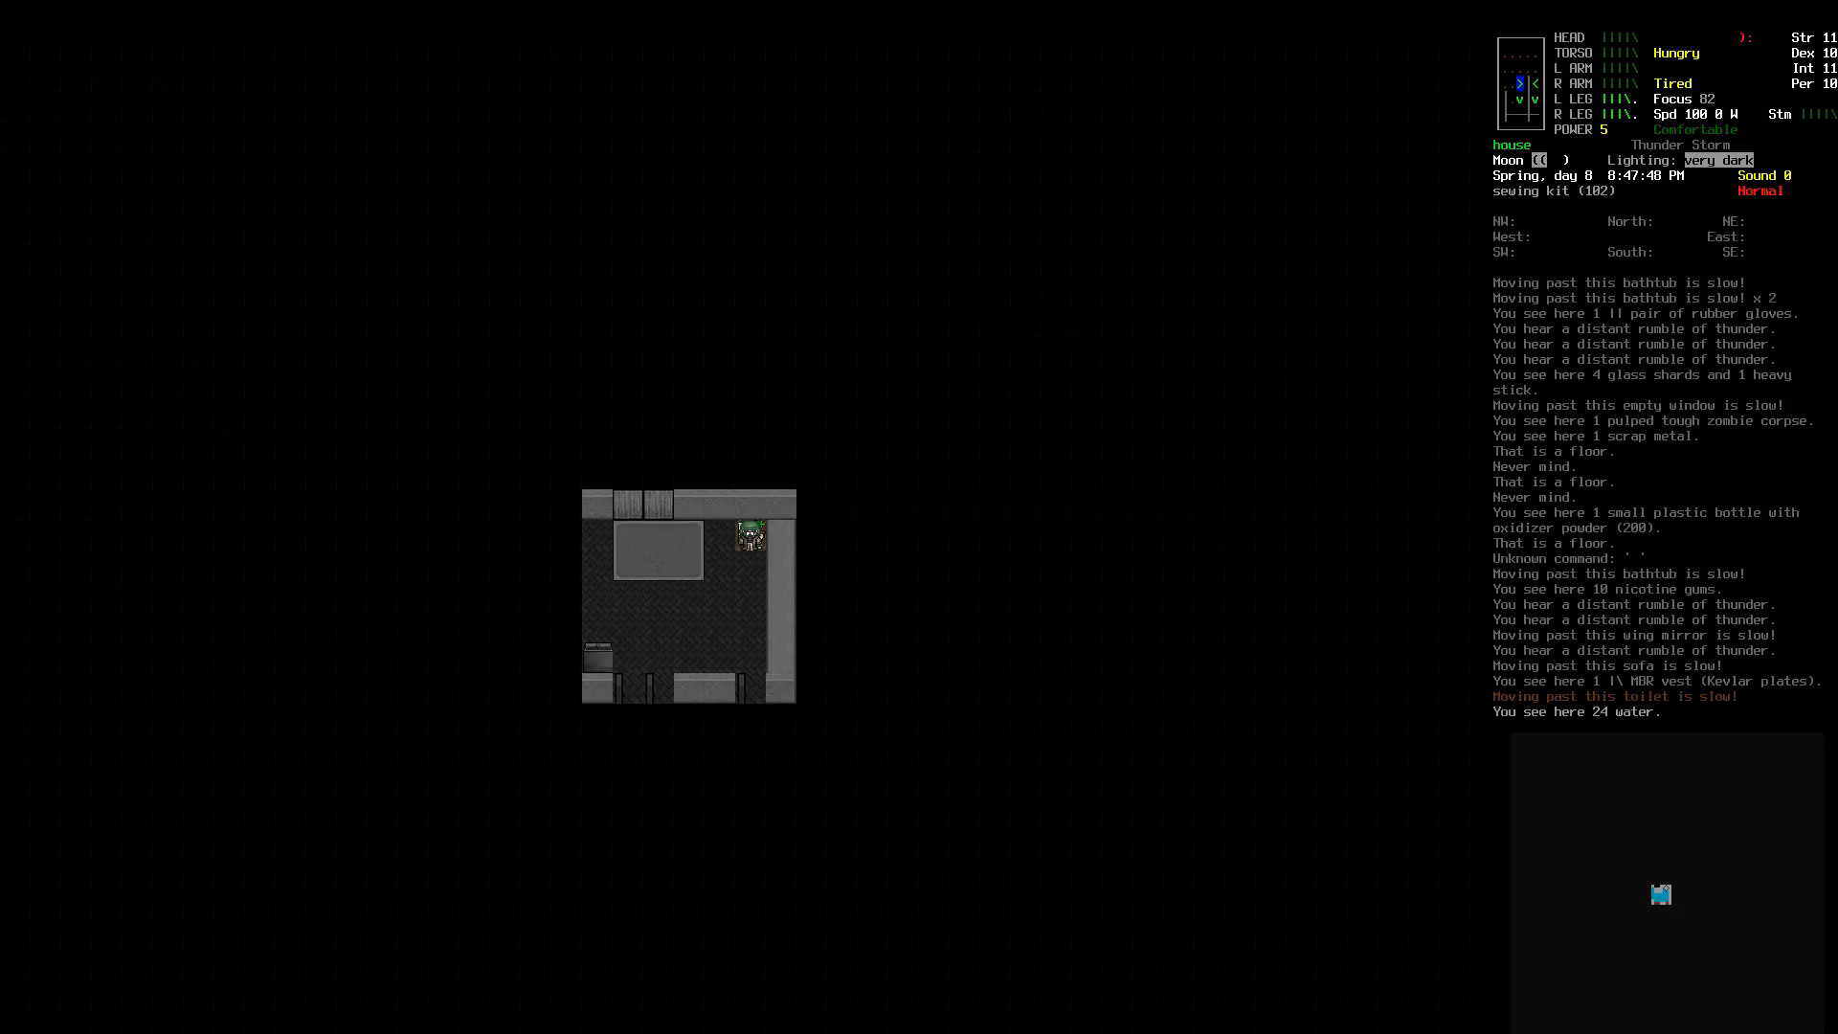
key("i")
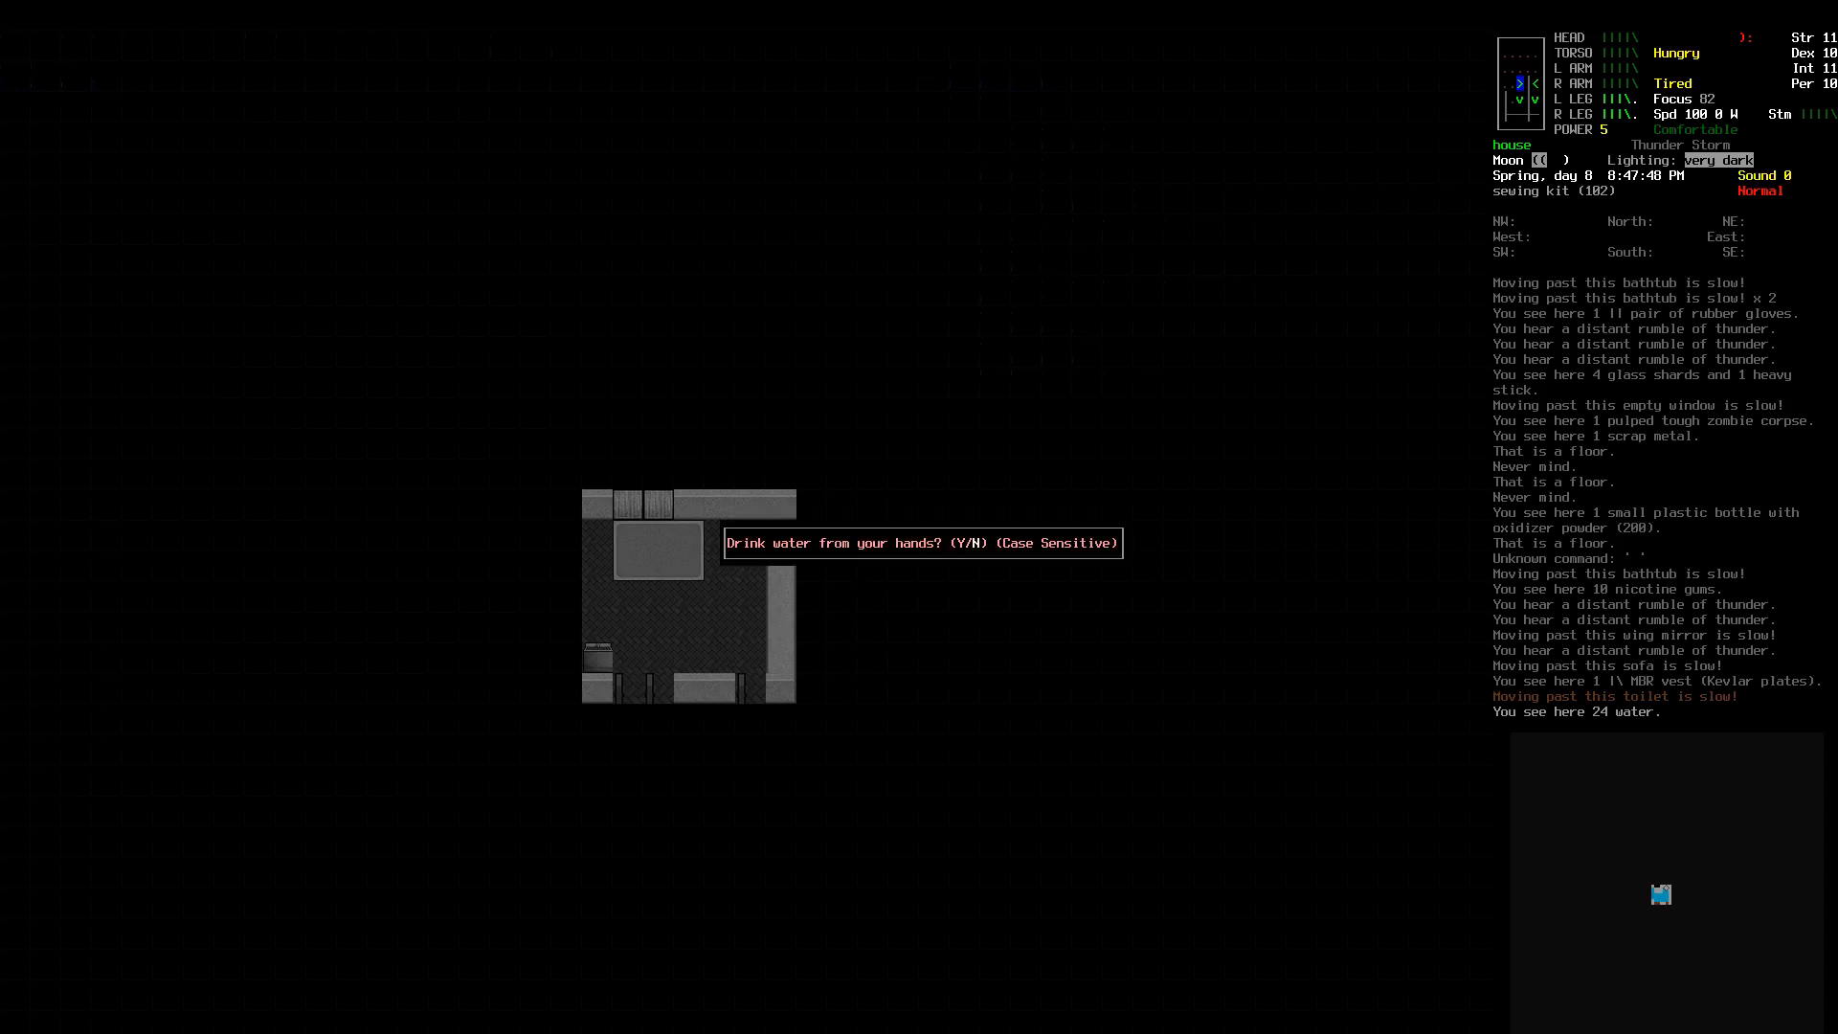
key("y")
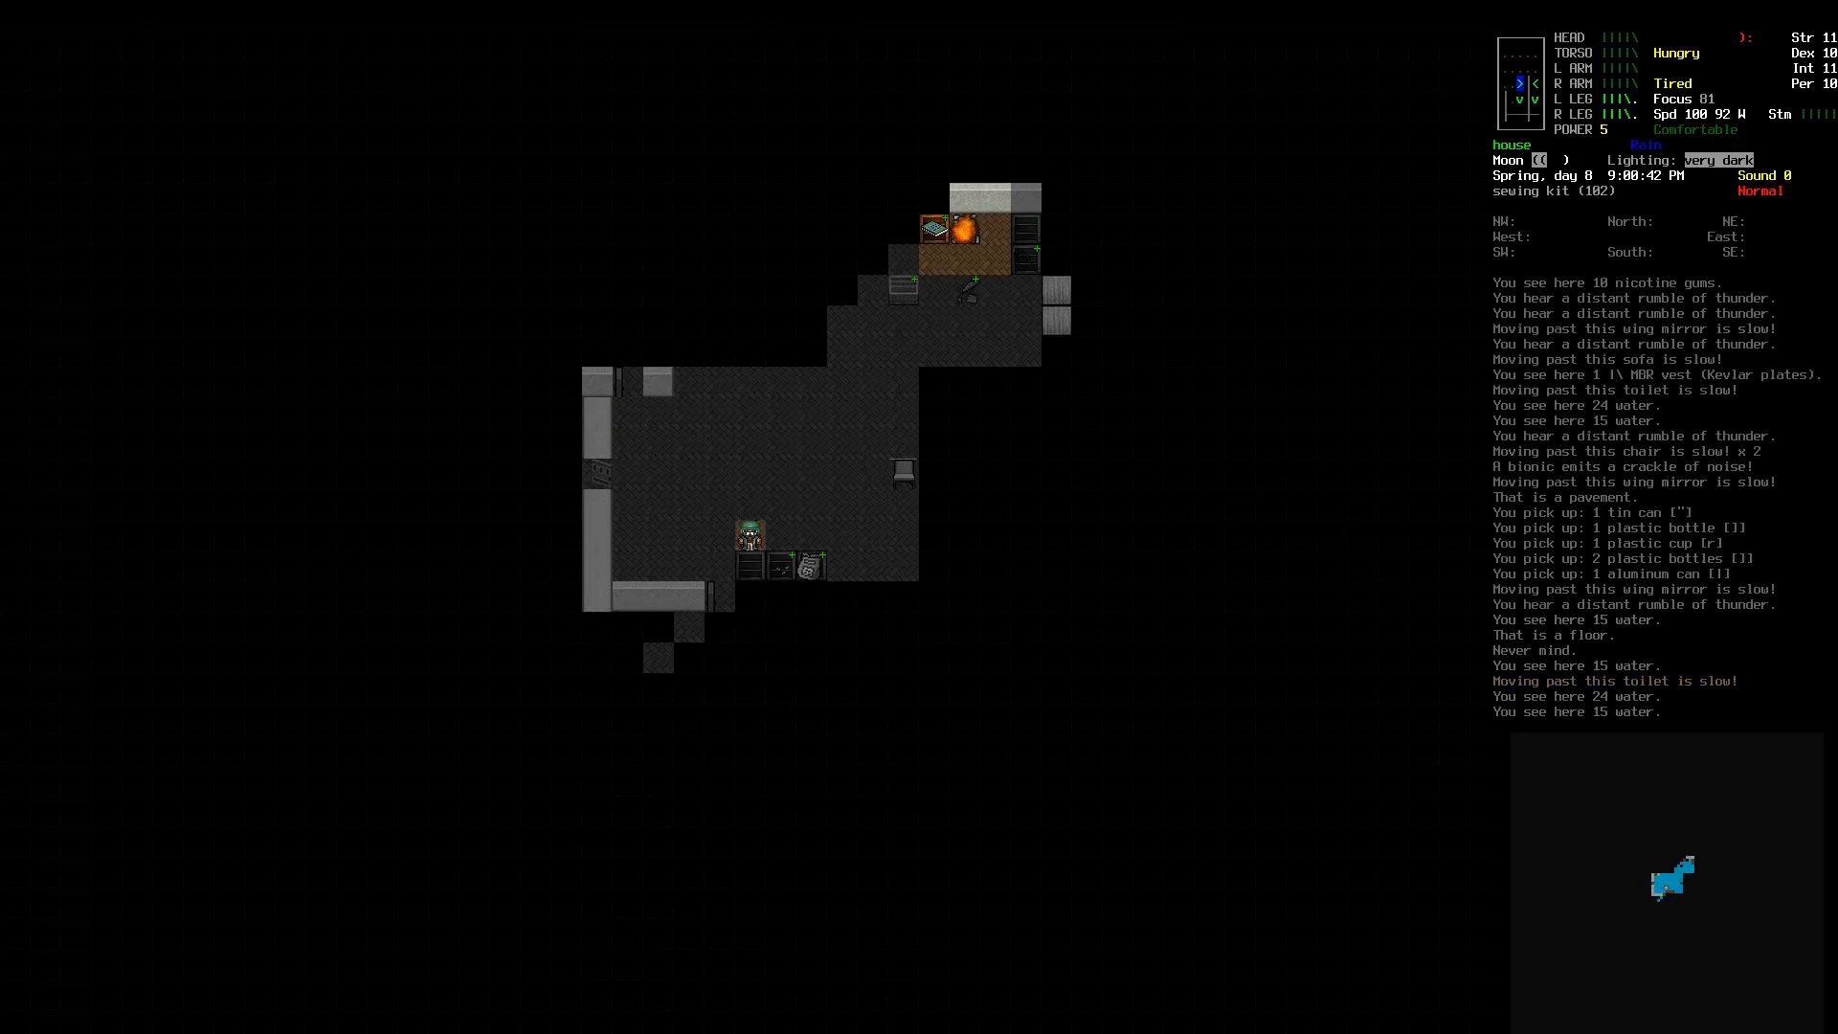
Step: Store the empty cans, bottles and cup in the bookcase and reopen the crafting recipes
key("D")
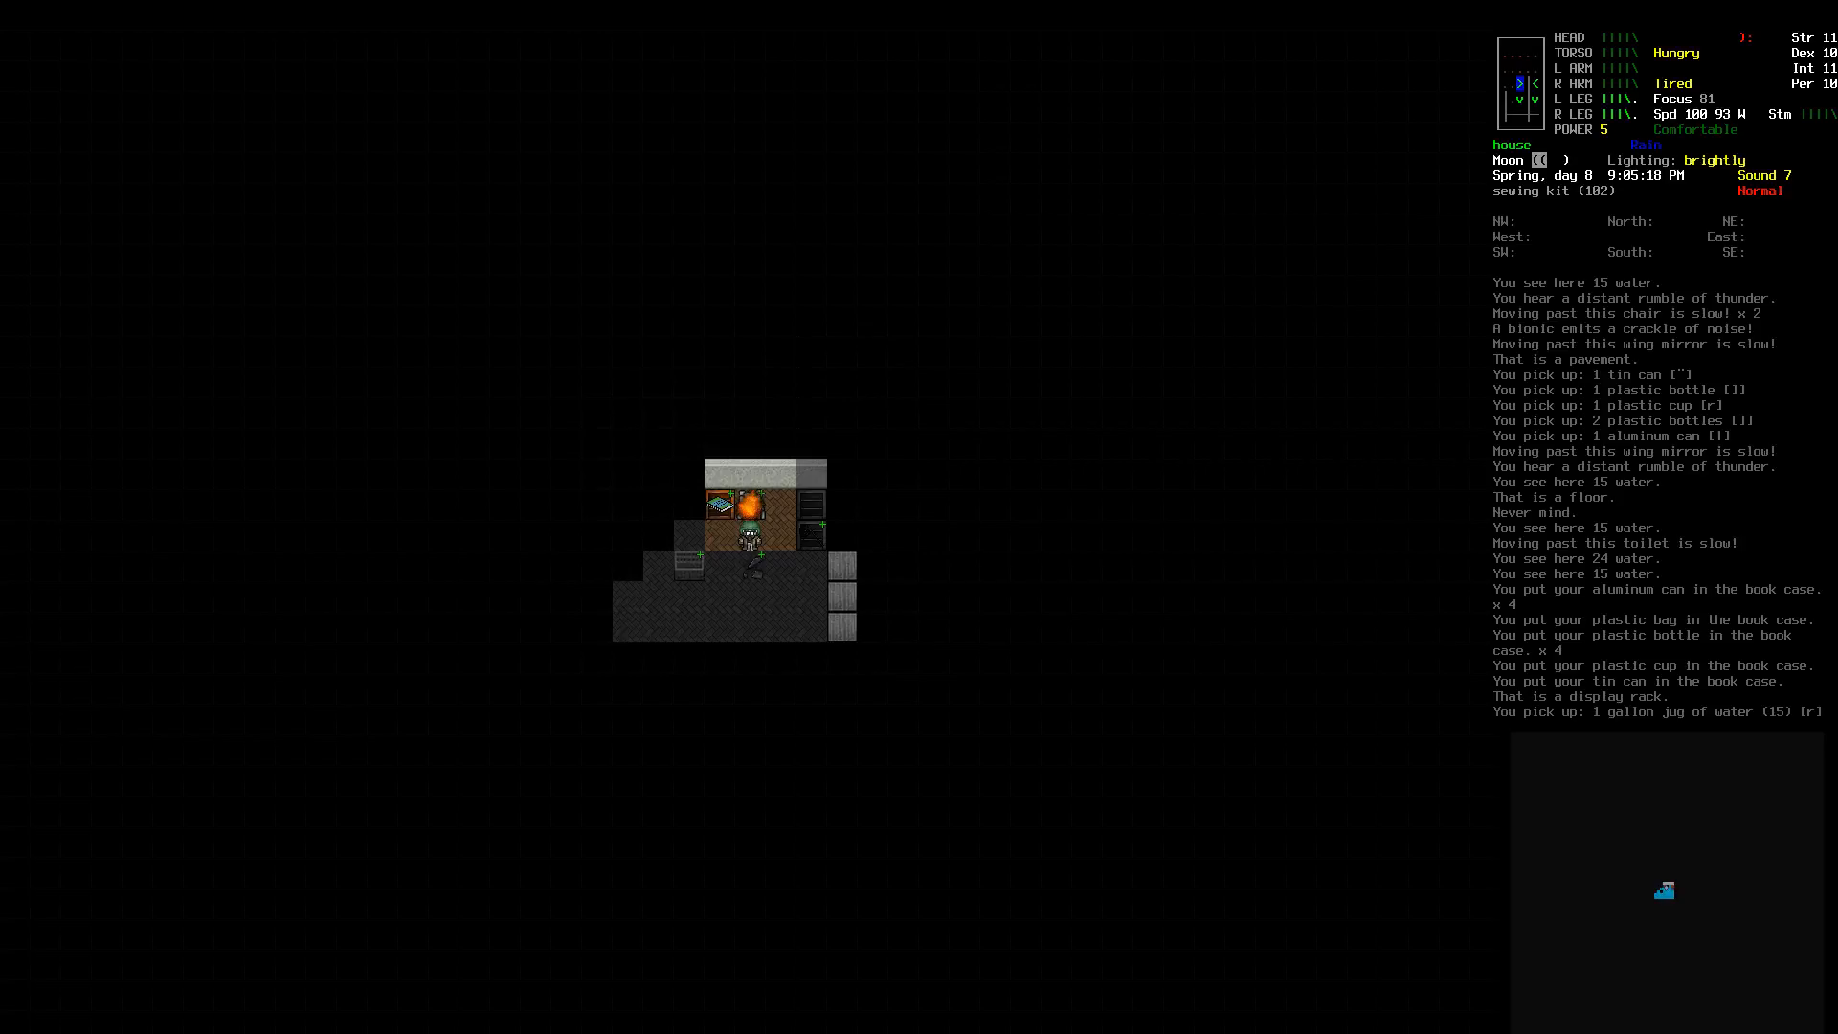
key("&")
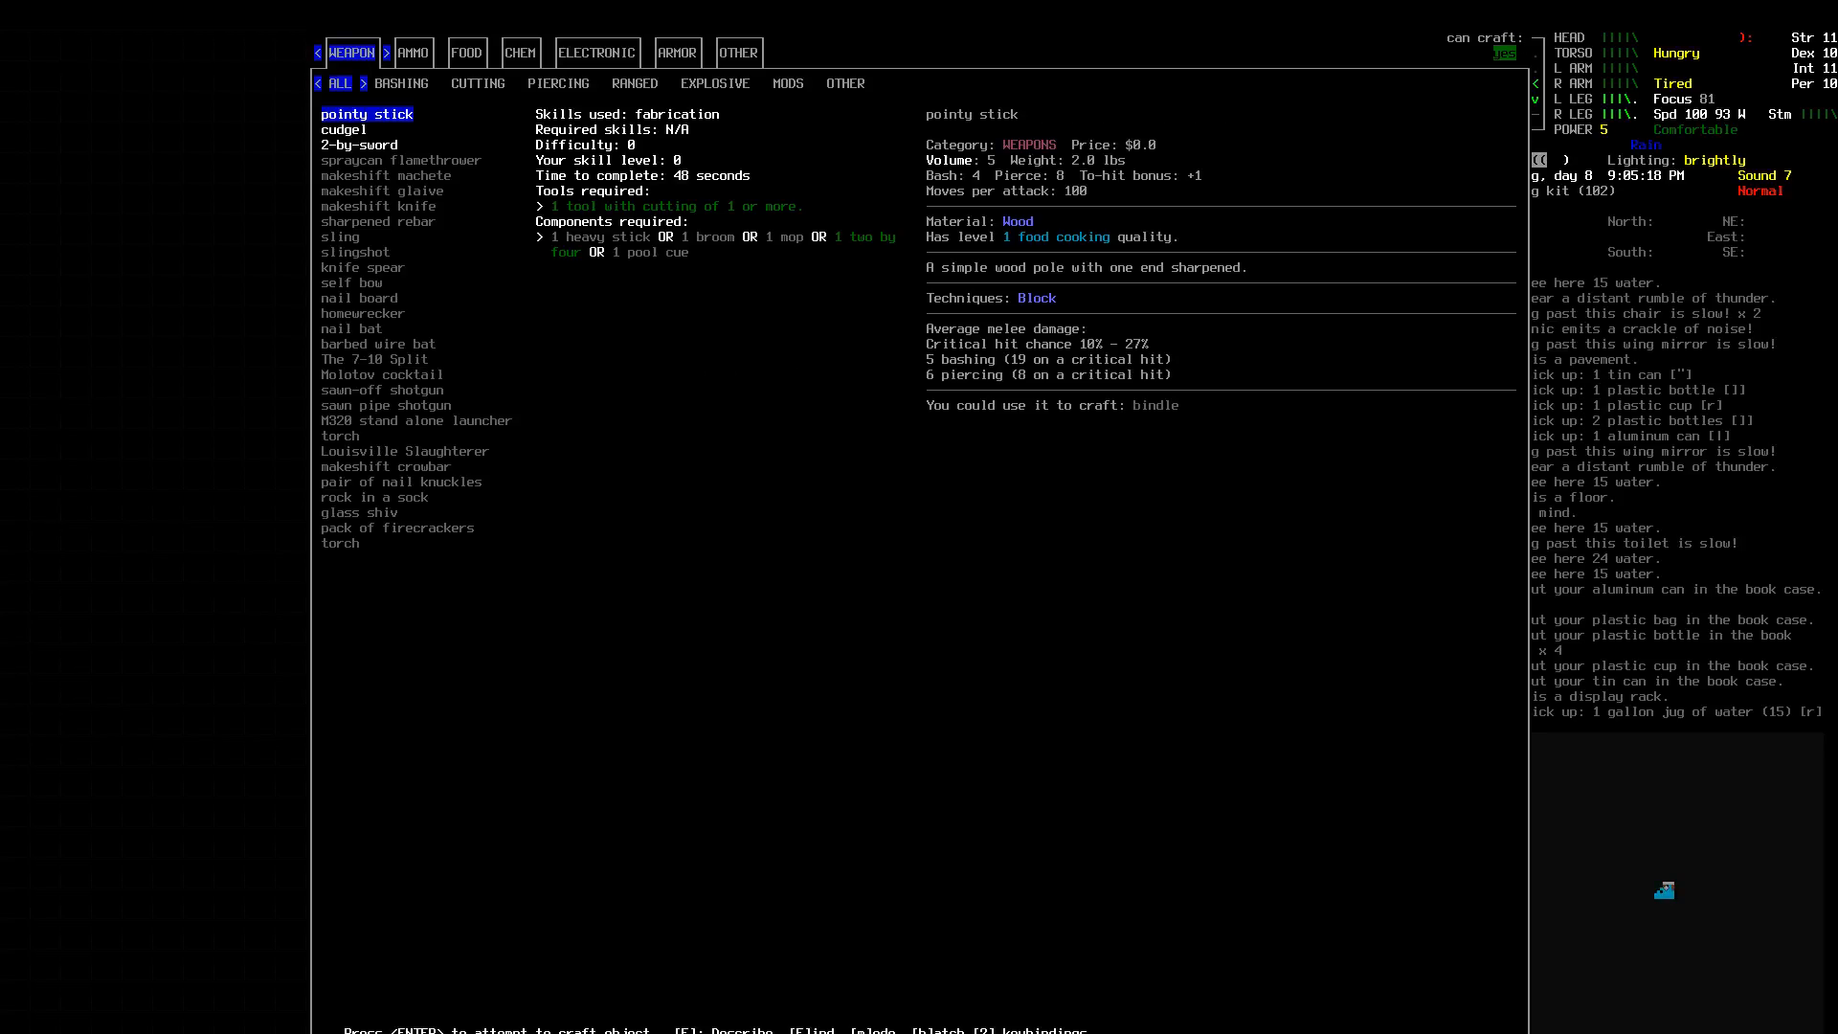
Step: Start boiling a batch of clean water into the gallon jug
left_click(467, 52)
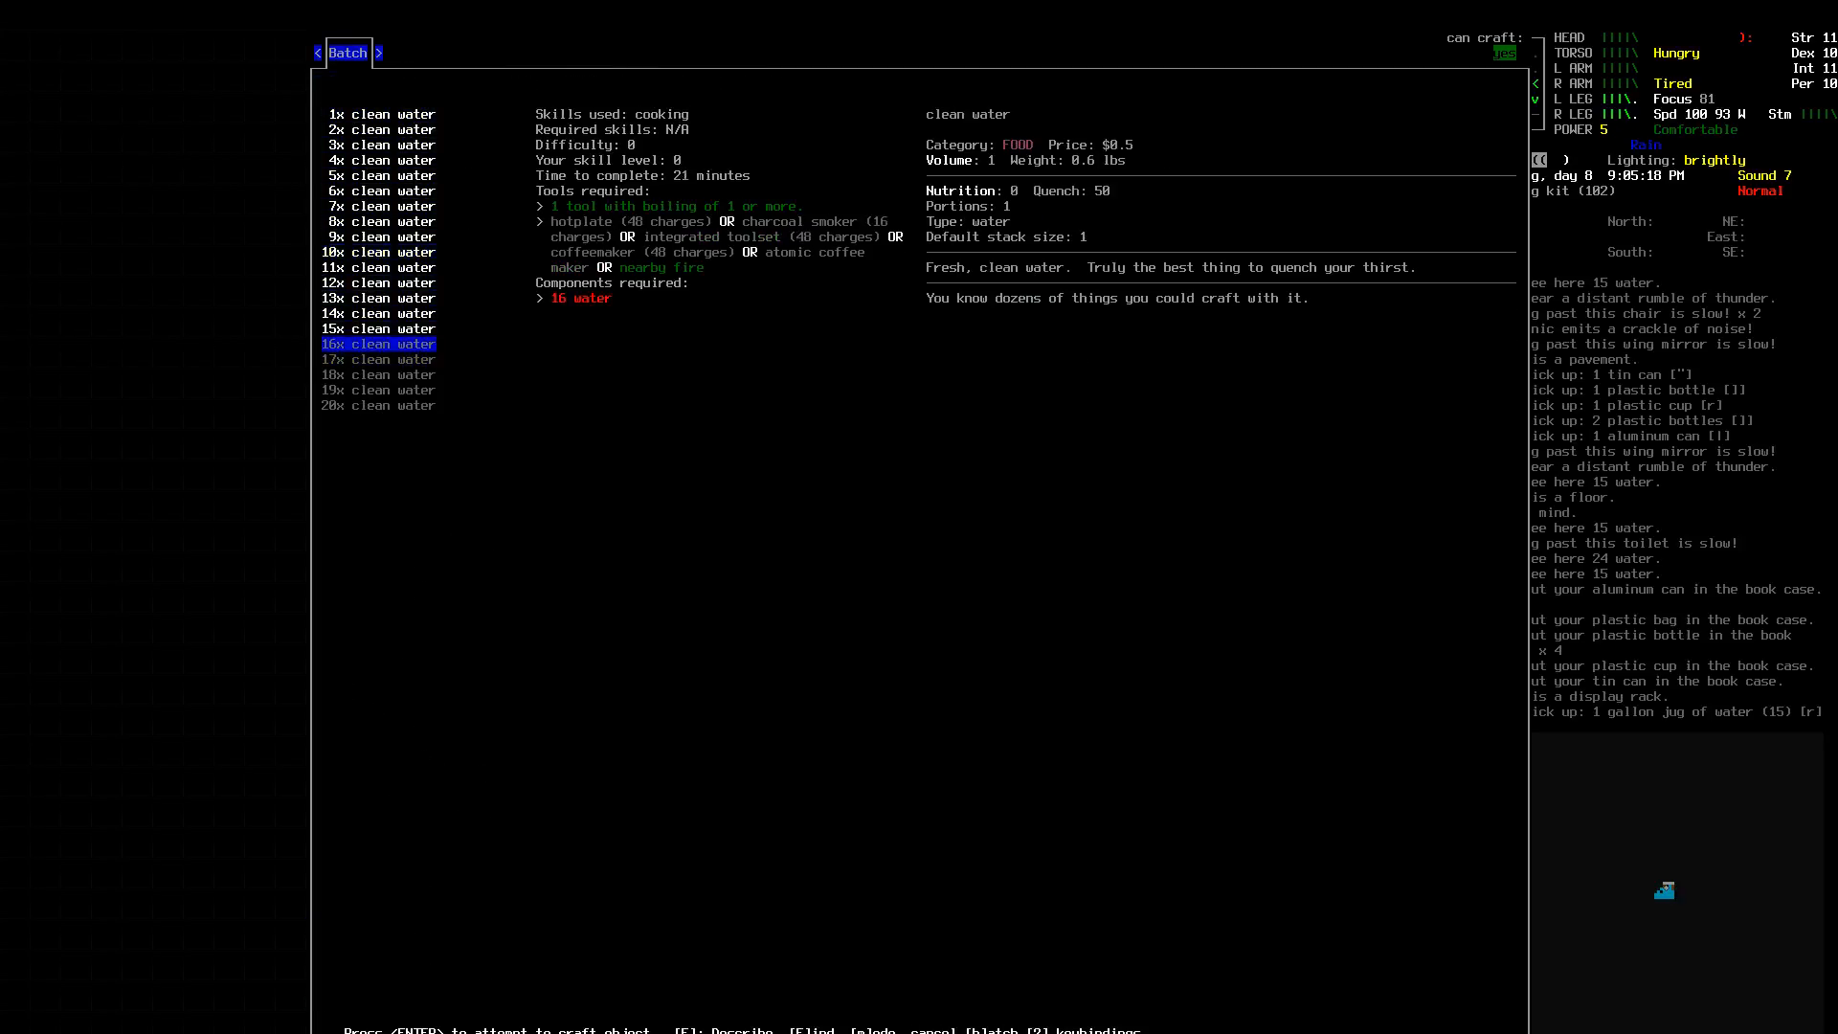
key("up")
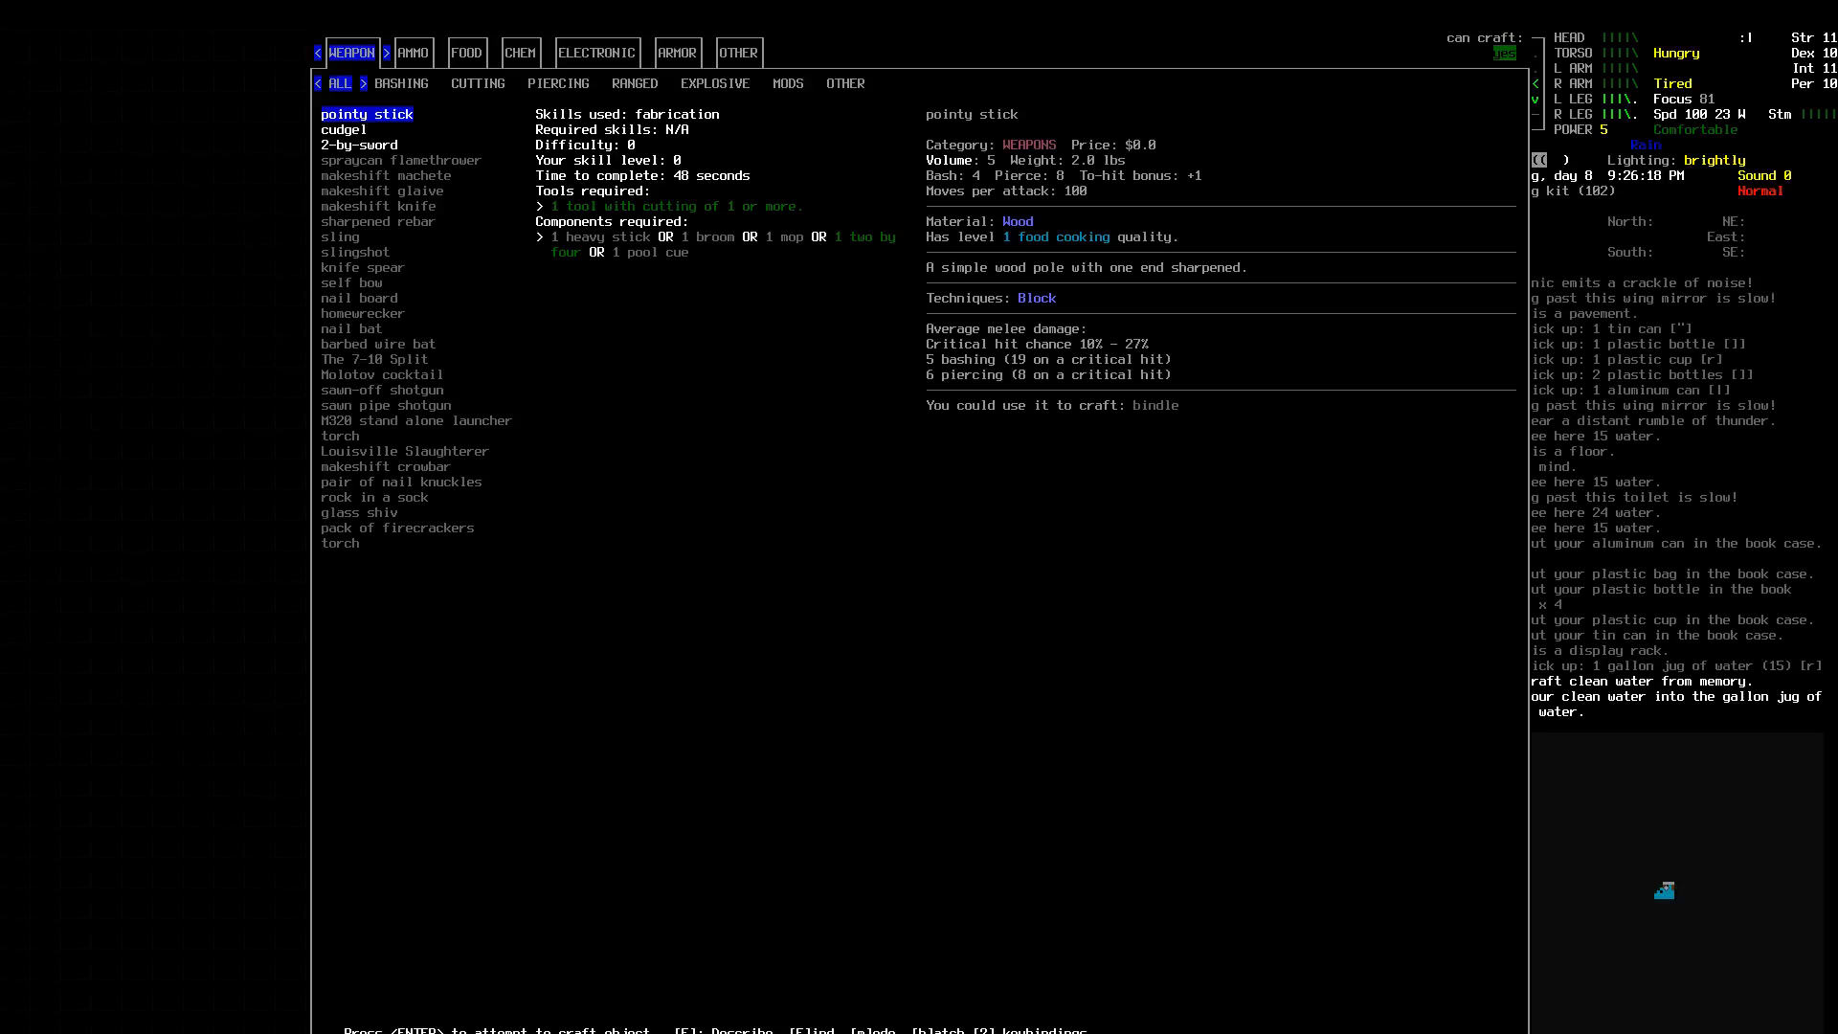
Step: Brew hot tea into the jug using the nearby clean water as the ingredient
left_click(519, 51)
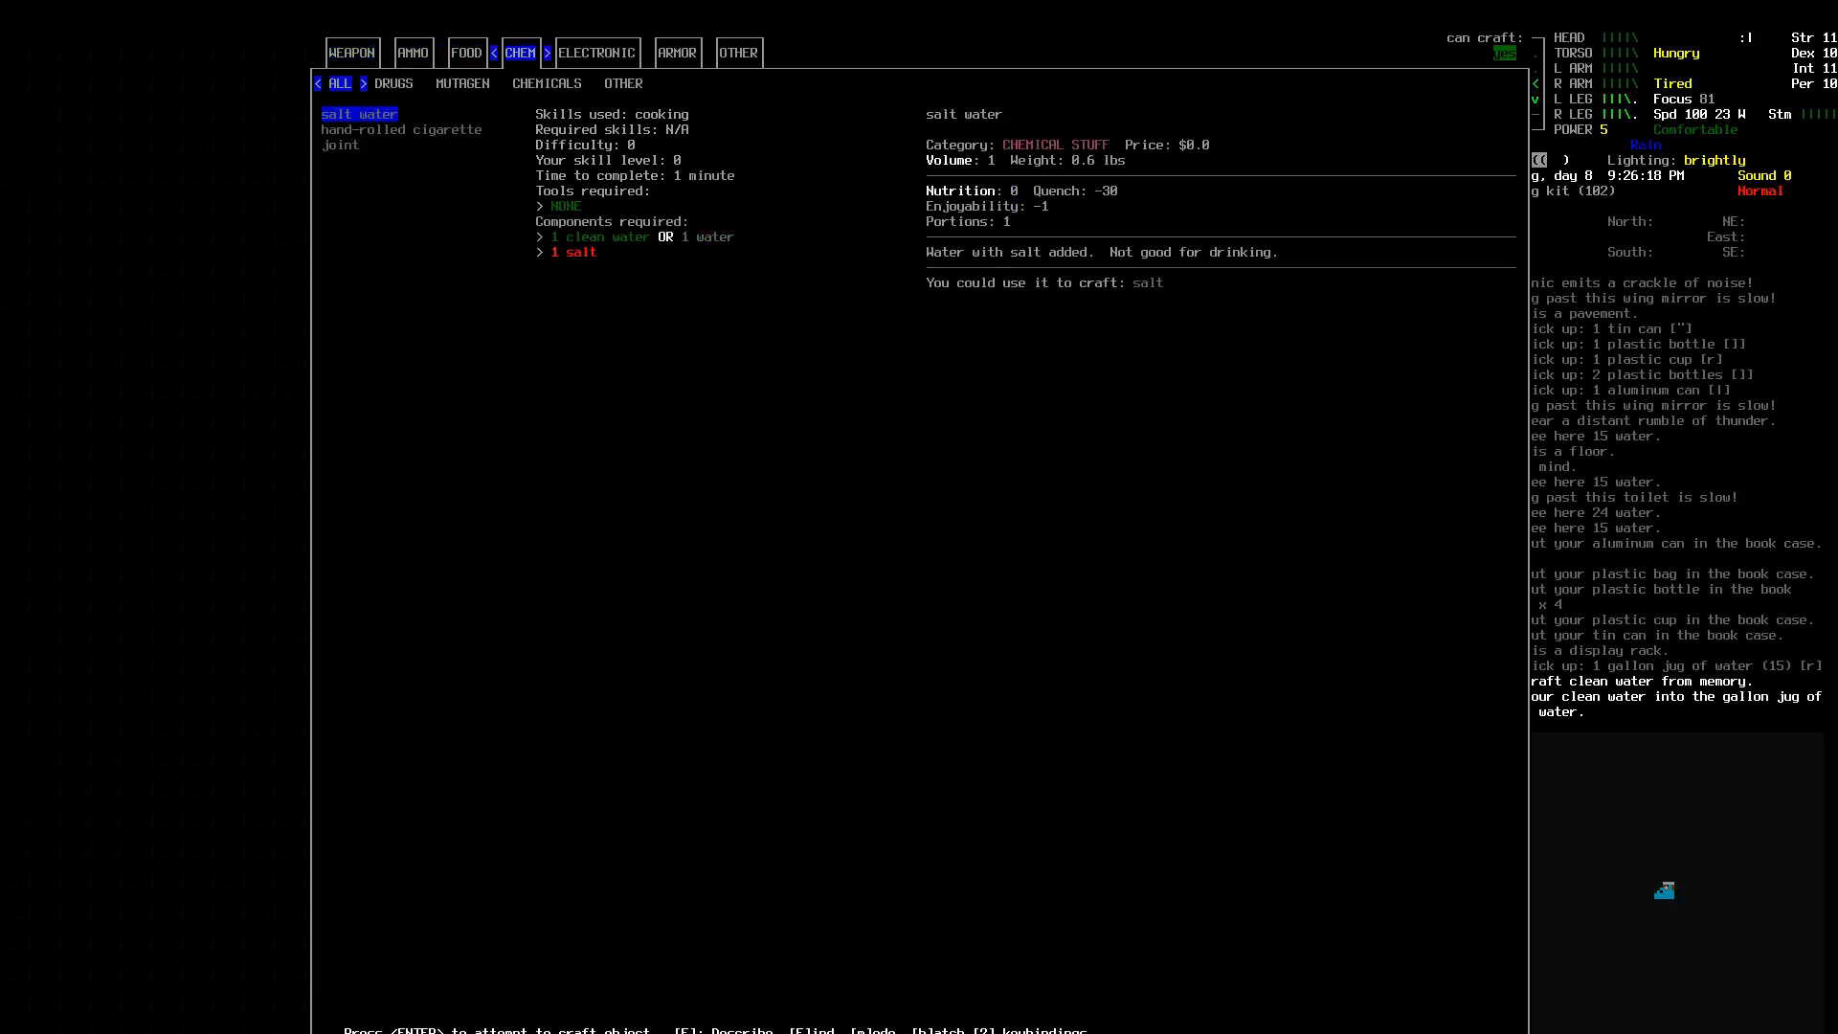
left_click(676, 53)
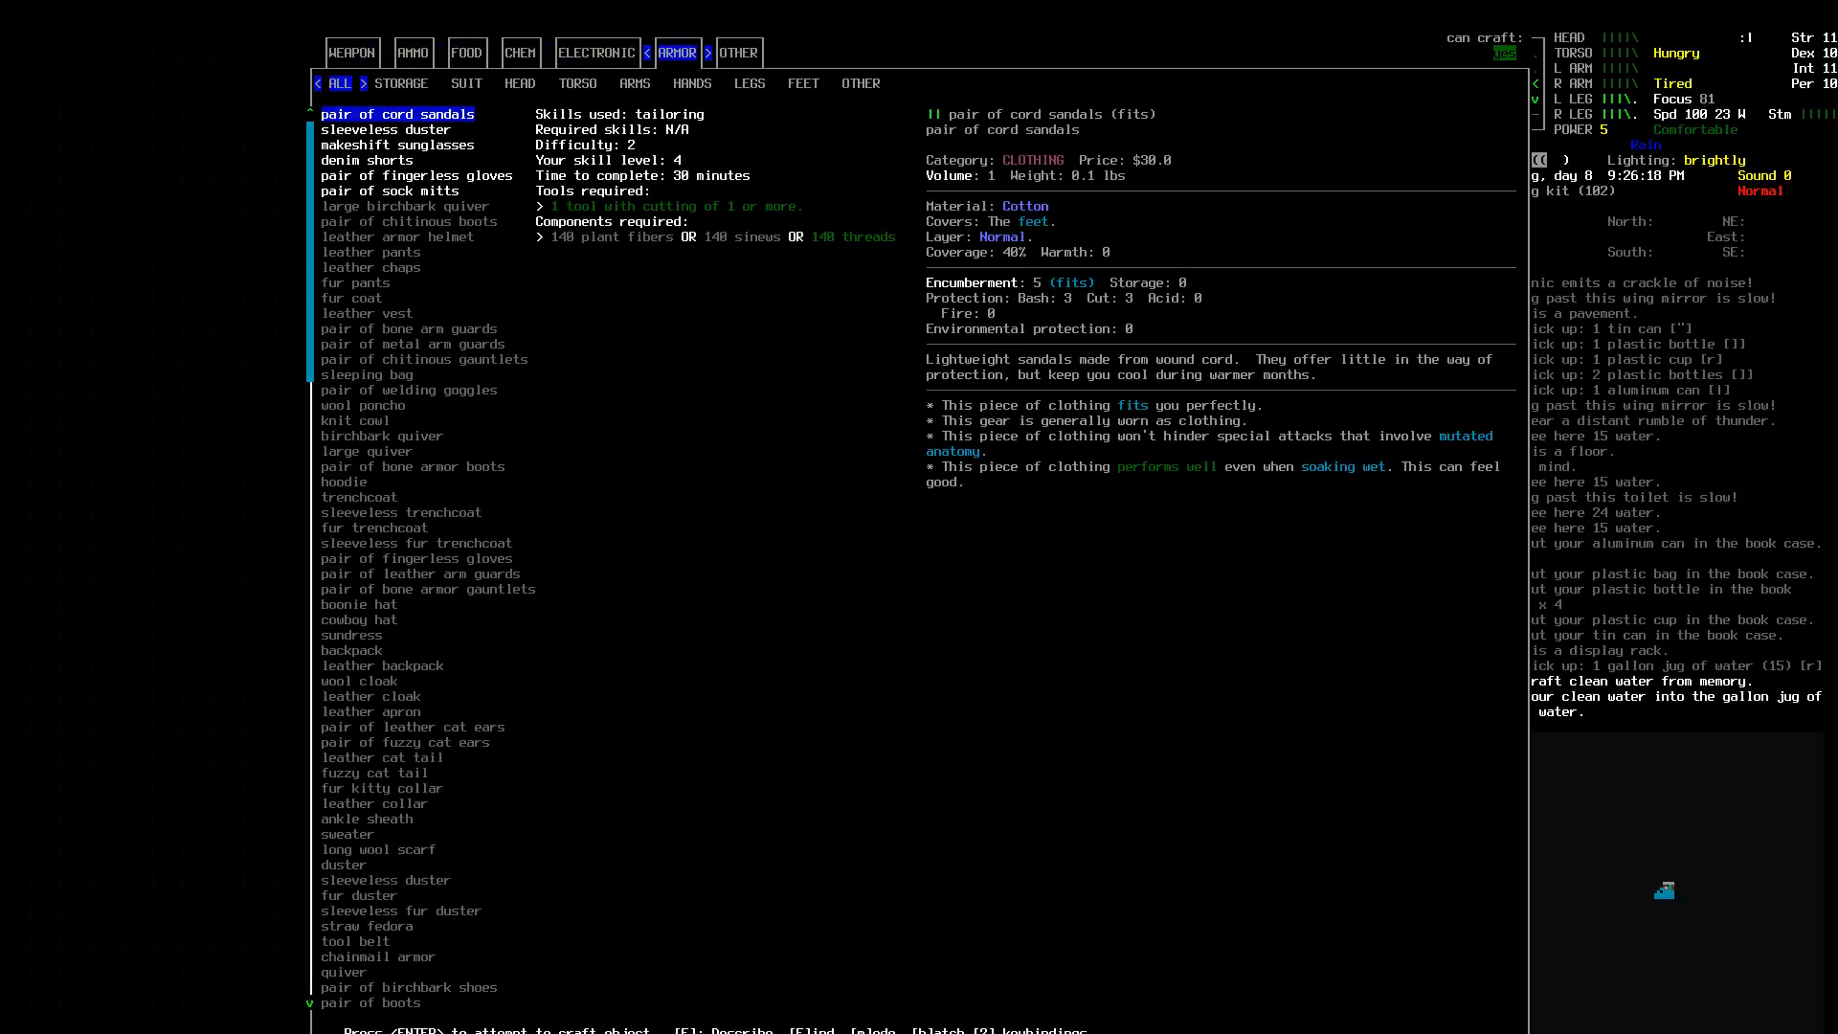
left_click(468, 53)
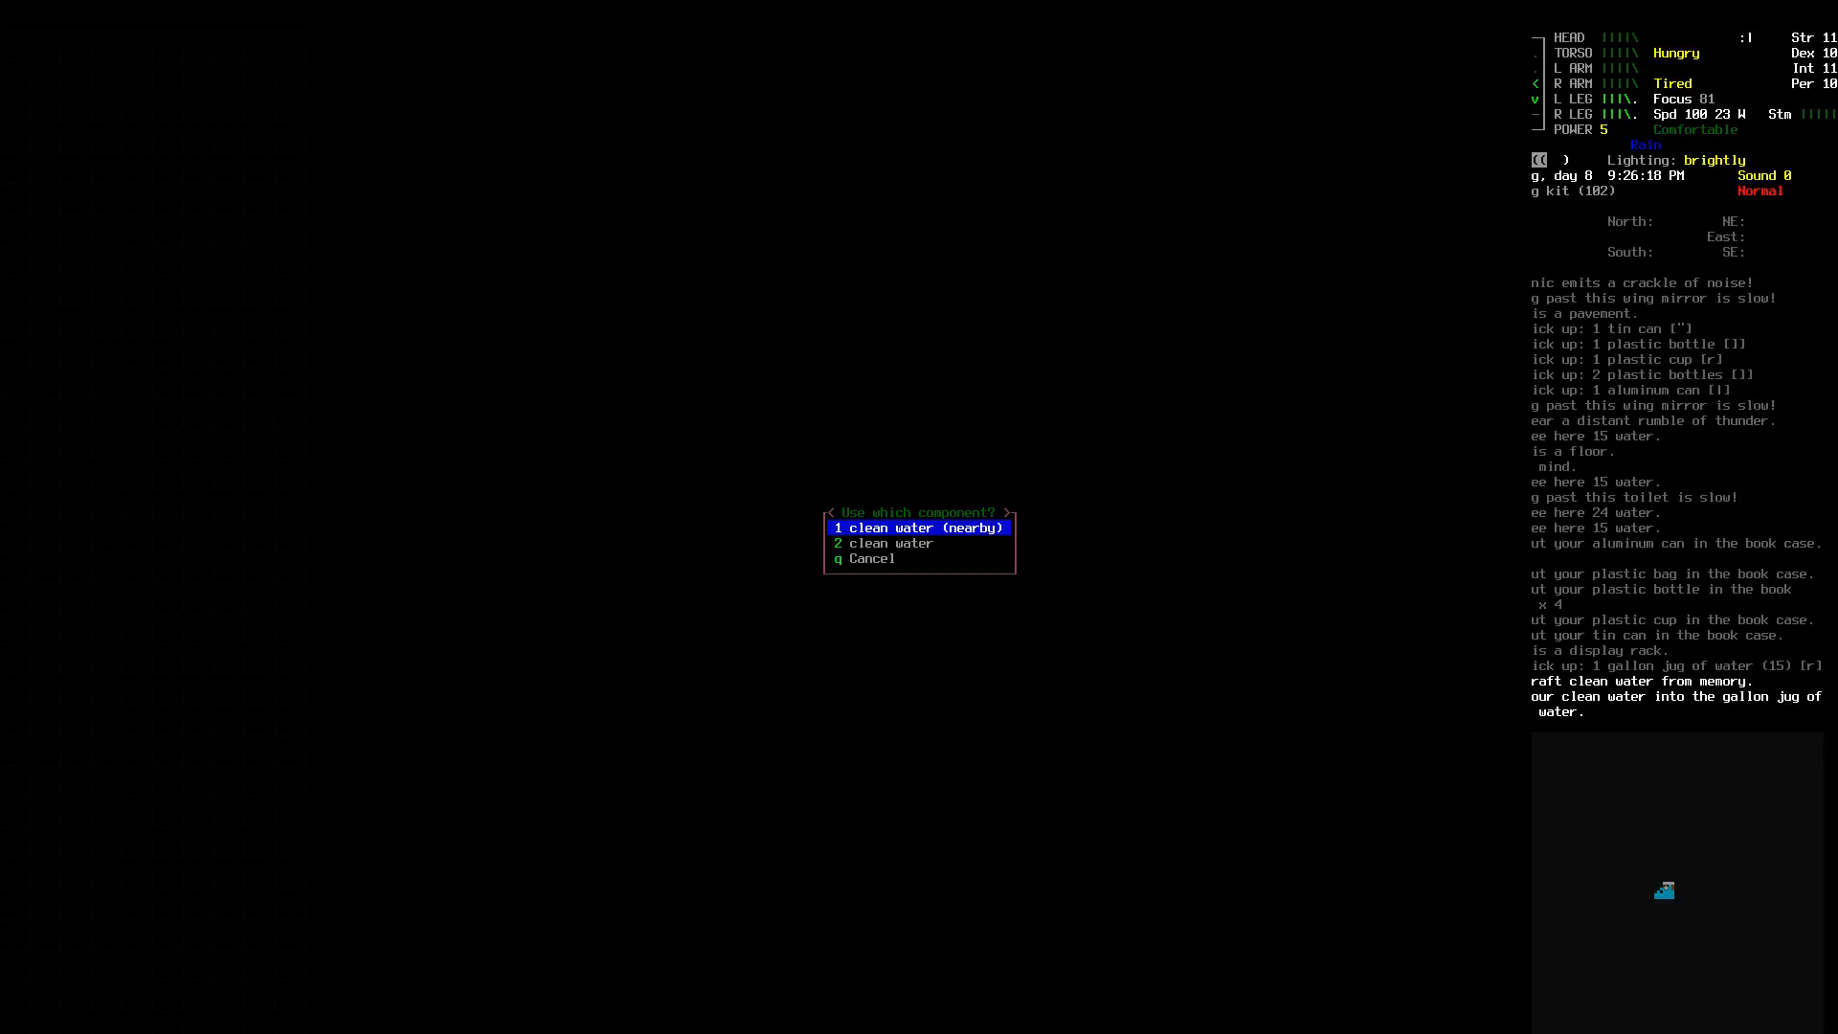
key("DOWN")
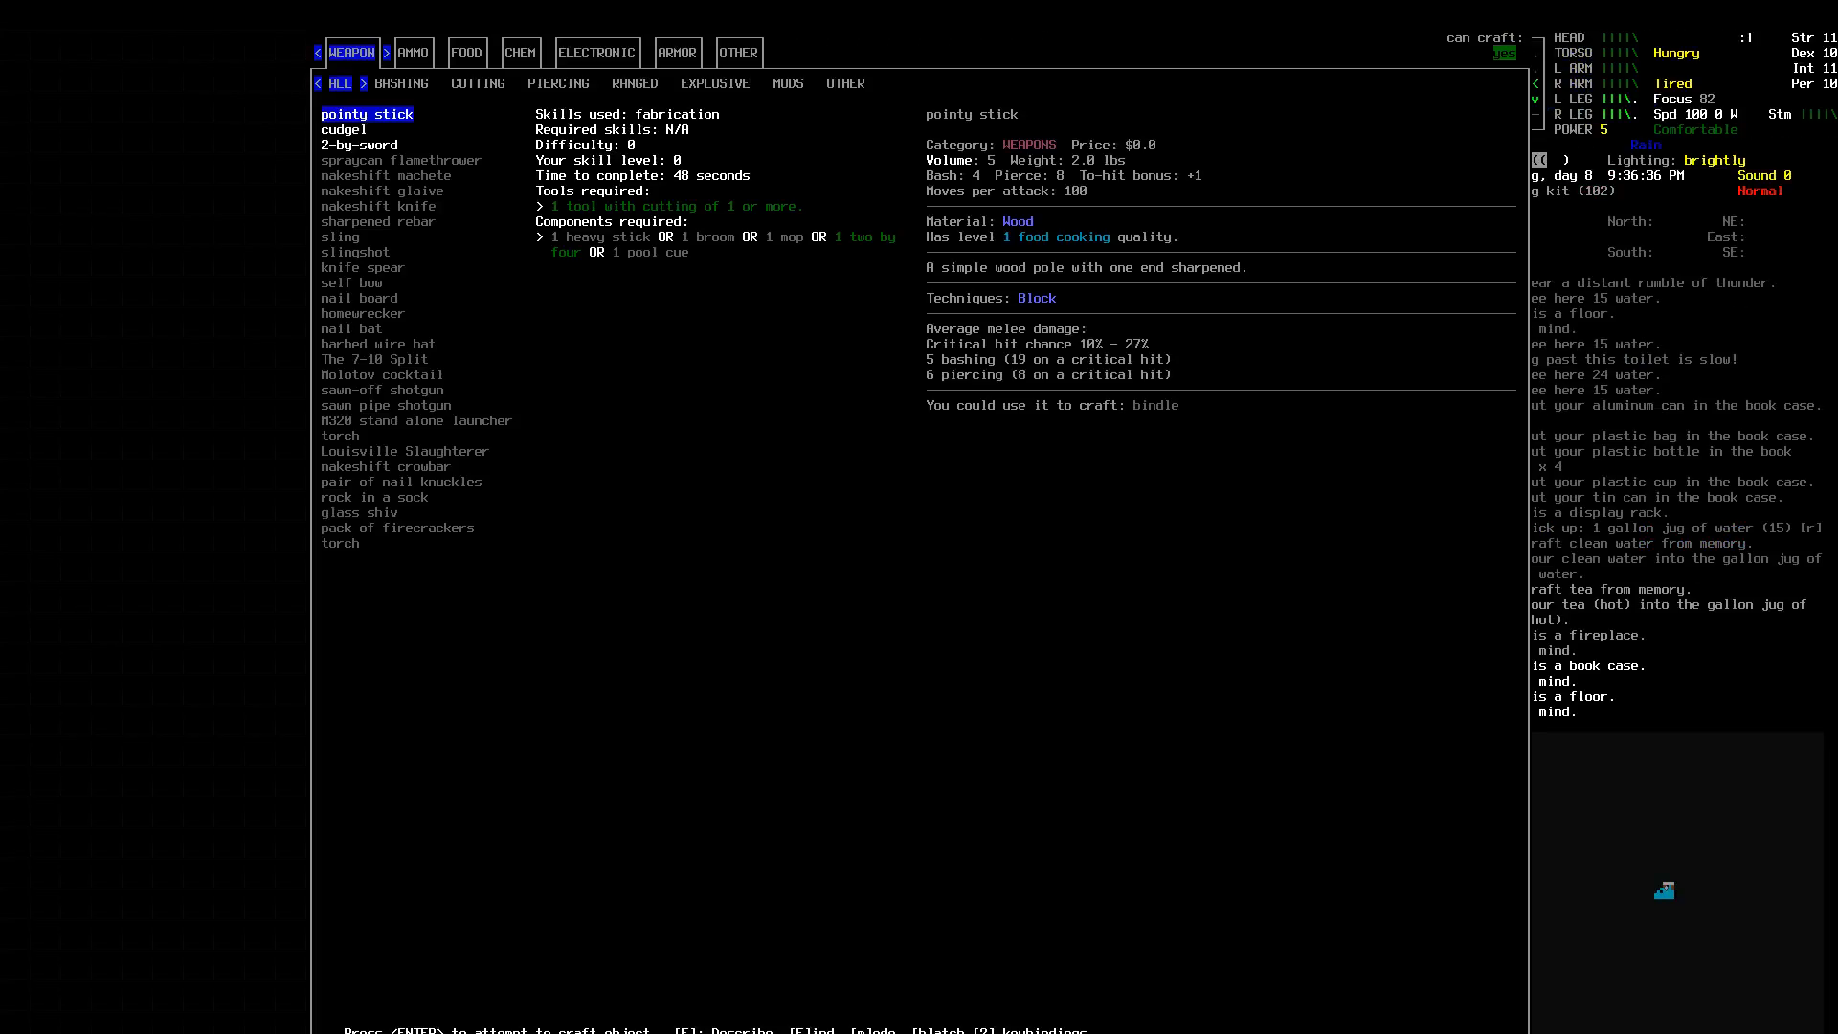
Step: Filter to bashing weapon recipes, then leave crafting to view the inventory with the jug of hot tea
left_click(402, 82)
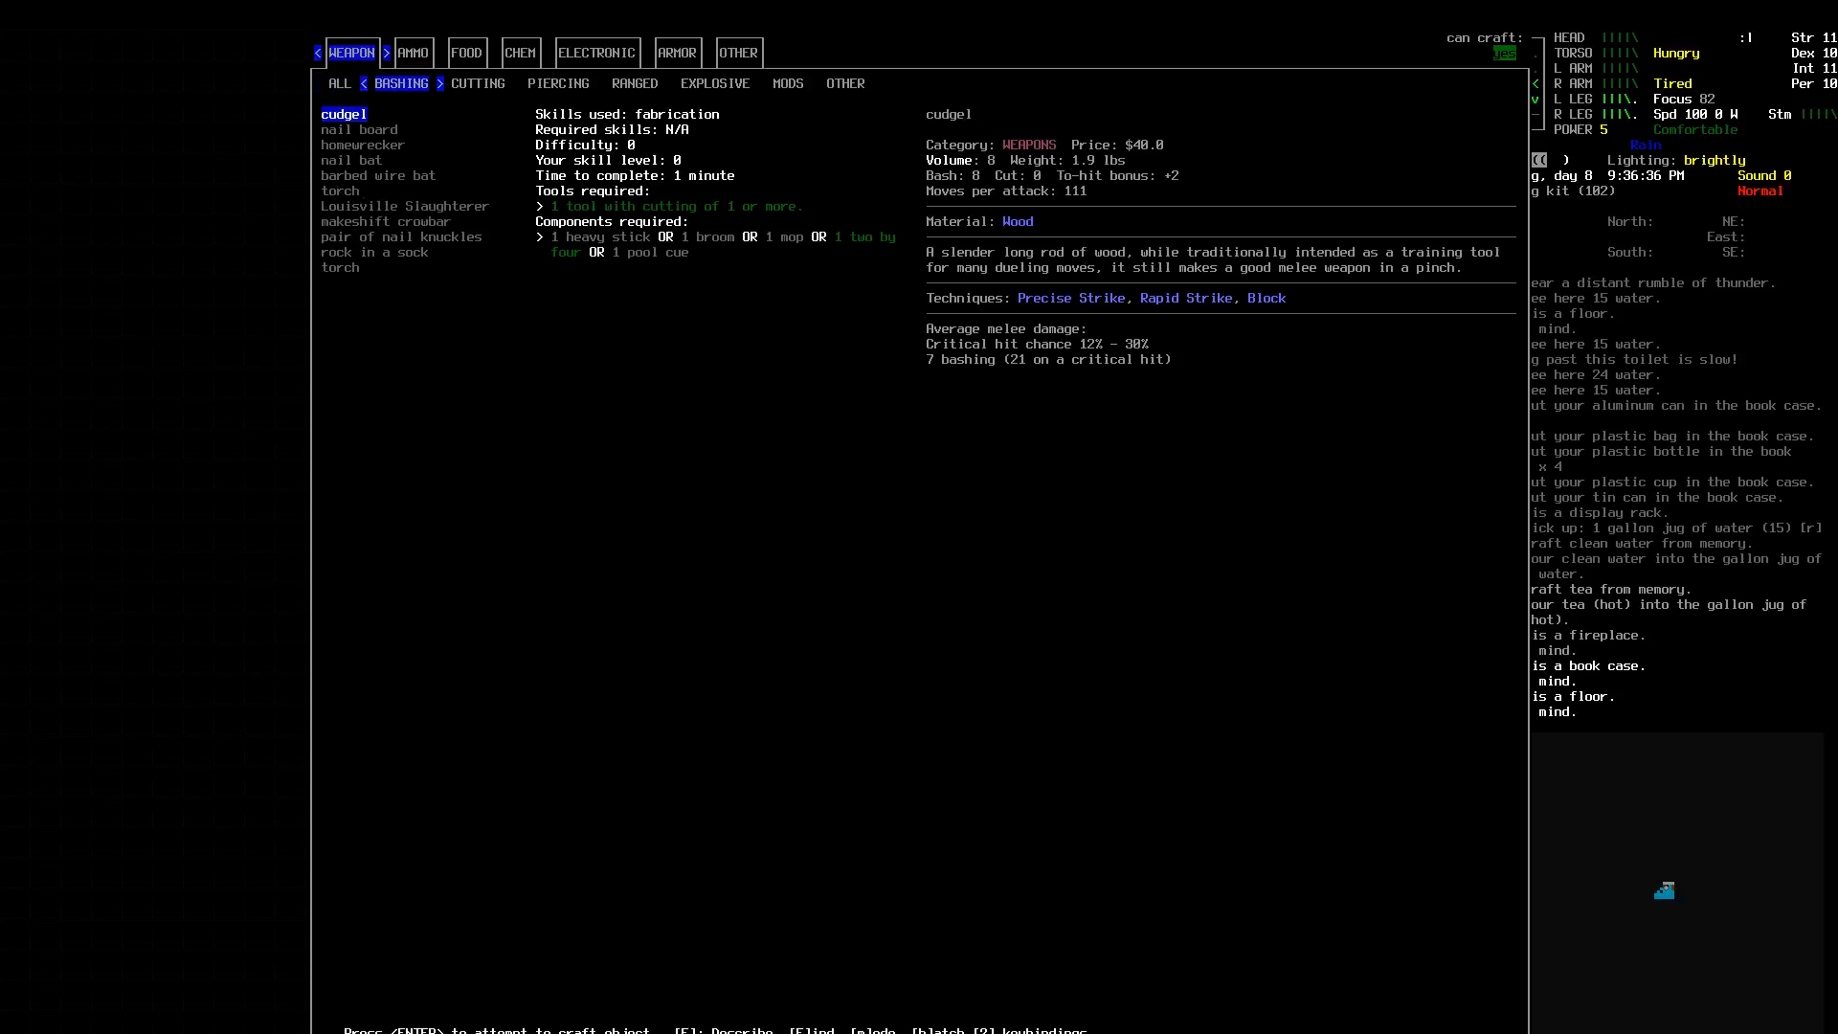
left_click(467, 52)
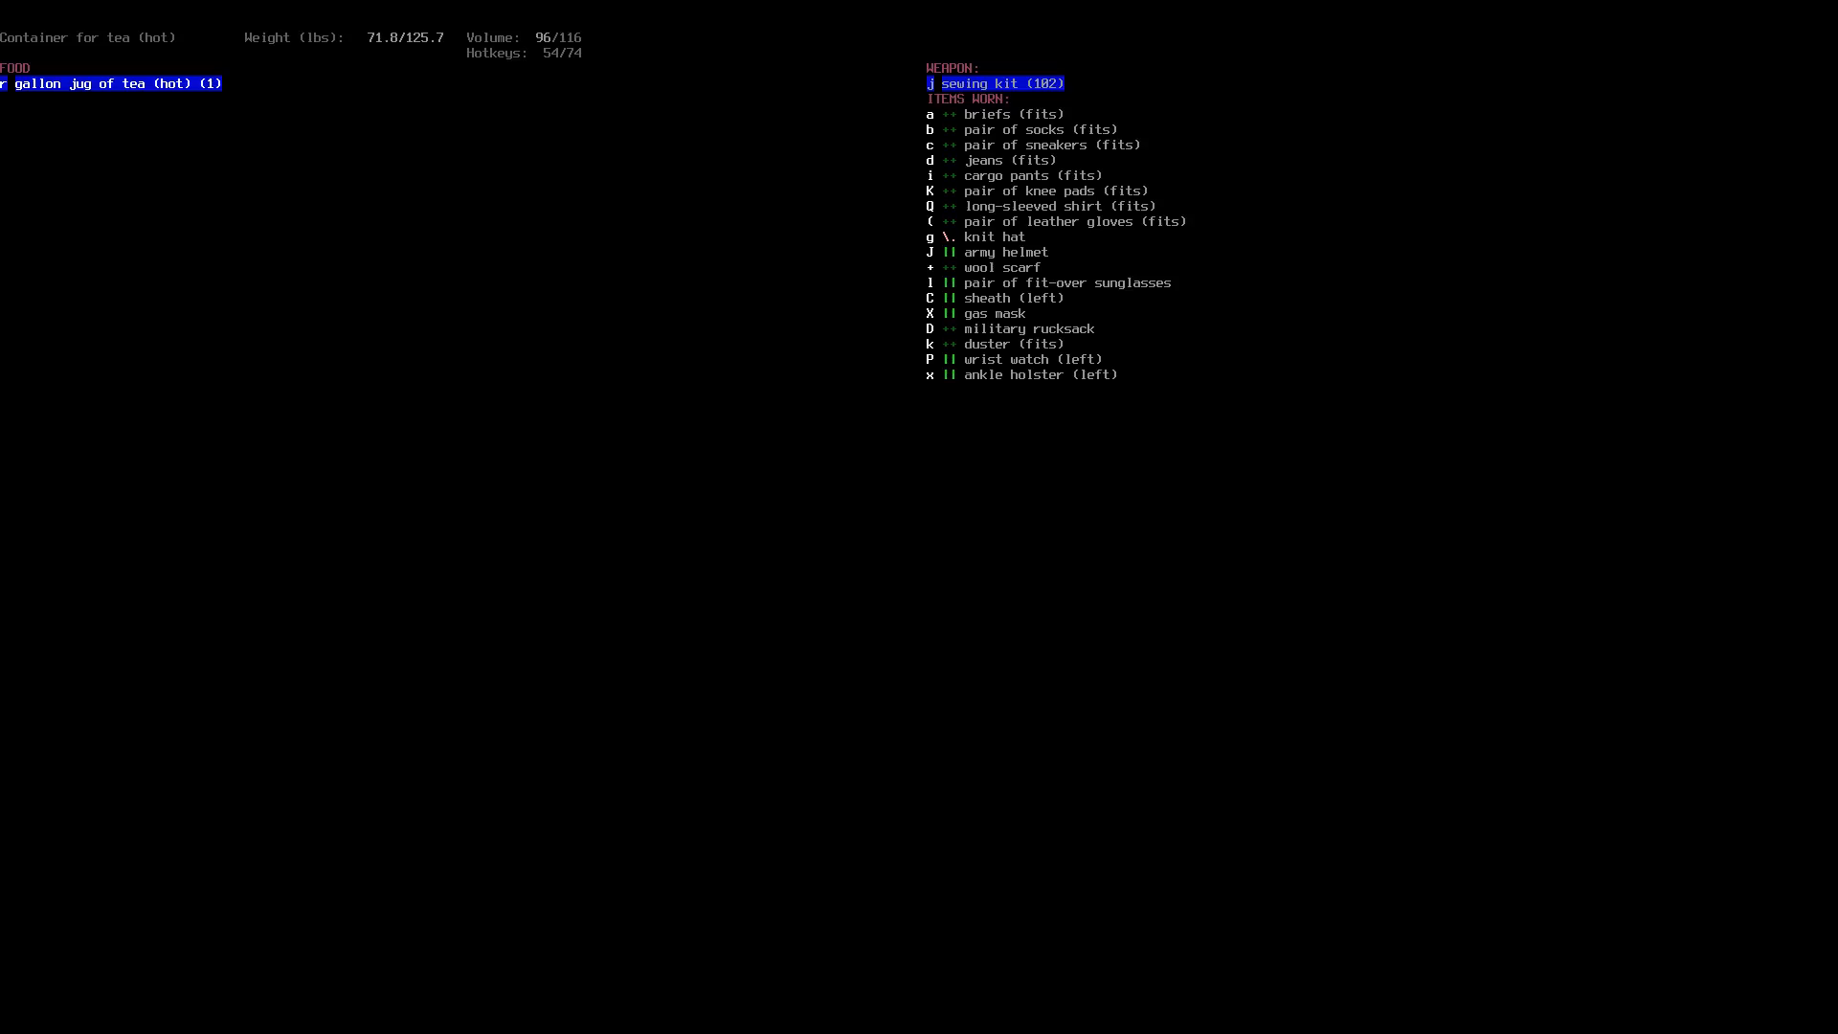
Step: Leave the inventory and return to the map view
key("Escape")
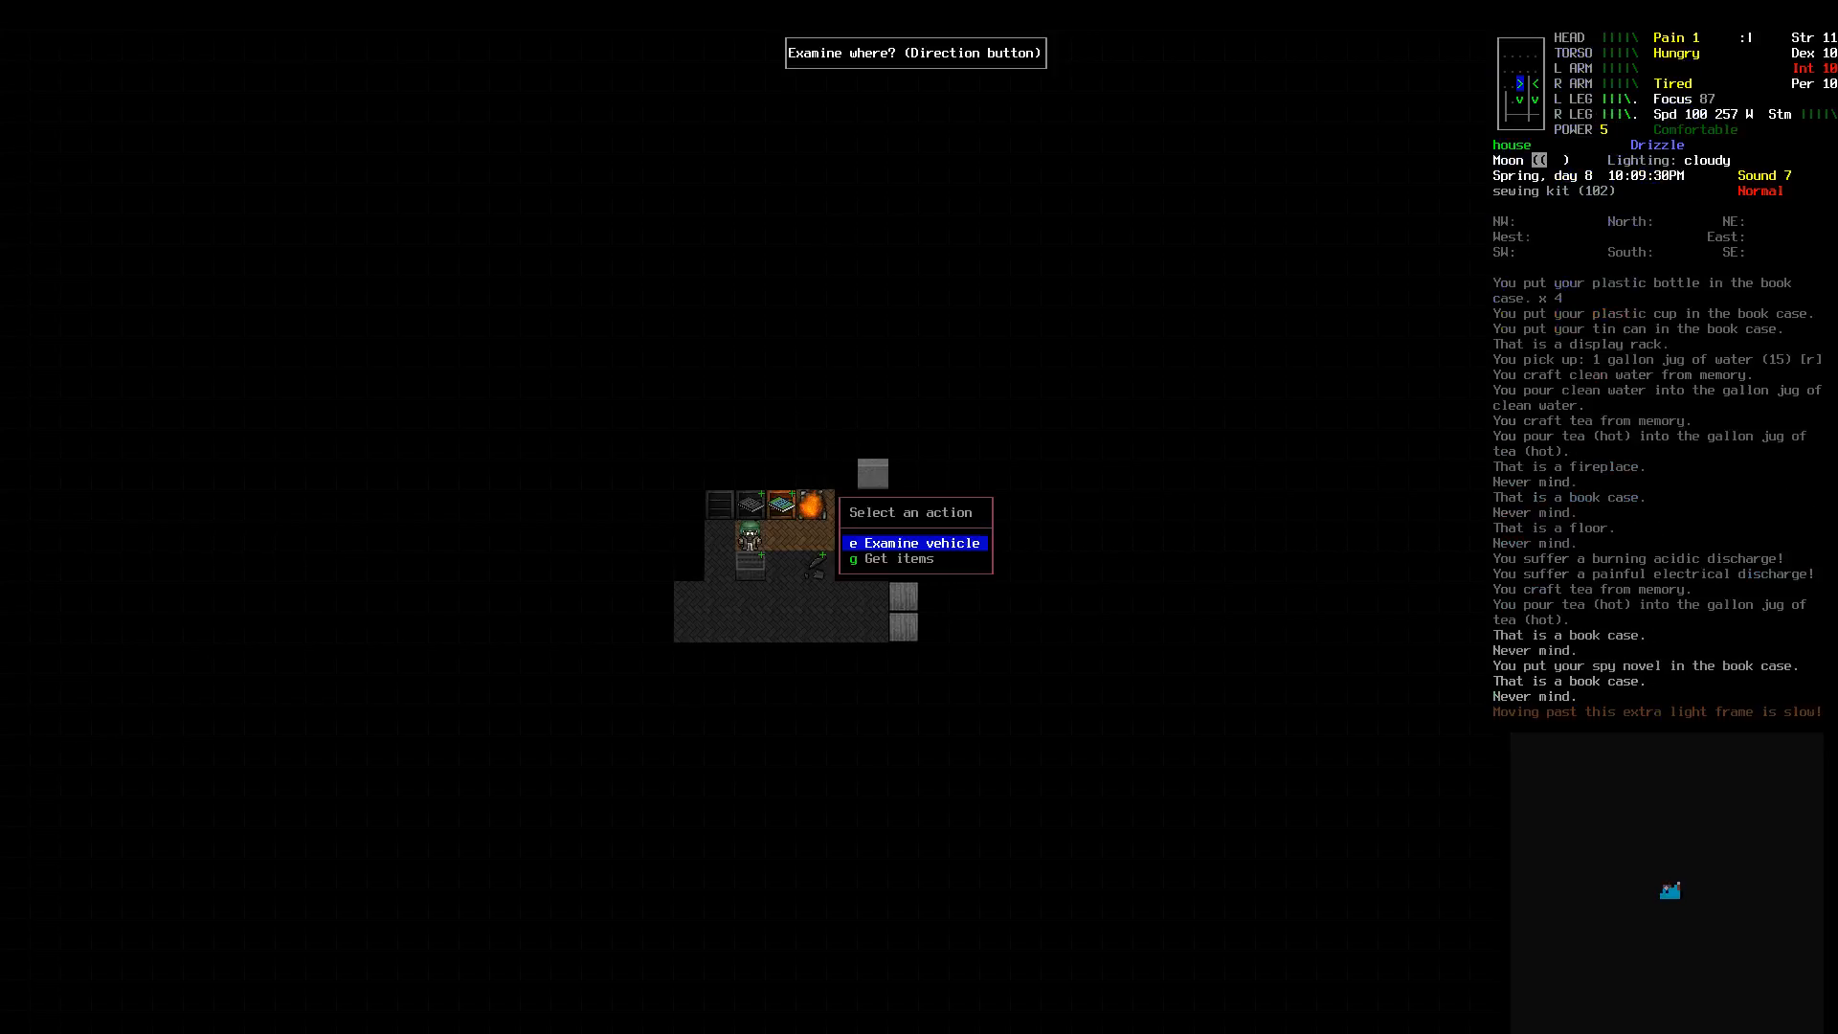
Step: Pick up Under the Hood and study mechanics from it until learning something
left_click(898, 558)
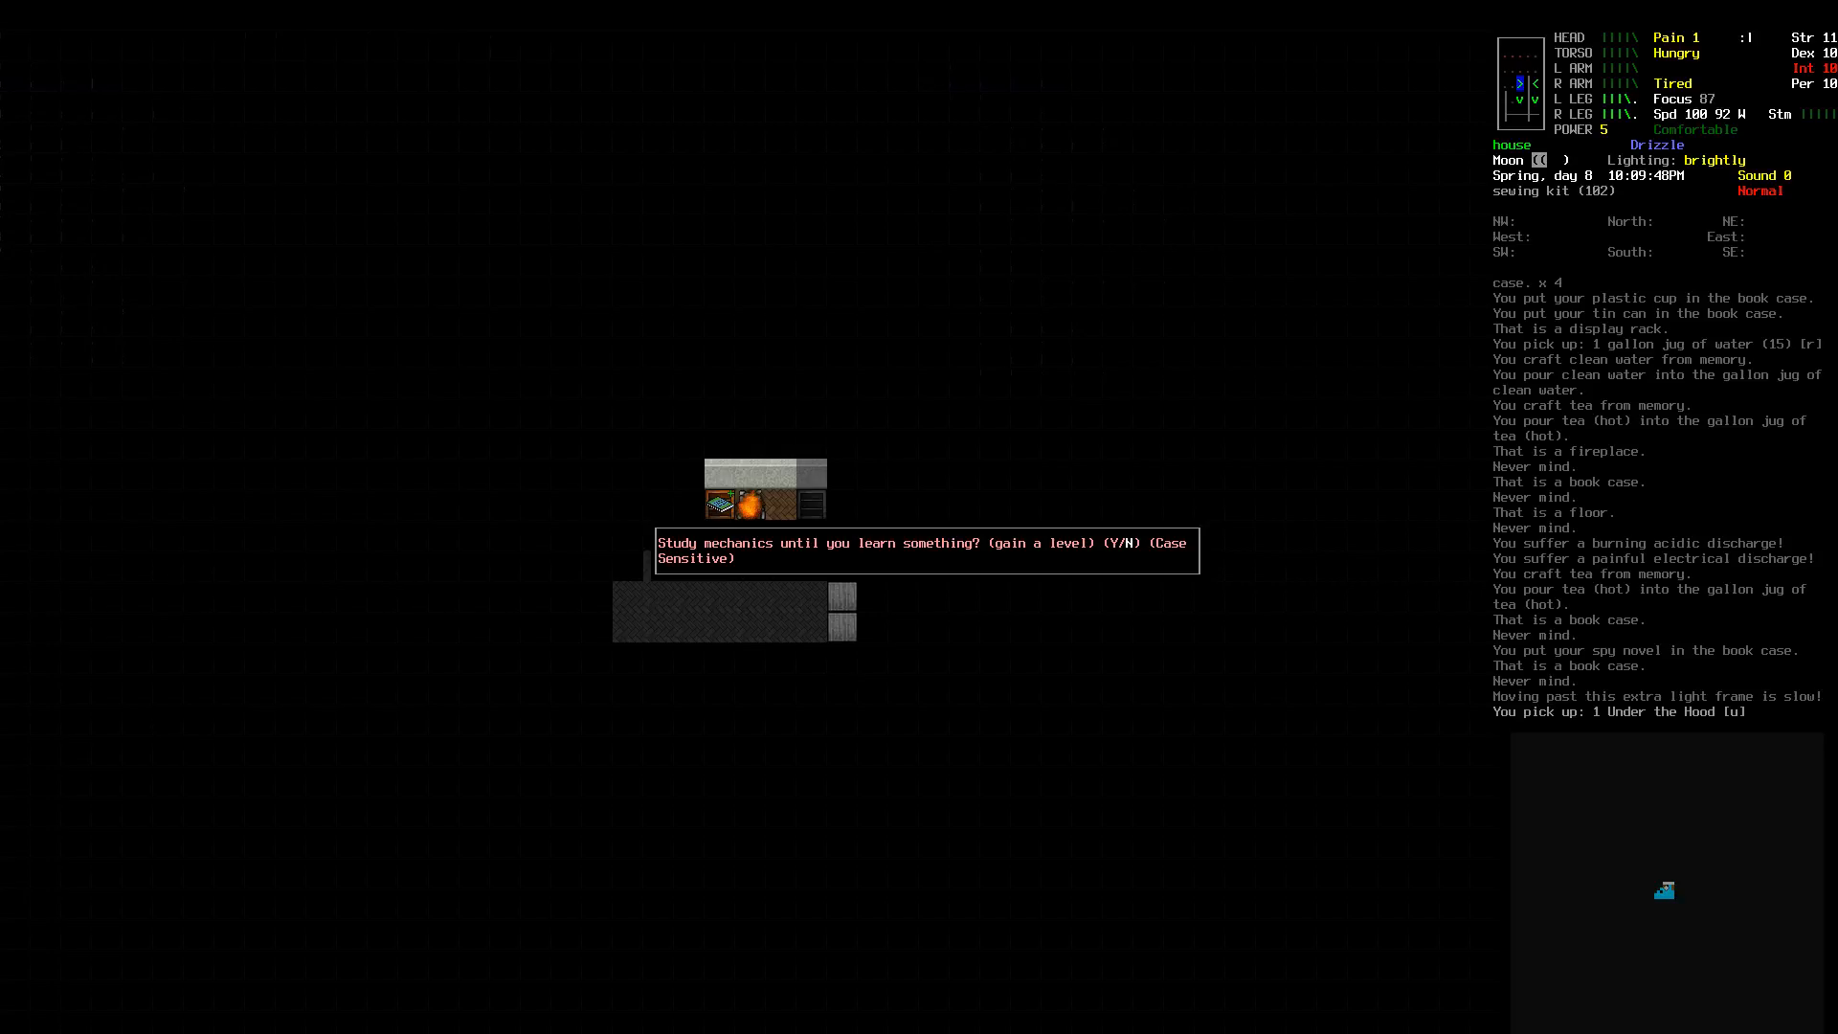
key("y")
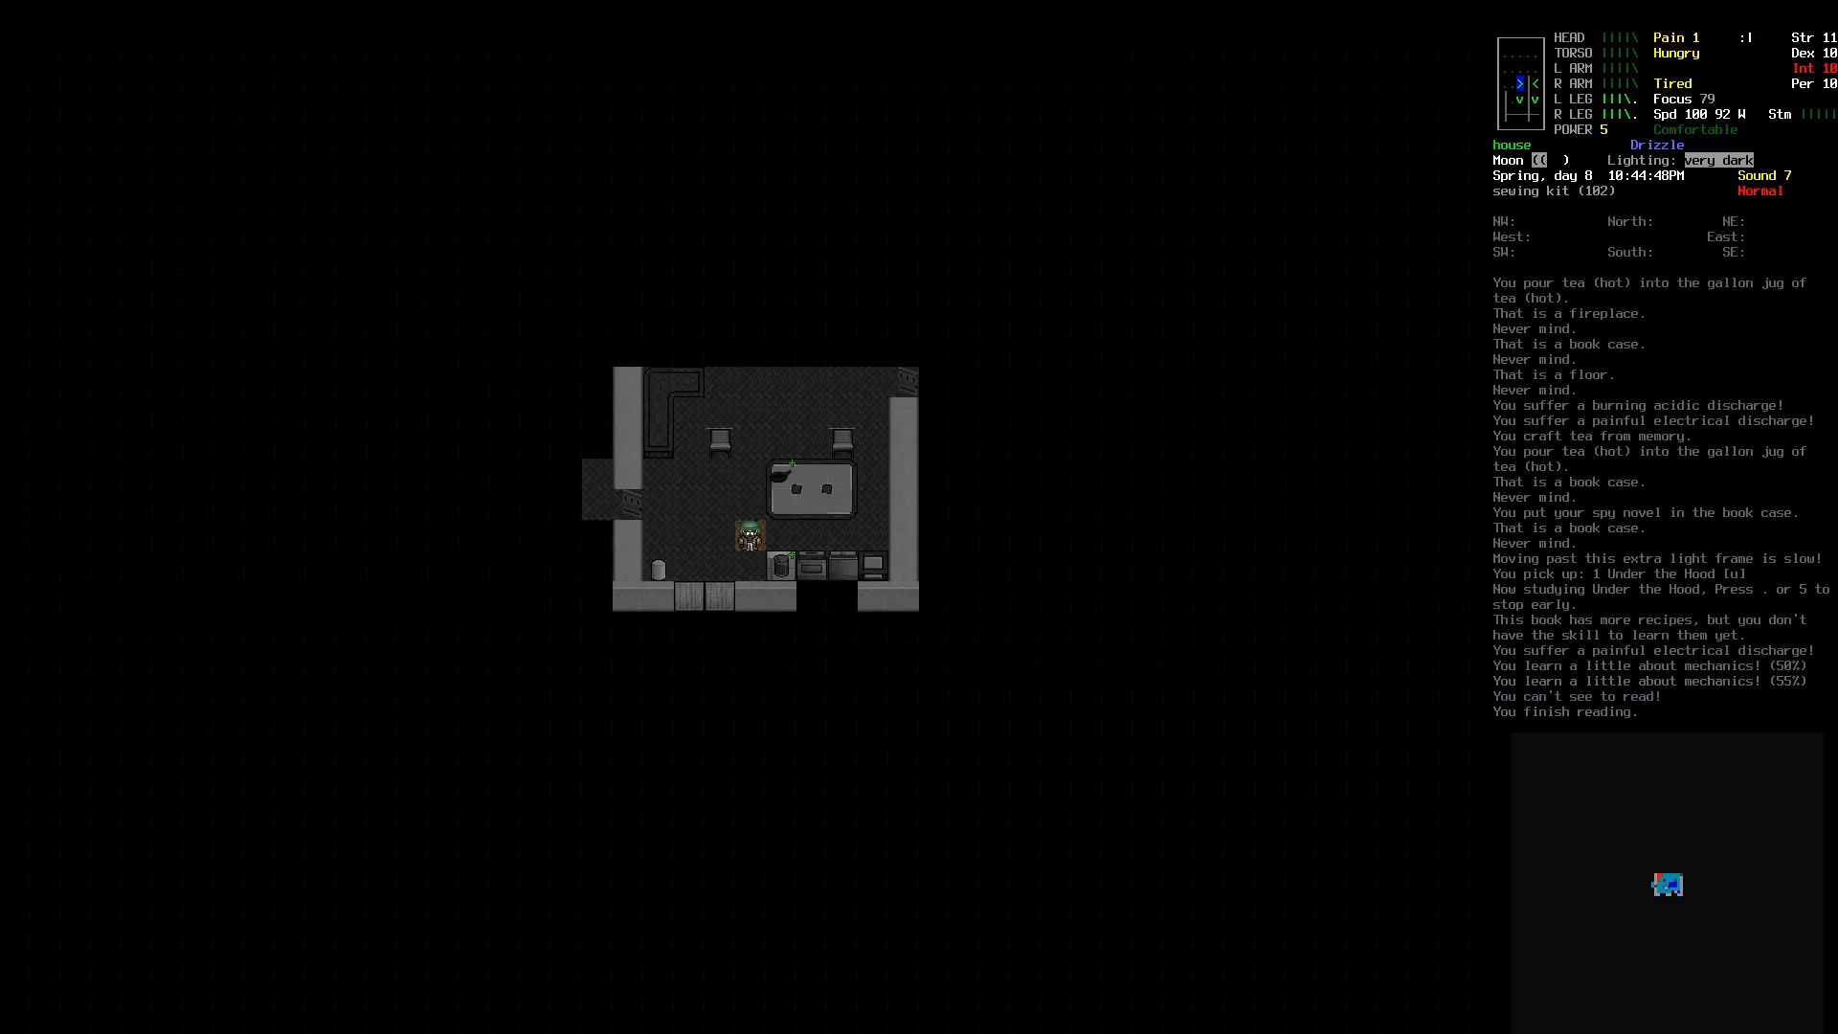
Step: Eat a meat sandwich anyway, take aspirin, and ask to sleep in the bed
key("E")
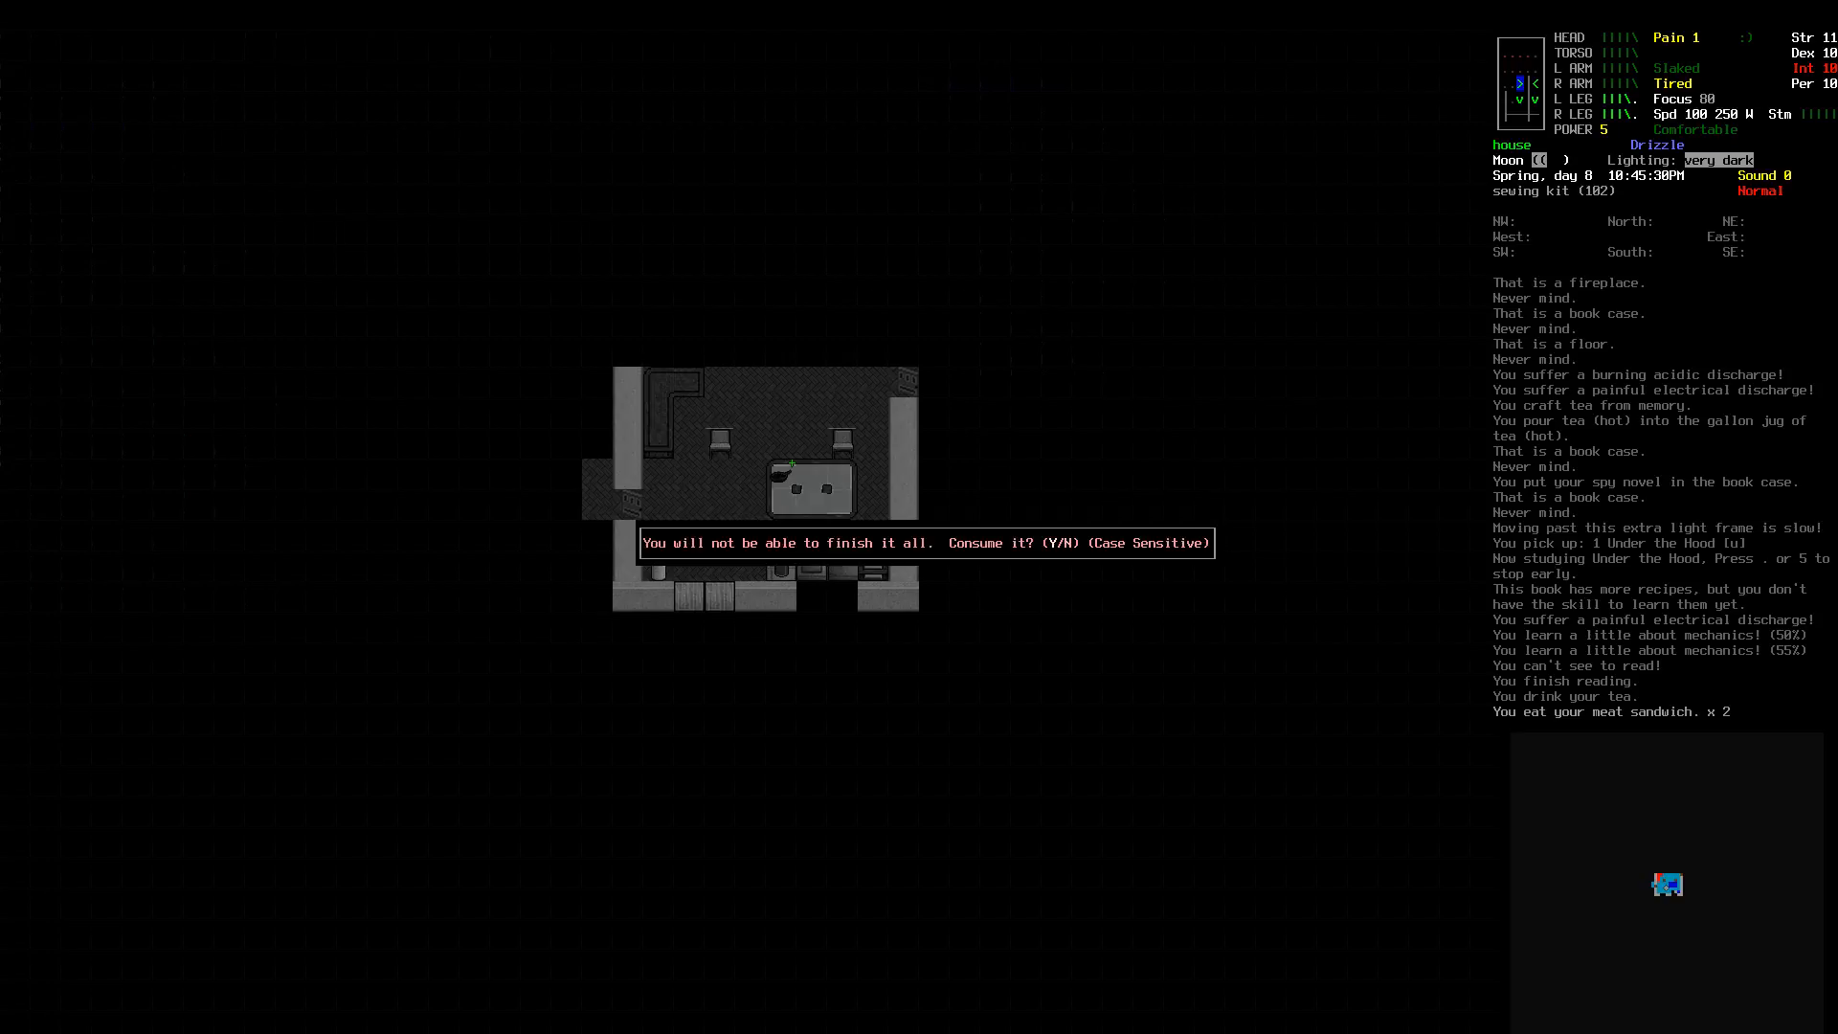
key("Y")
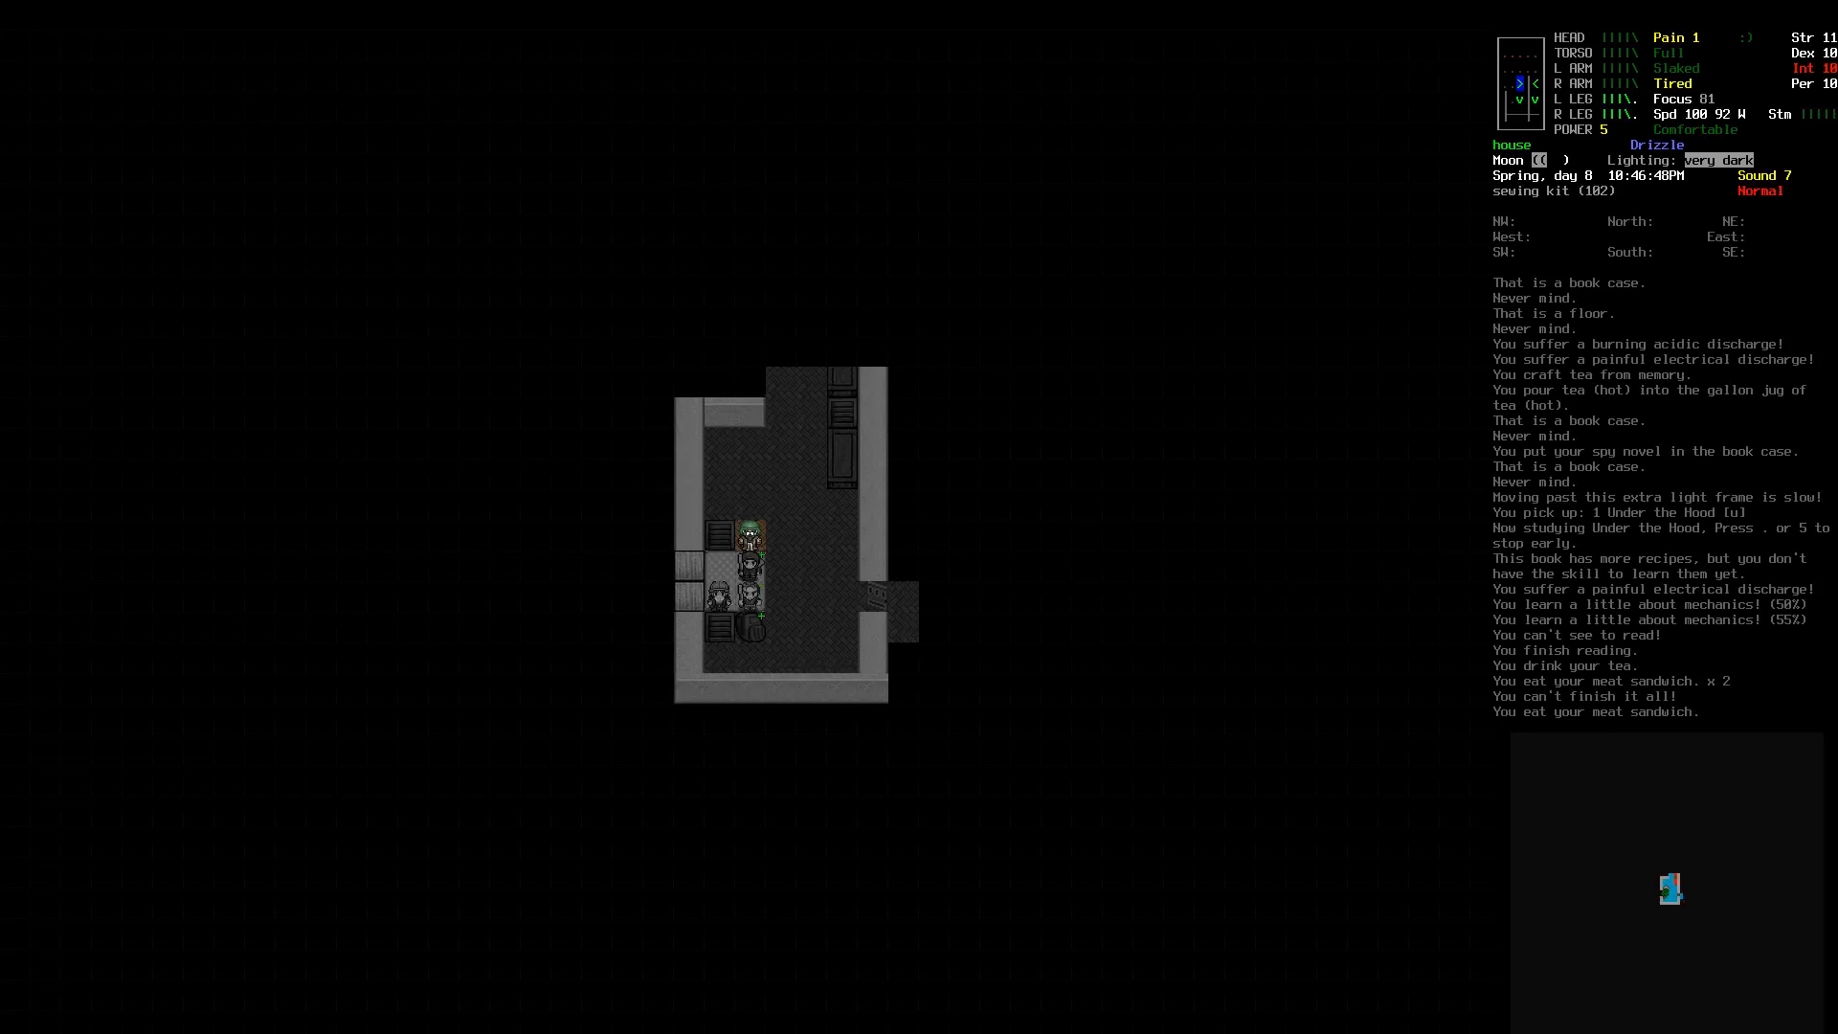
key("E")
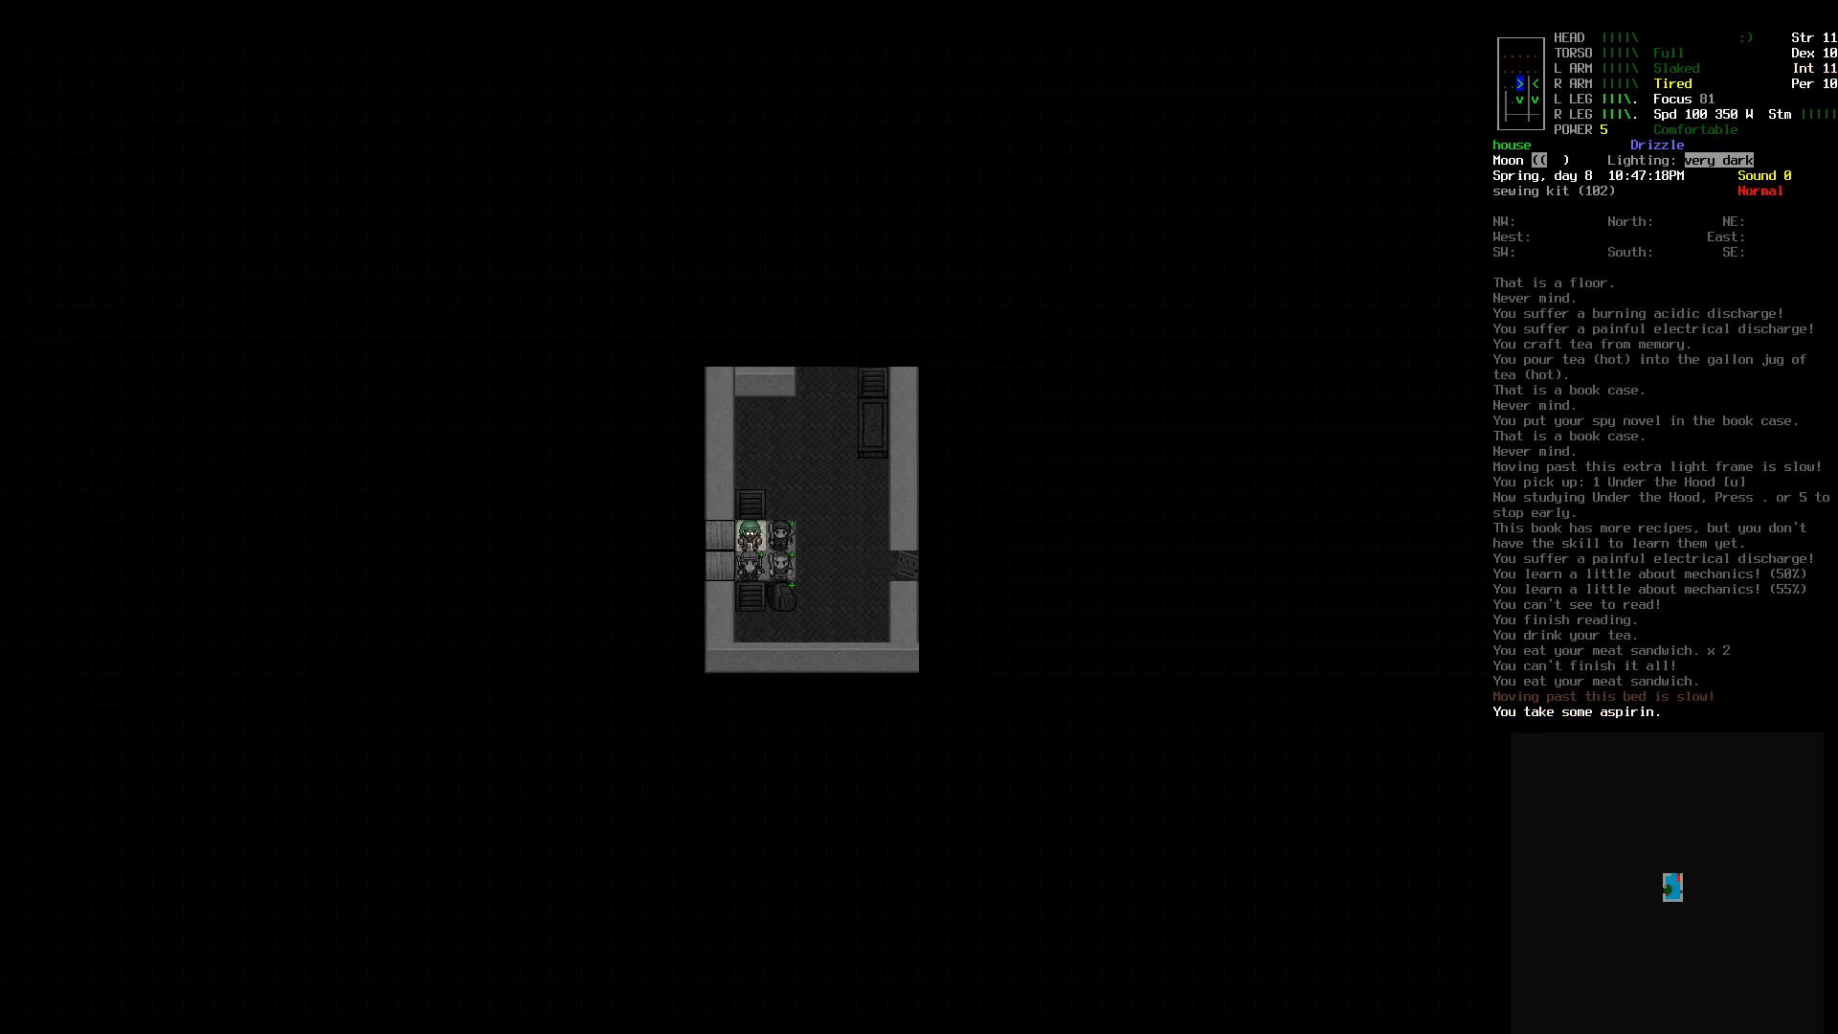
key("s")
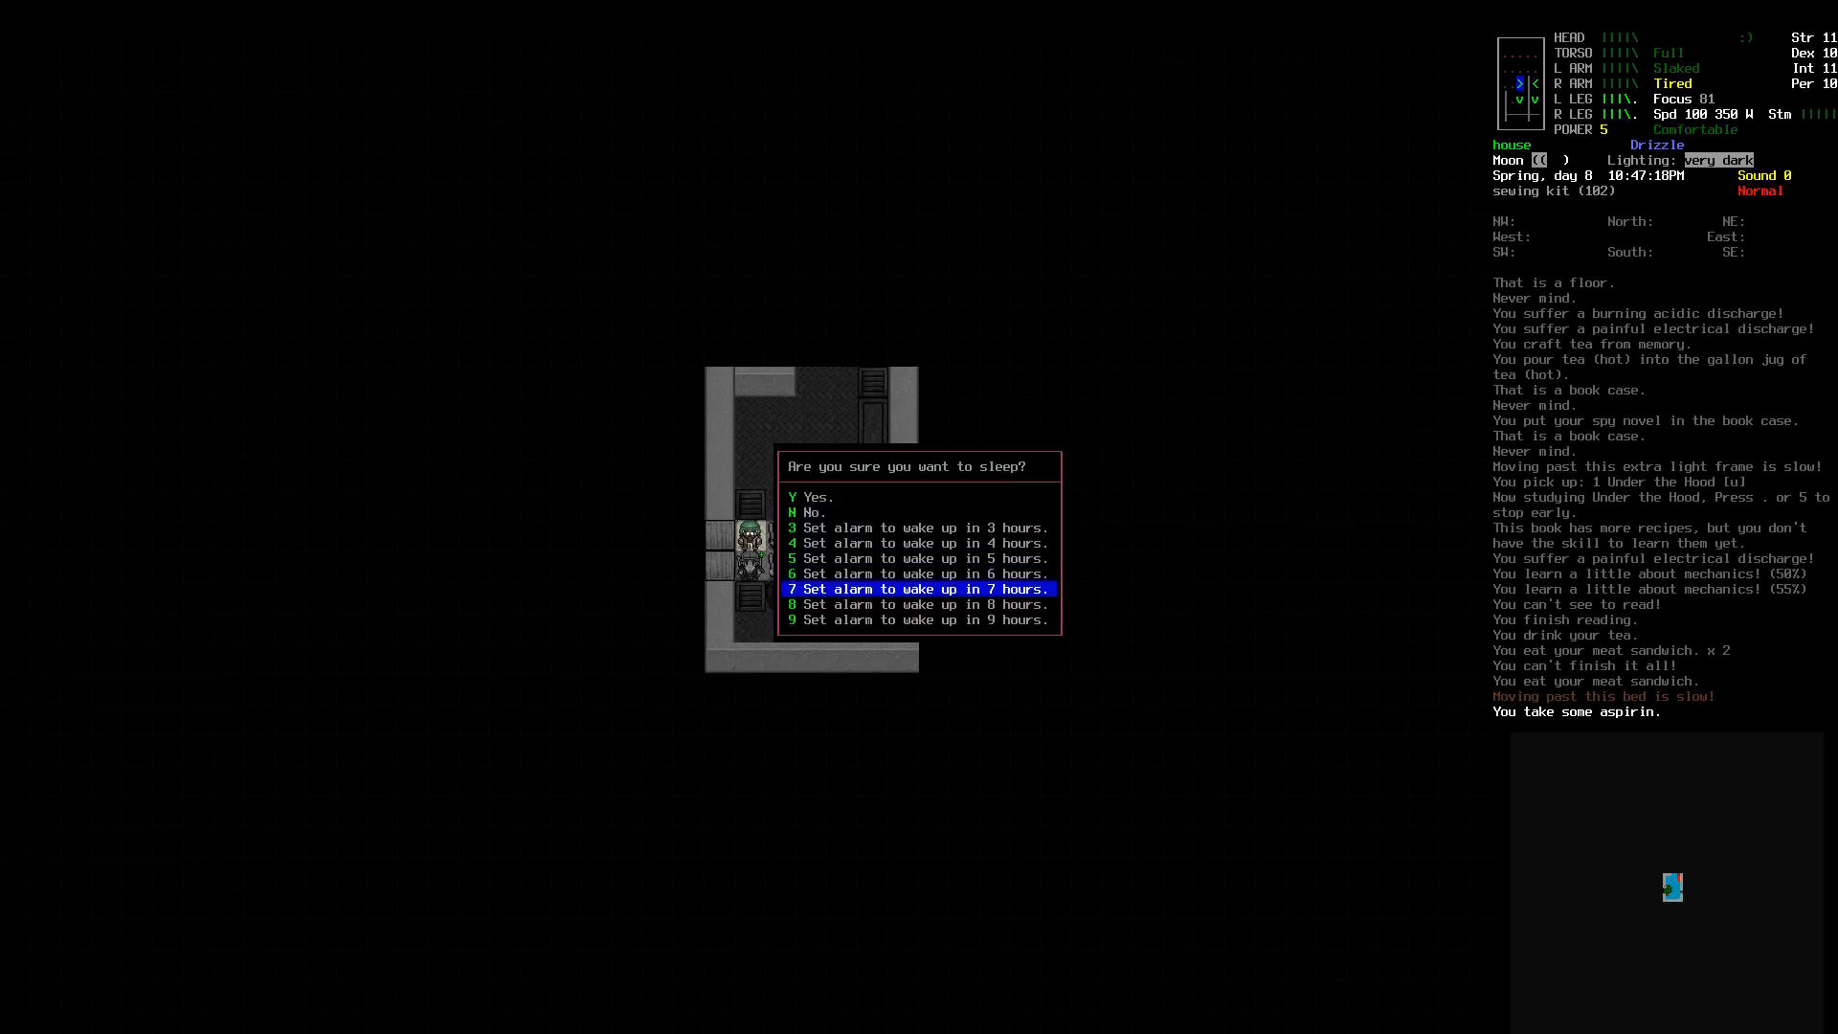
Step: Sleep with a six-hour alarm and lie back down after each wake-up
key("up")
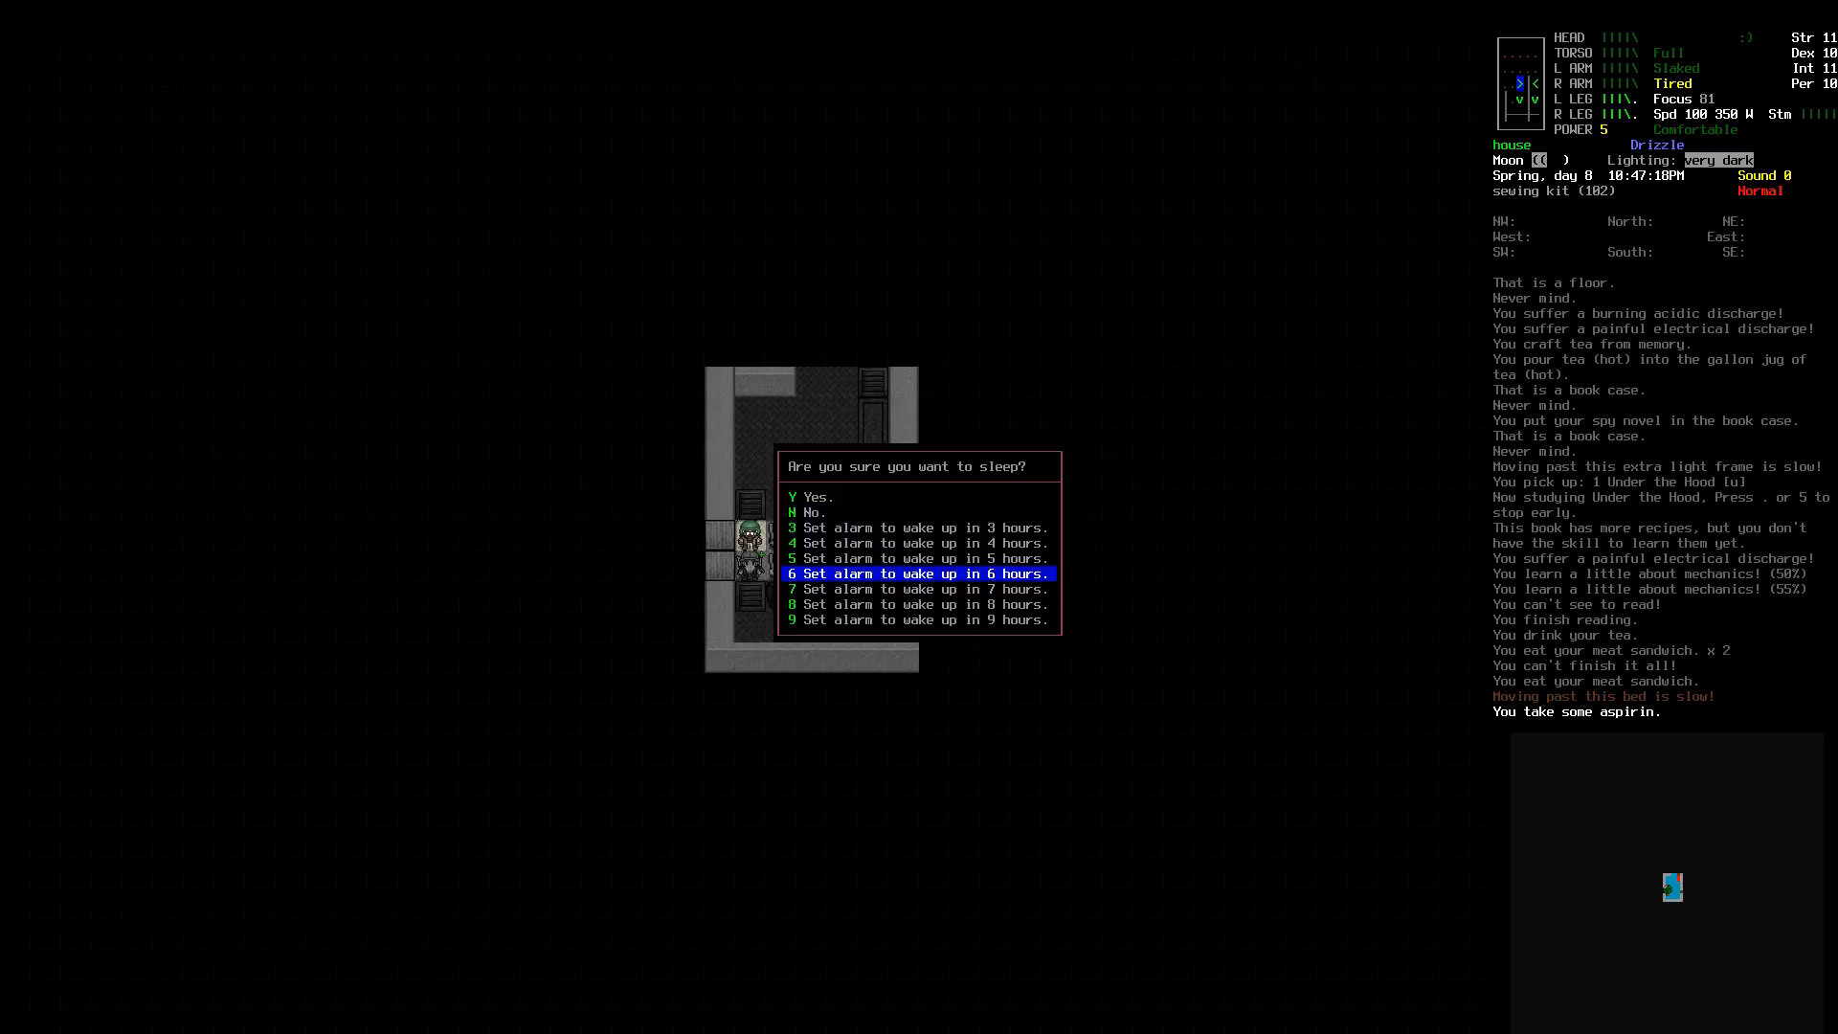
key("y")
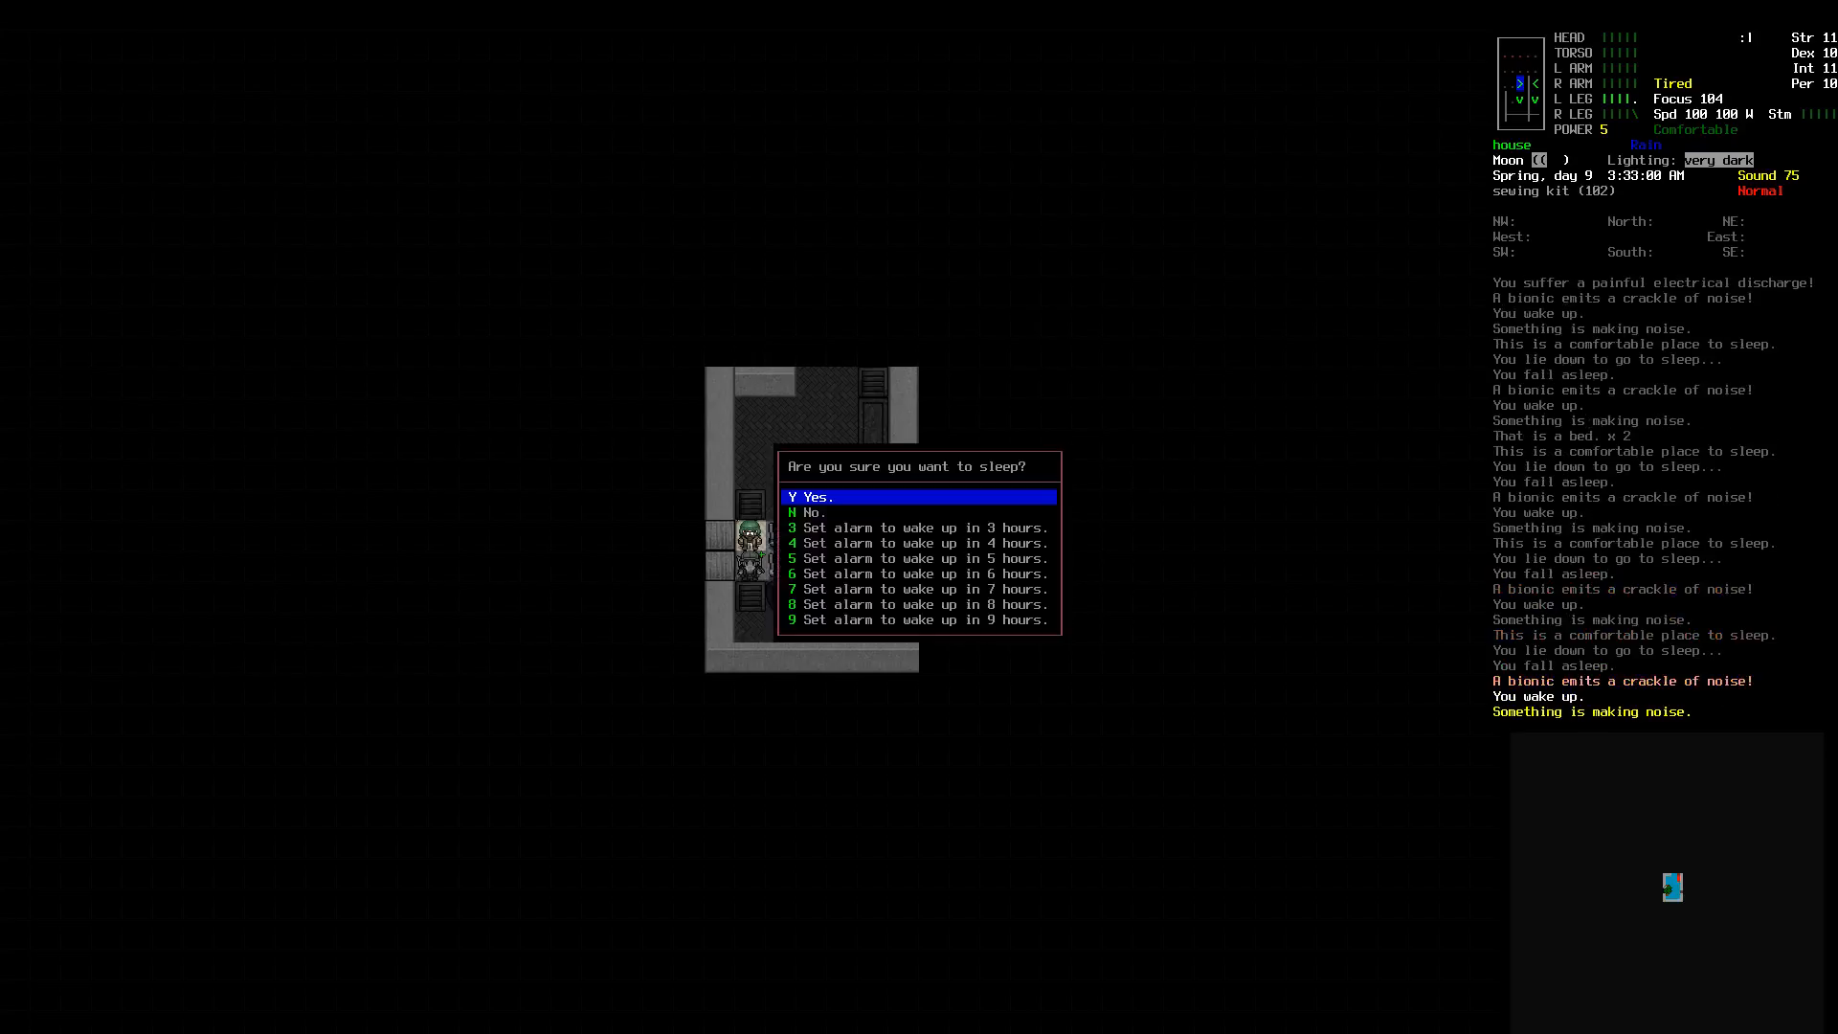
left_click(812, 496)
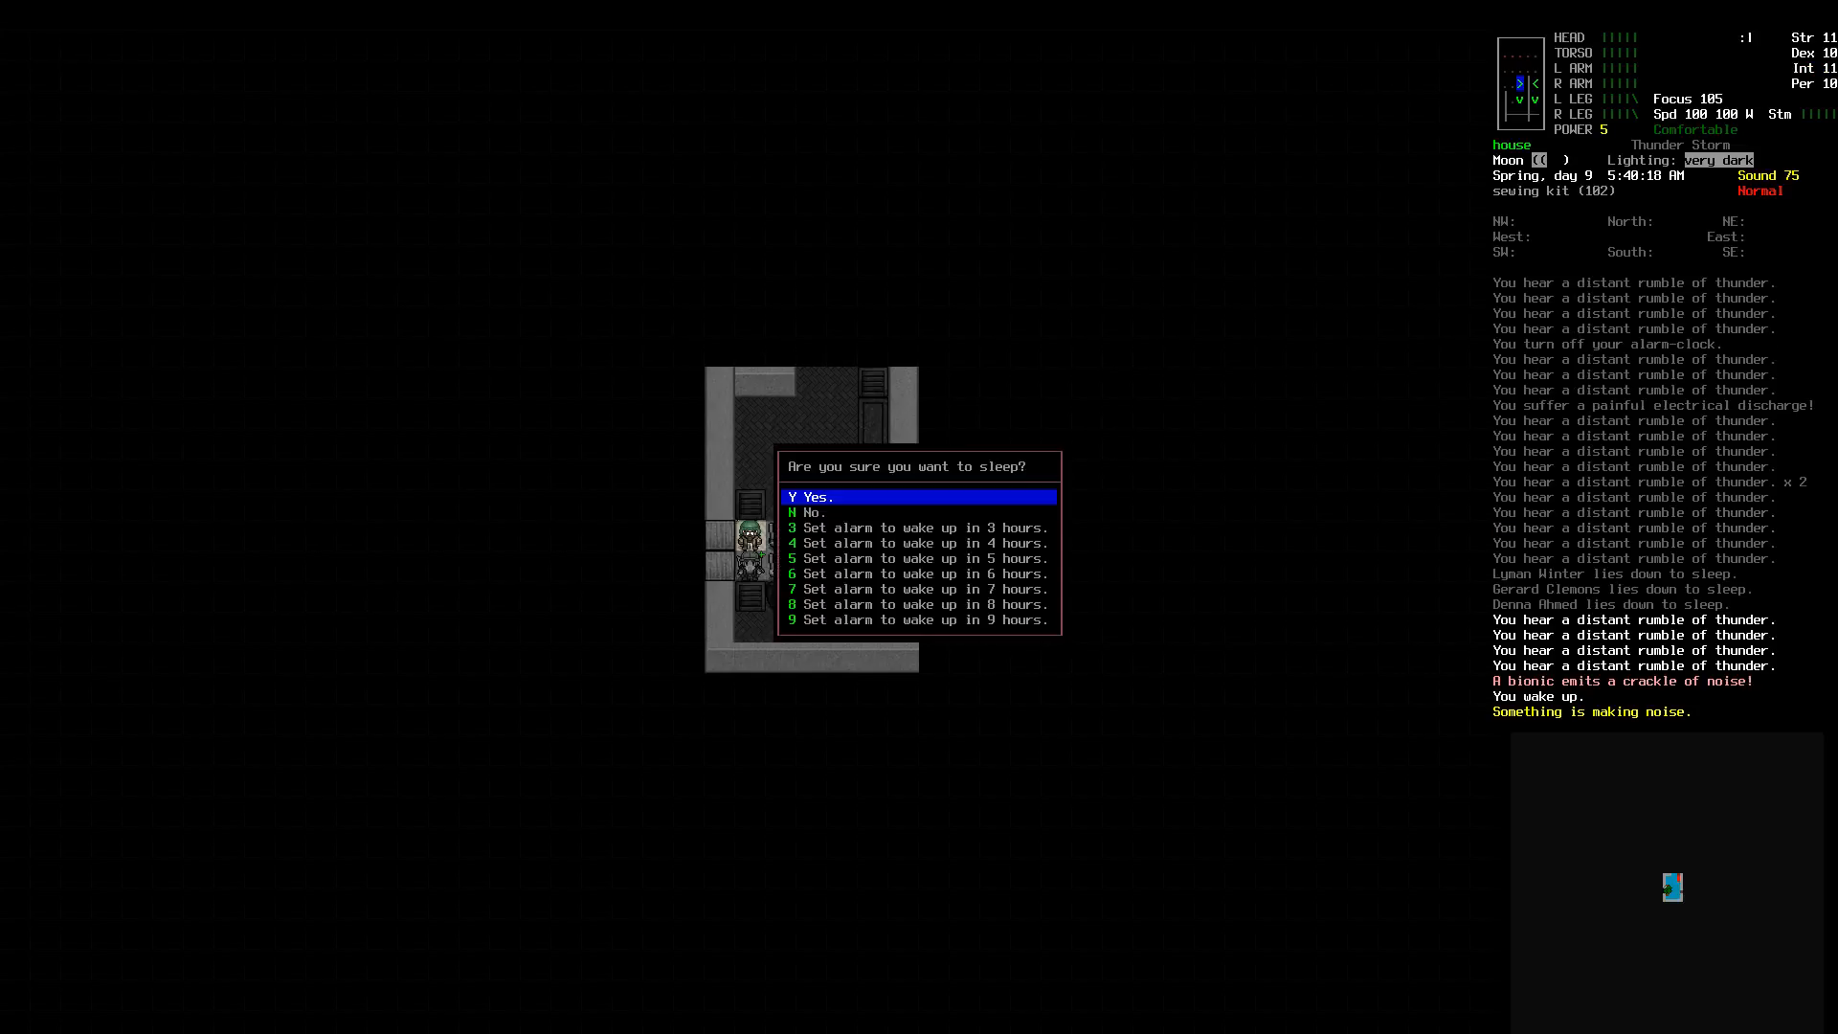
key("y")
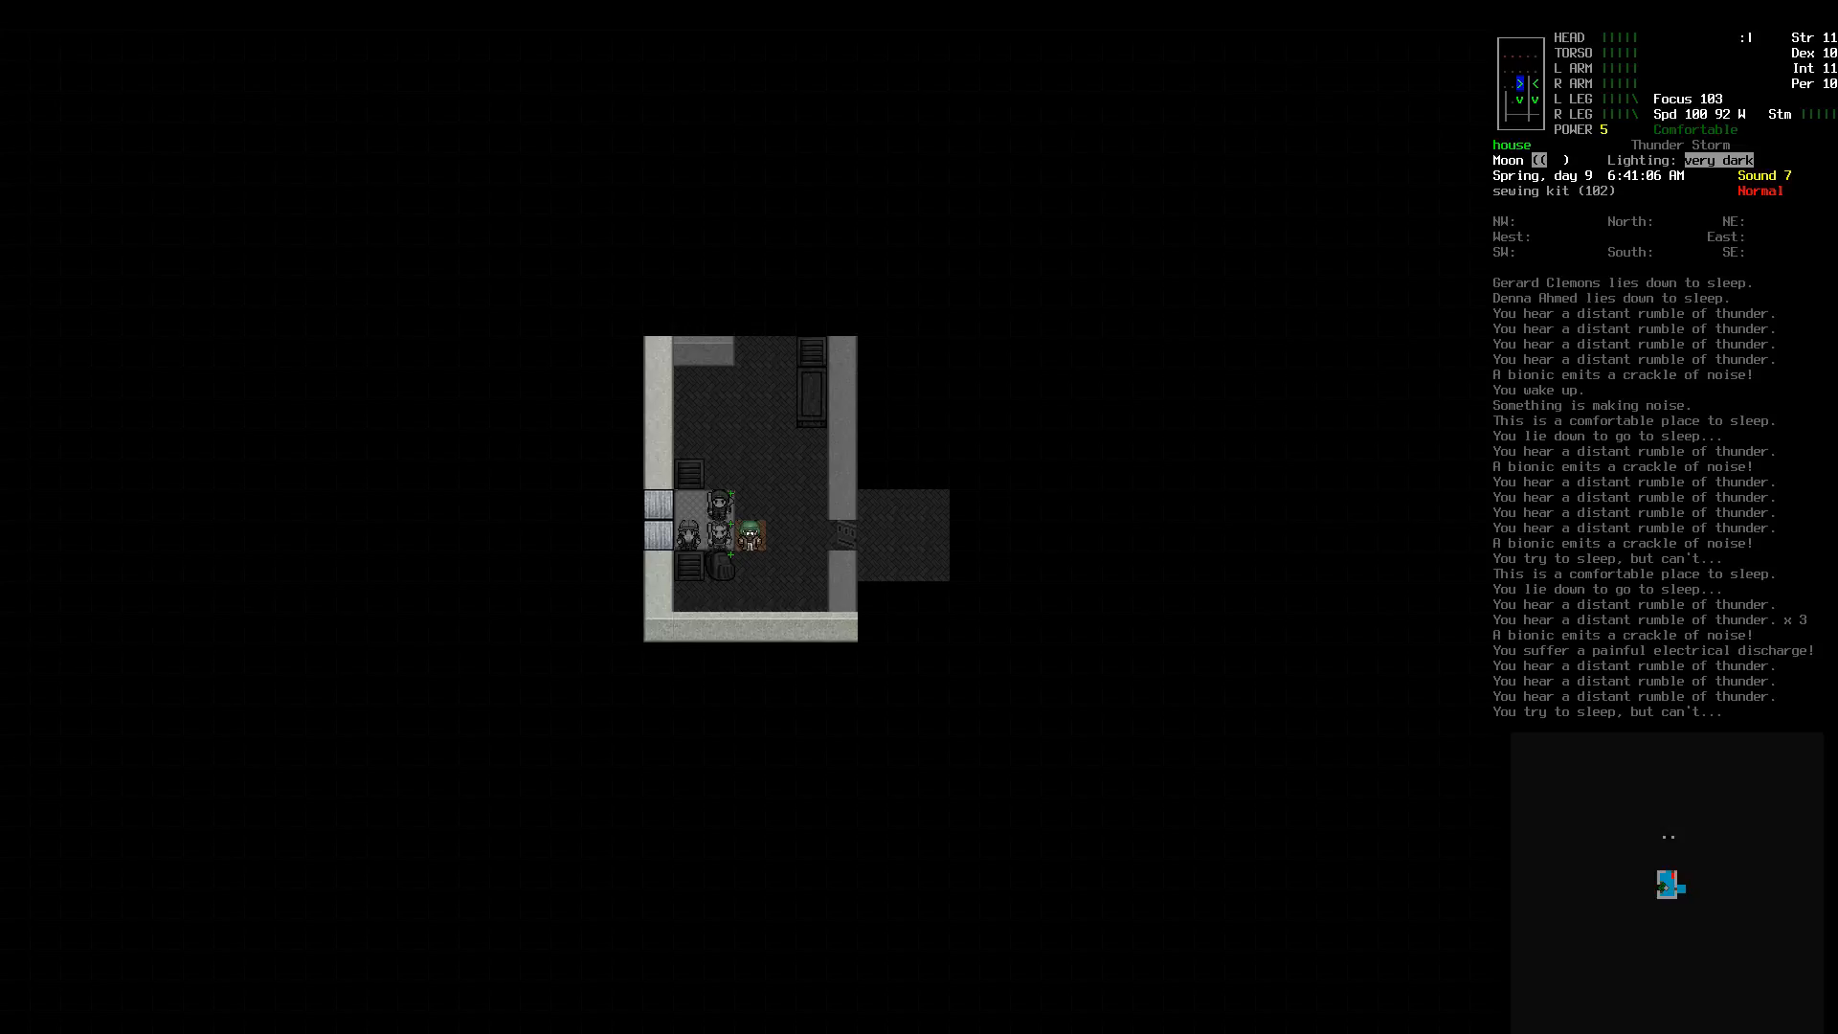
Step: Bring up the overmap of the town around the house
key("m")
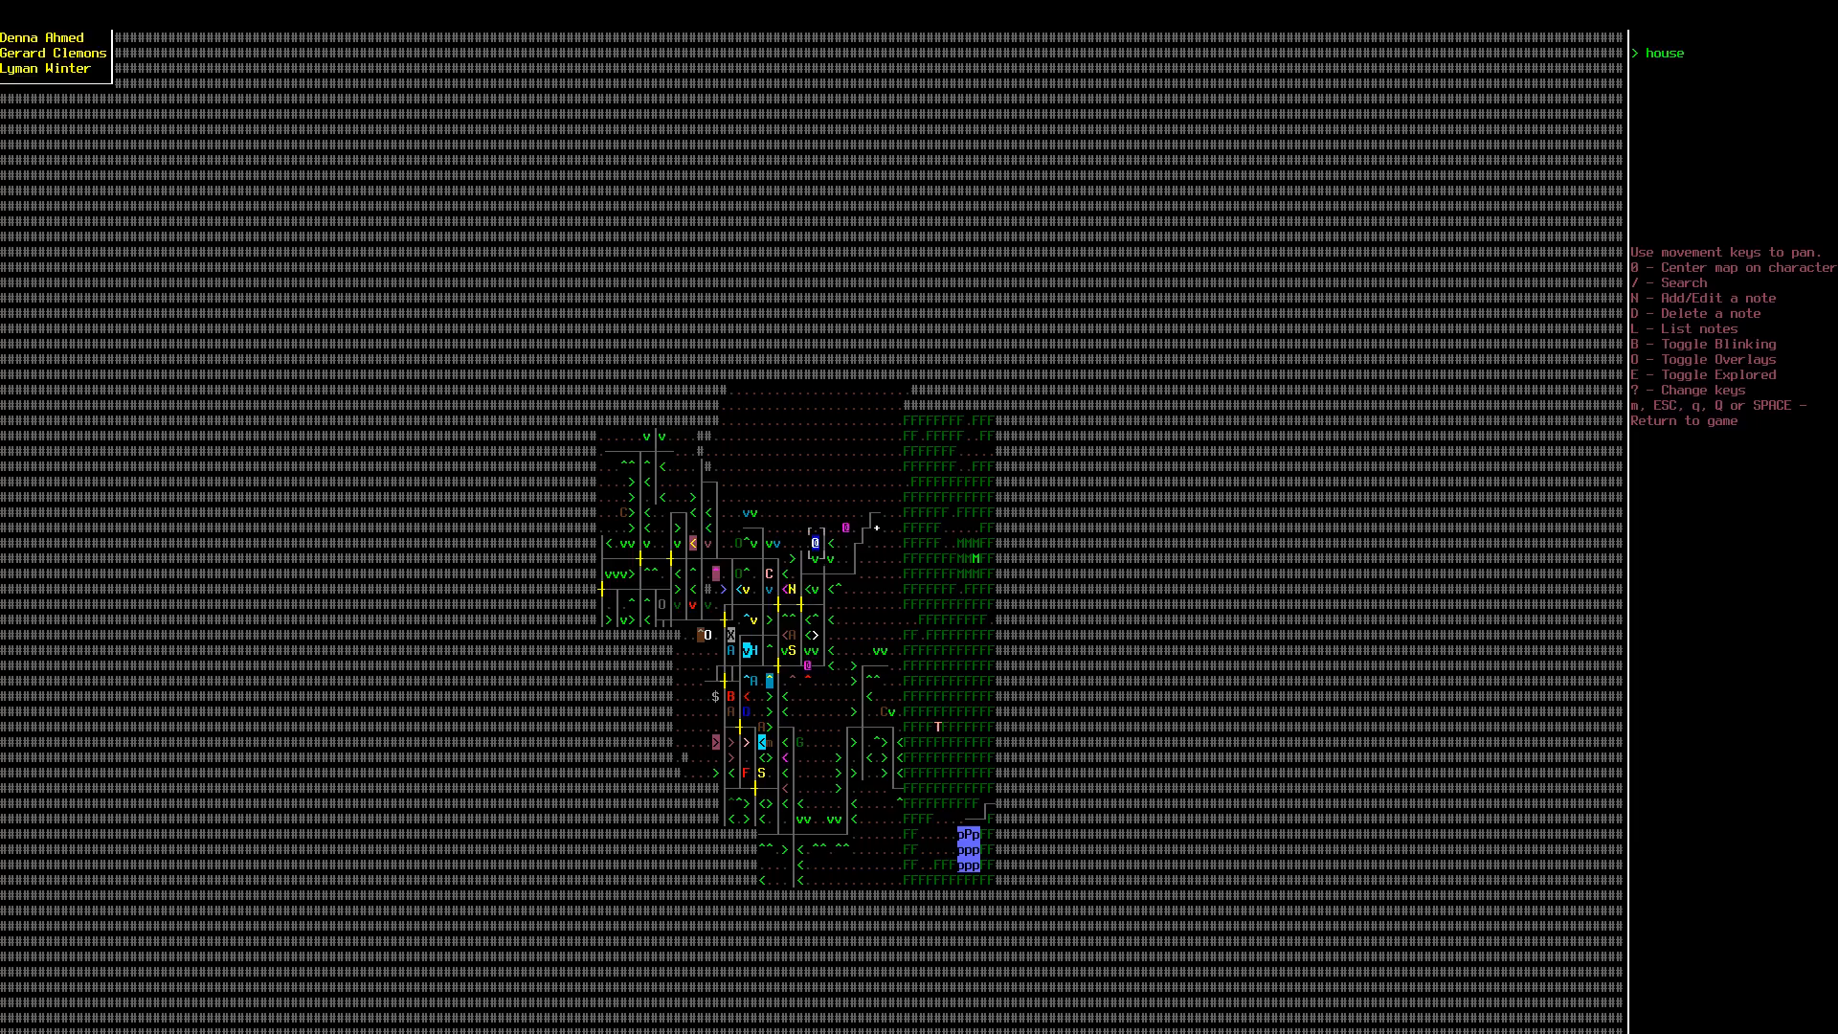